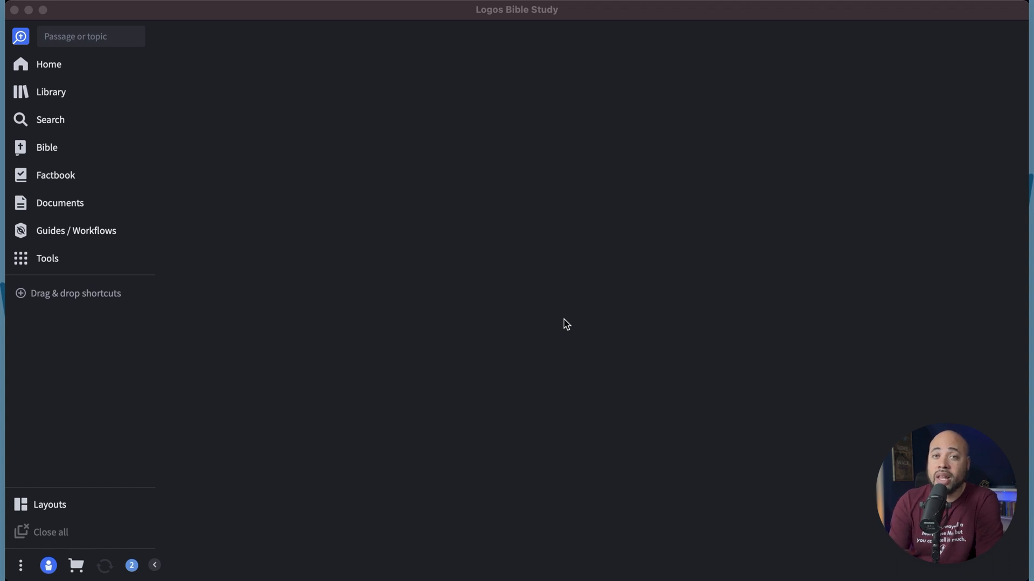
pyautogui.moveTo(224, 109)
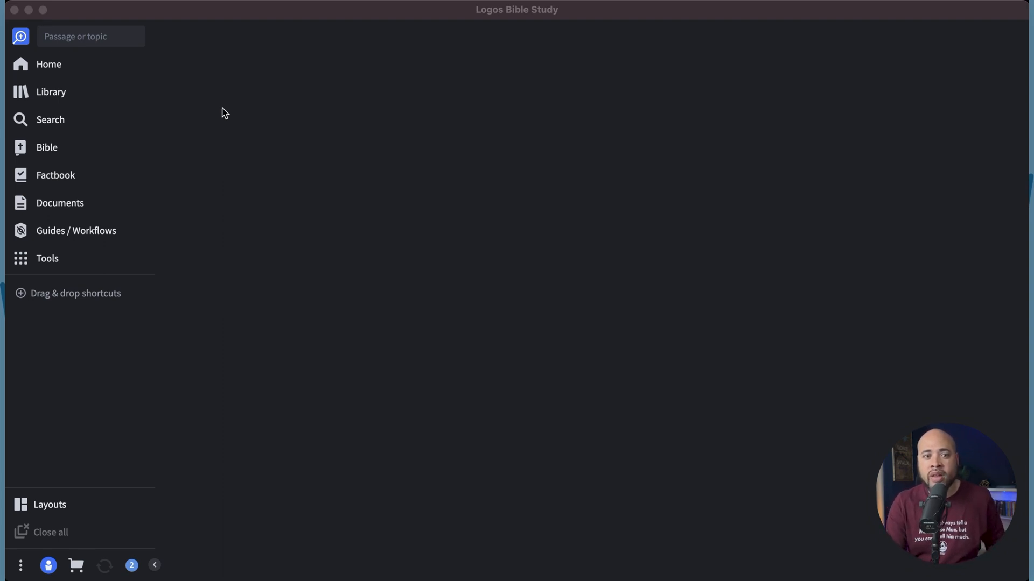
pyautogui.moveTo(330, 194)
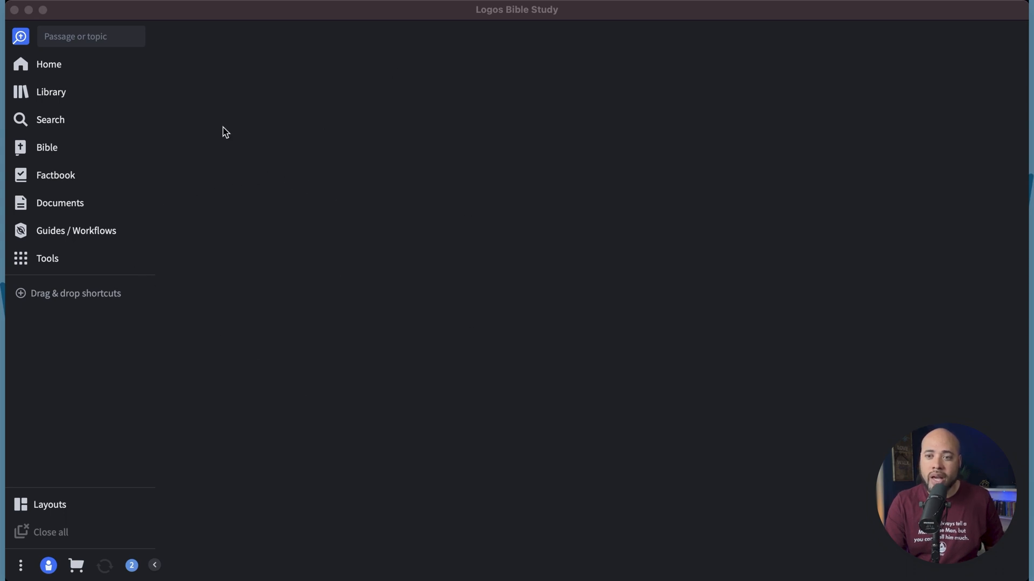
pyautogui.moveTo(38, 71)
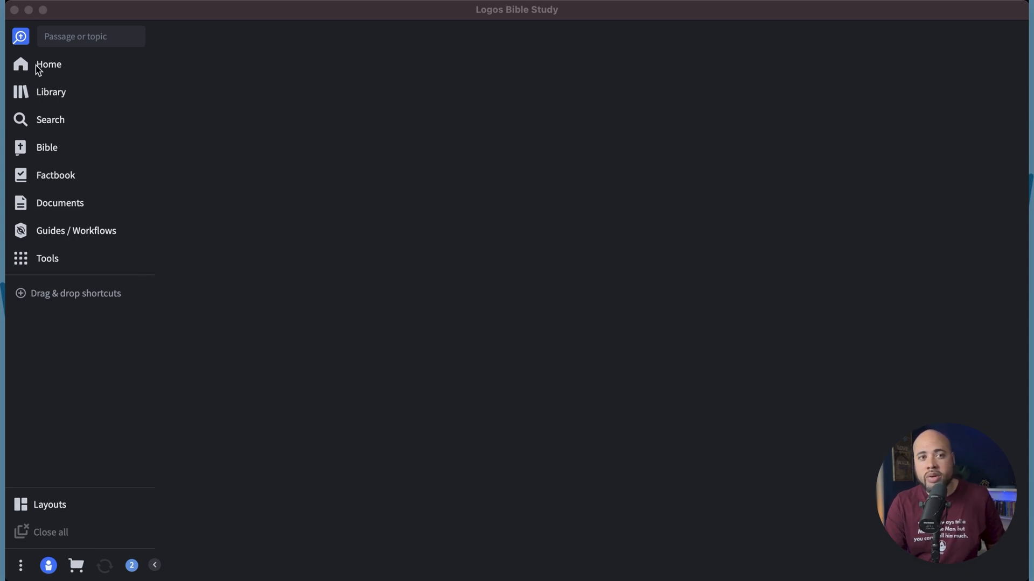
# Step: Review the Home dashboard's Explore content choices and promotional cards without changing anything
pyautogui.click(48, 64)
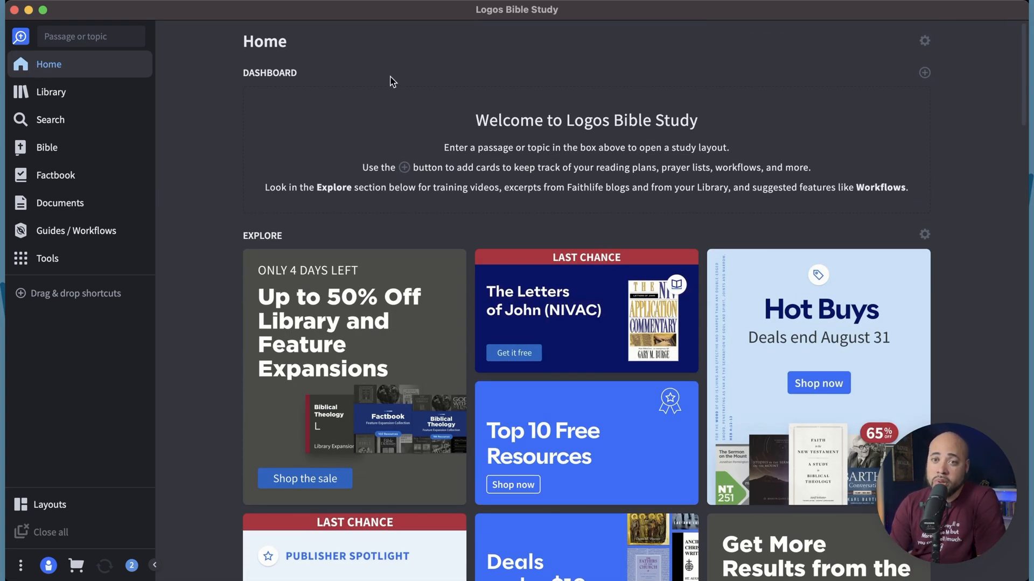
pyautogui.moveTo(568, 191)
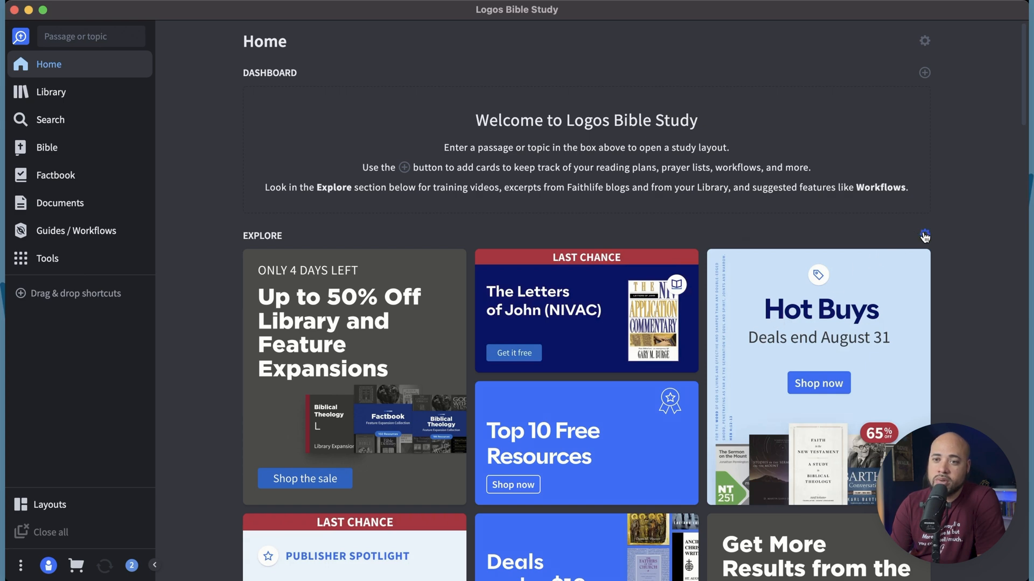
pyautogui.click(925, 237)
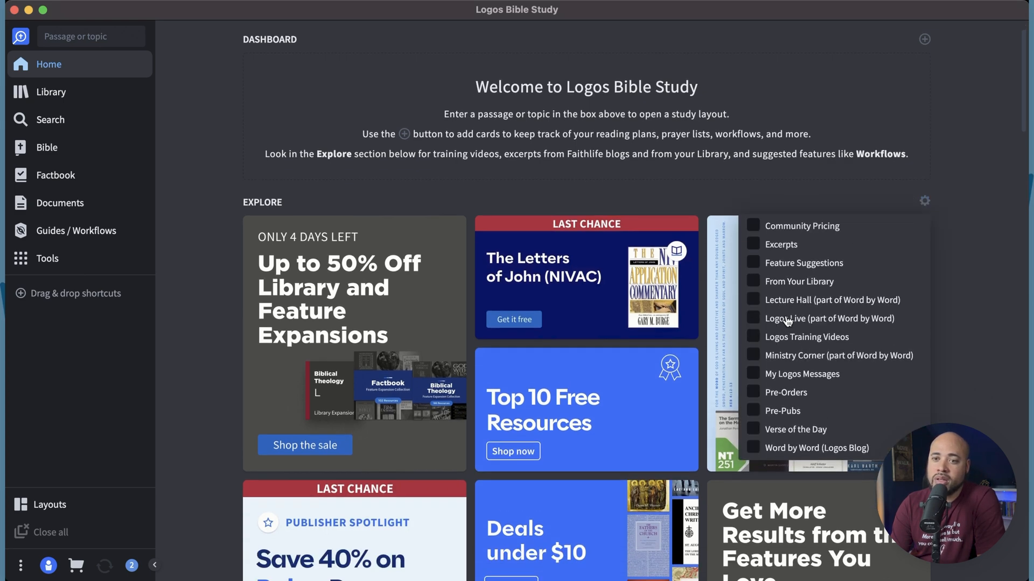
pyautogui.click(924, 201)
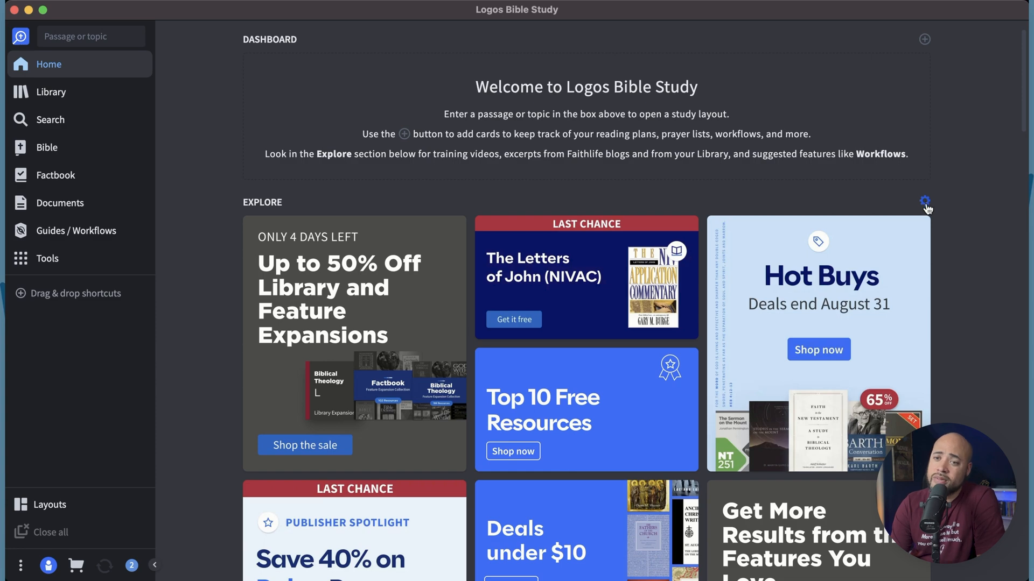
pyautogui.scroll(-3)
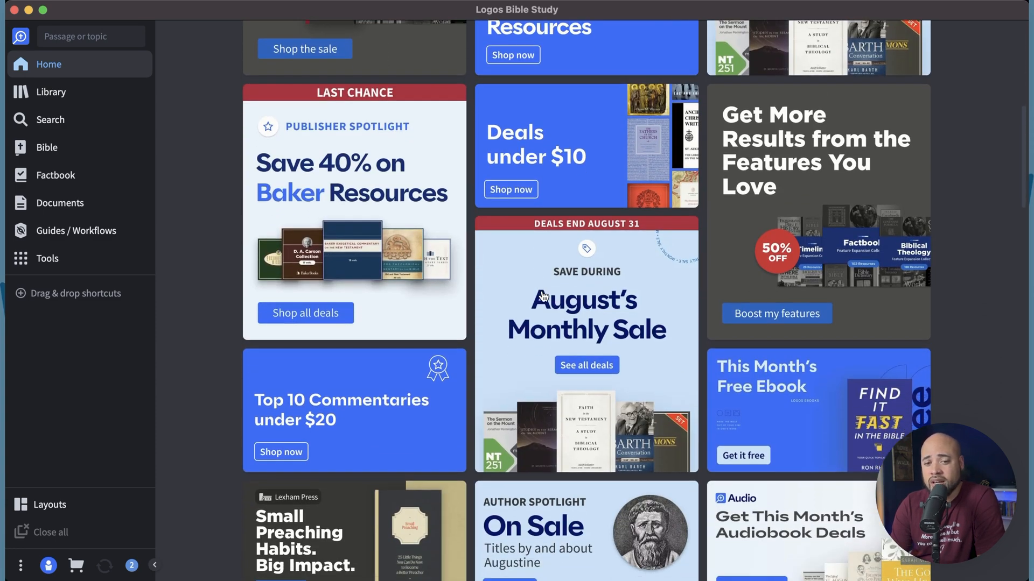
pyautogui.scroll(3)
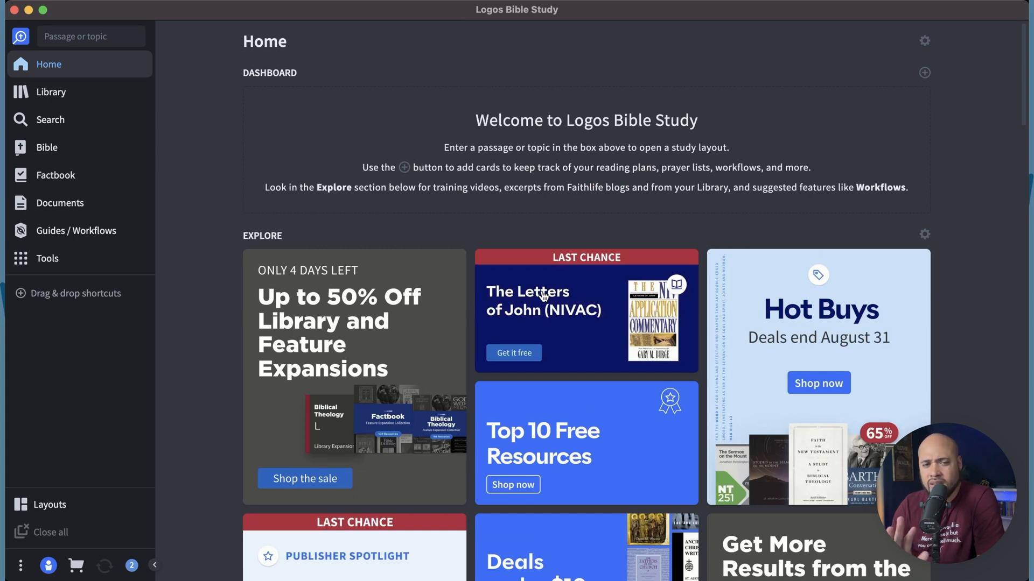
pyautogui.moveTo(767, 110)
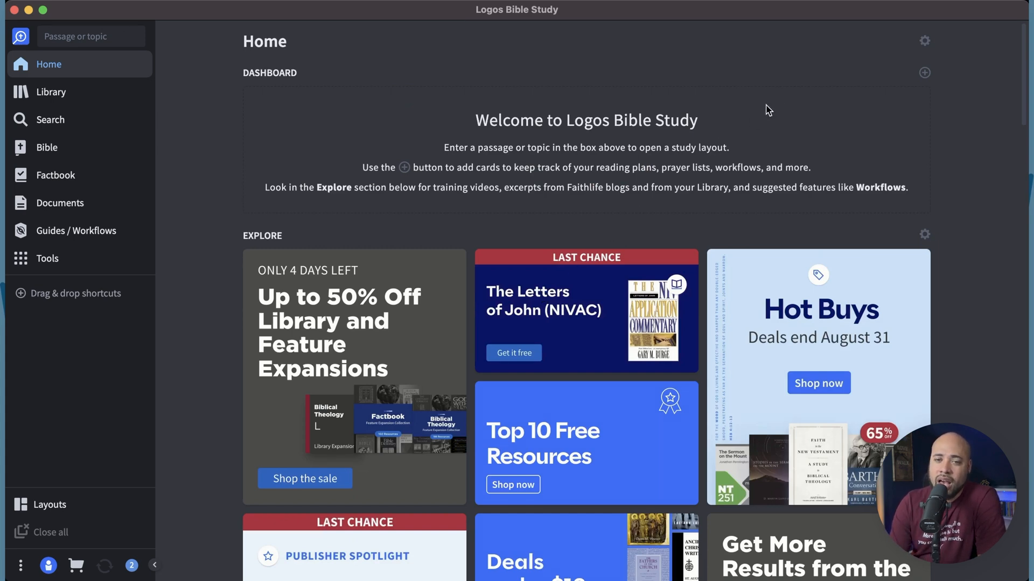
pyautogui.moveTo(370, 89)
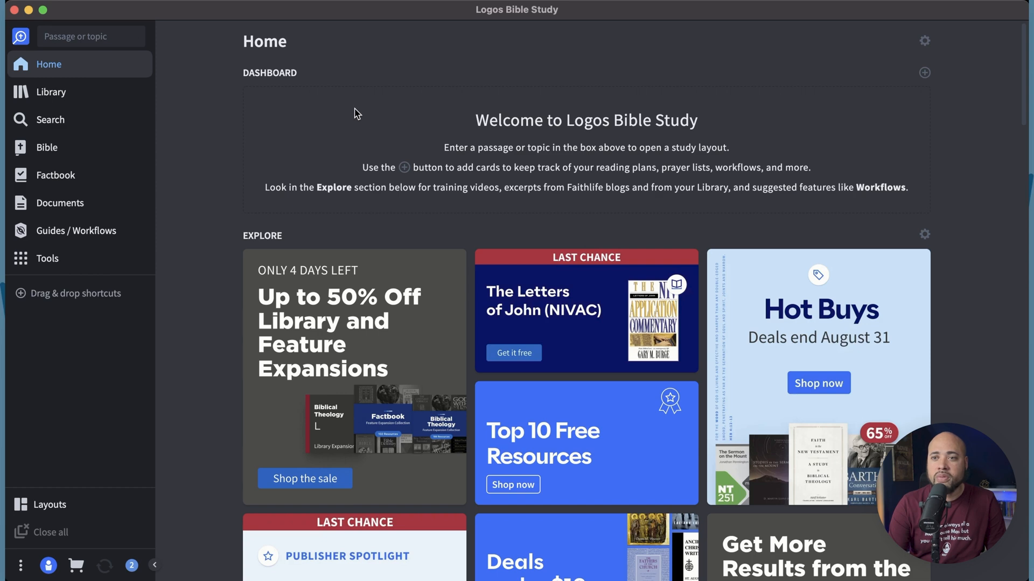
pyautogui.moveTo(924, 72)
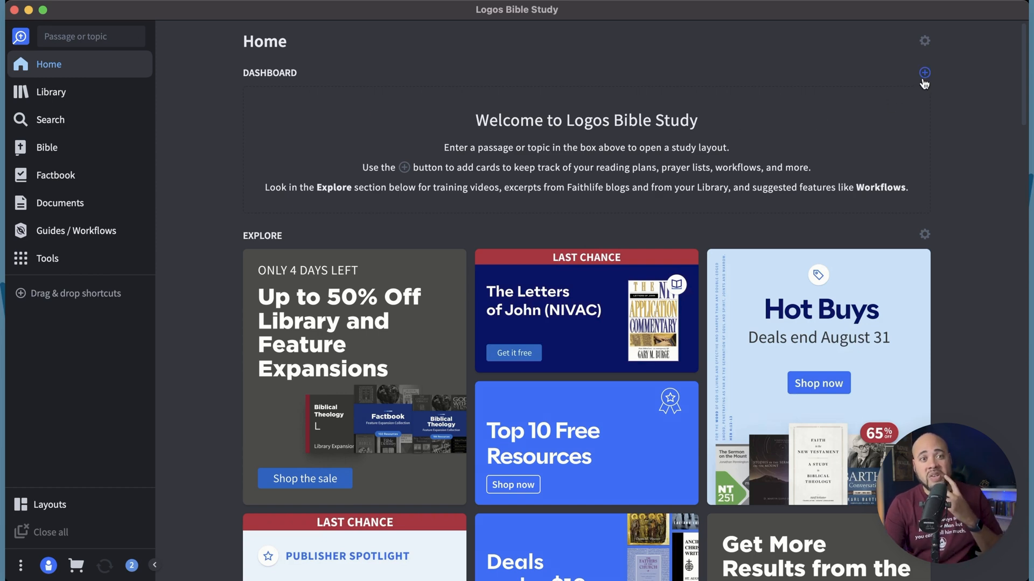
pyautogui.moveTo(813, 91)
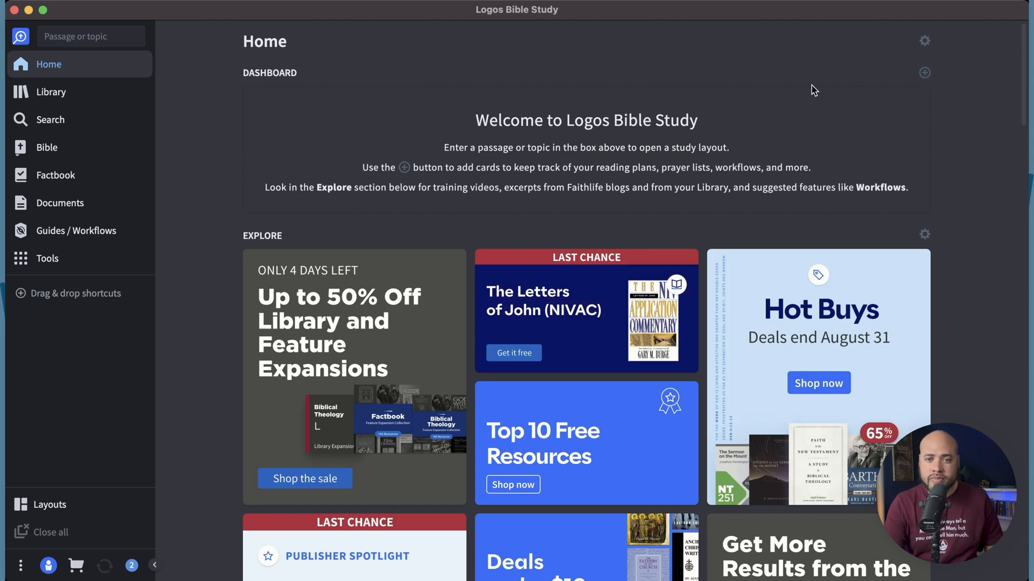
pyautogui.moveTo(629, 135)
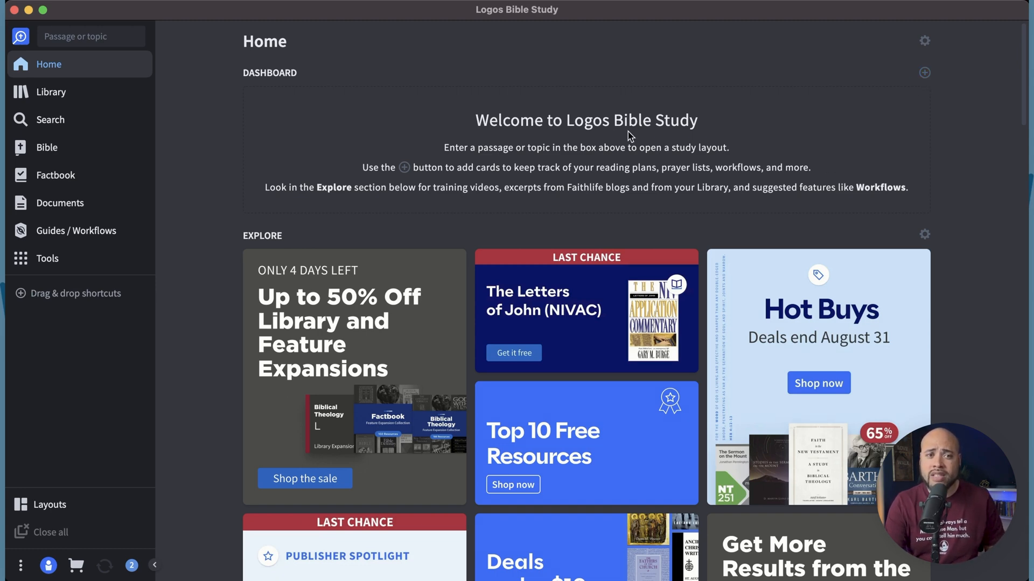
pyautogui.moveTo(490, 150)
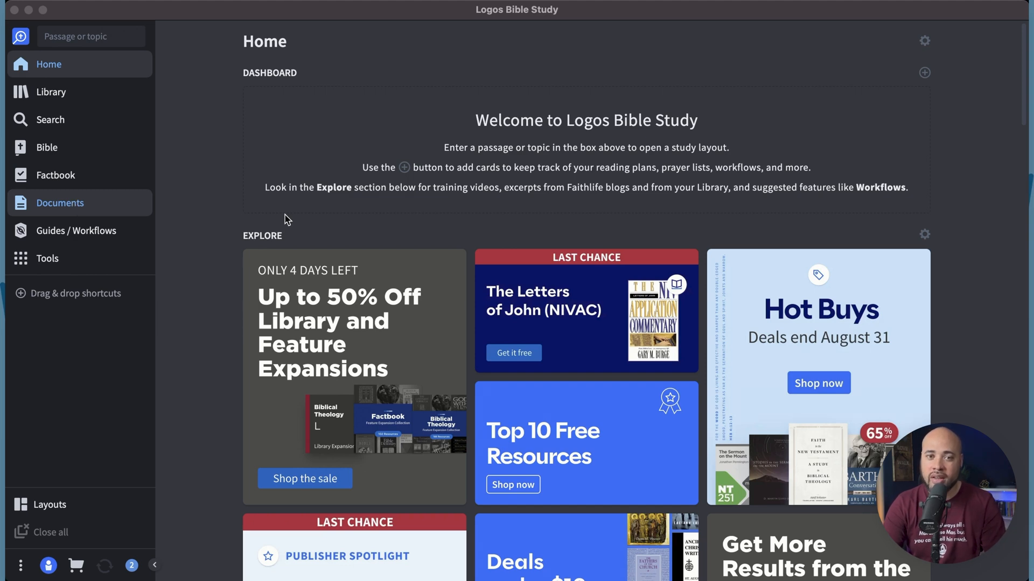
pyautogui.moveTo(517, 227)
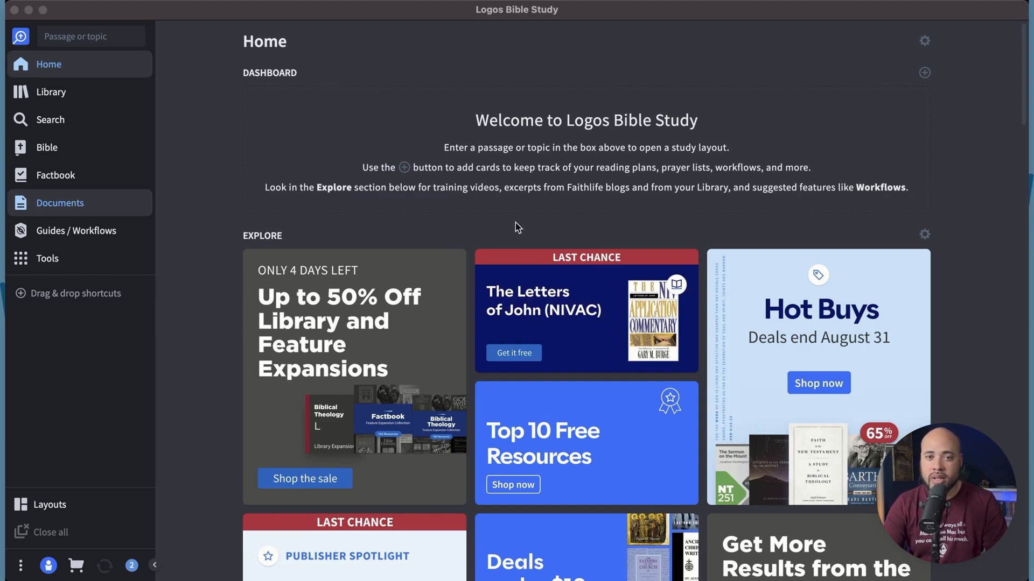
pyautogui.moveTo(575, 205)
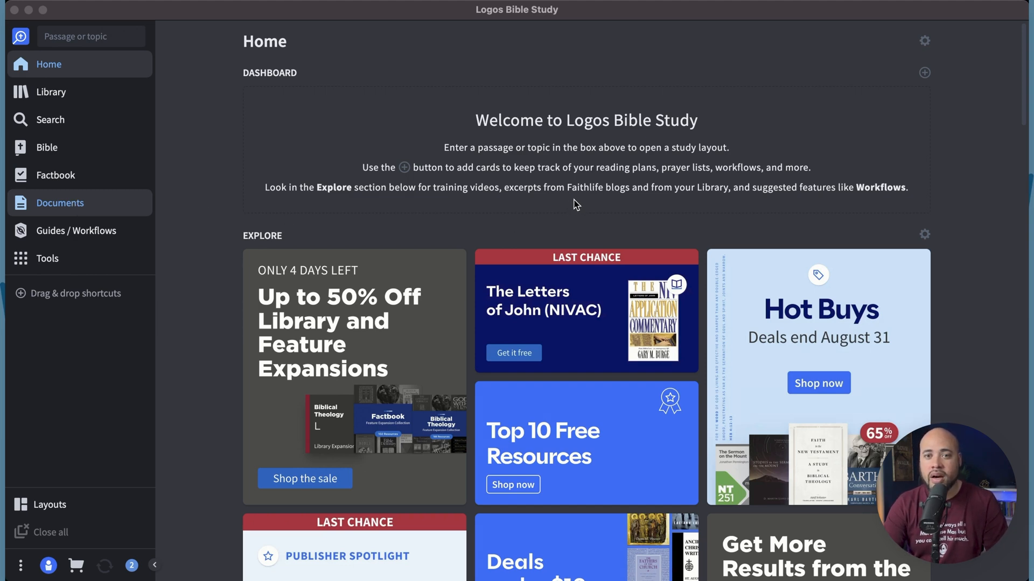
pyautogui.moveTo(585, 291)
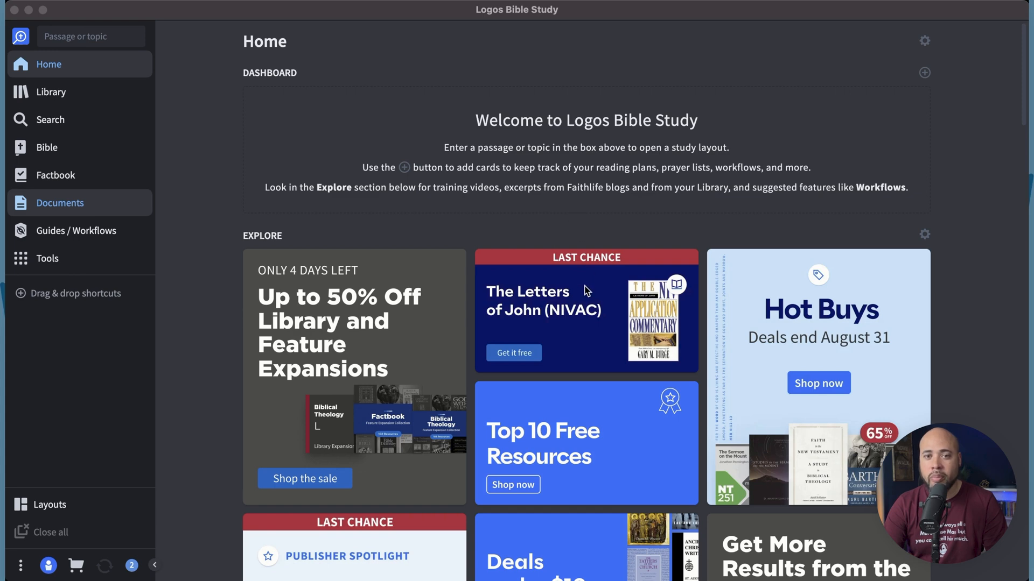
pyautogui.moveTo(586, 310)
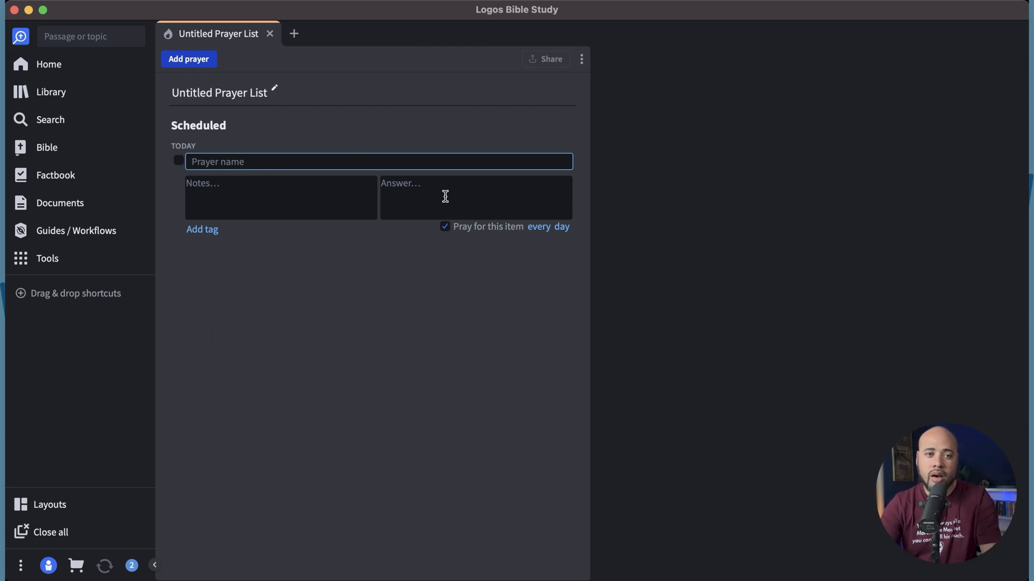
# Step: Create the prayer 'Pray for my wife' with a note ending 'job.' and a Family tag
pyautogui.write('Pray for my wife')
pyautogui.click(281, 197)
pyautogui.write('She needs a better')
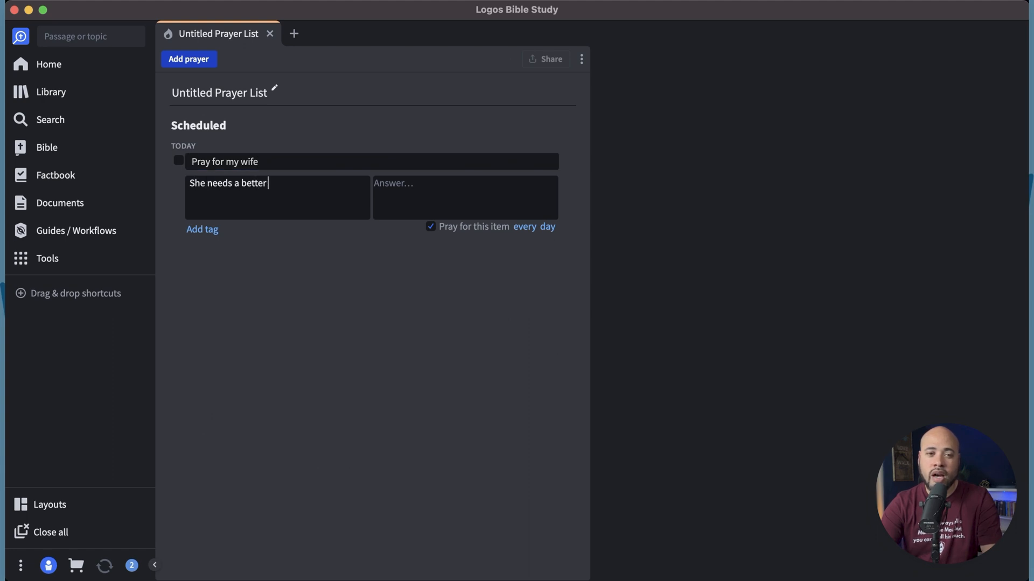
pyautogui.write('job.')
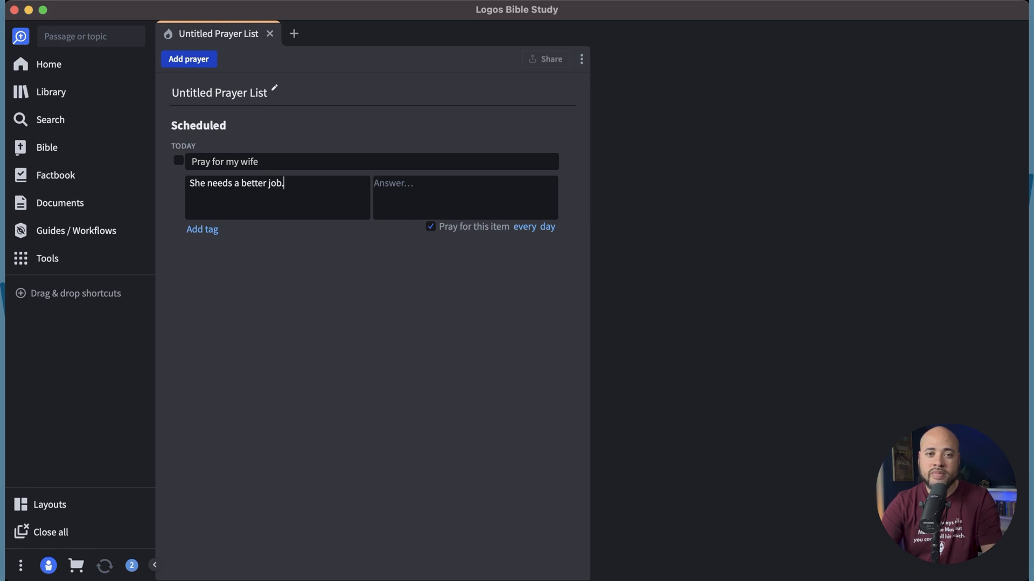
pyautogui.click(257, 180)
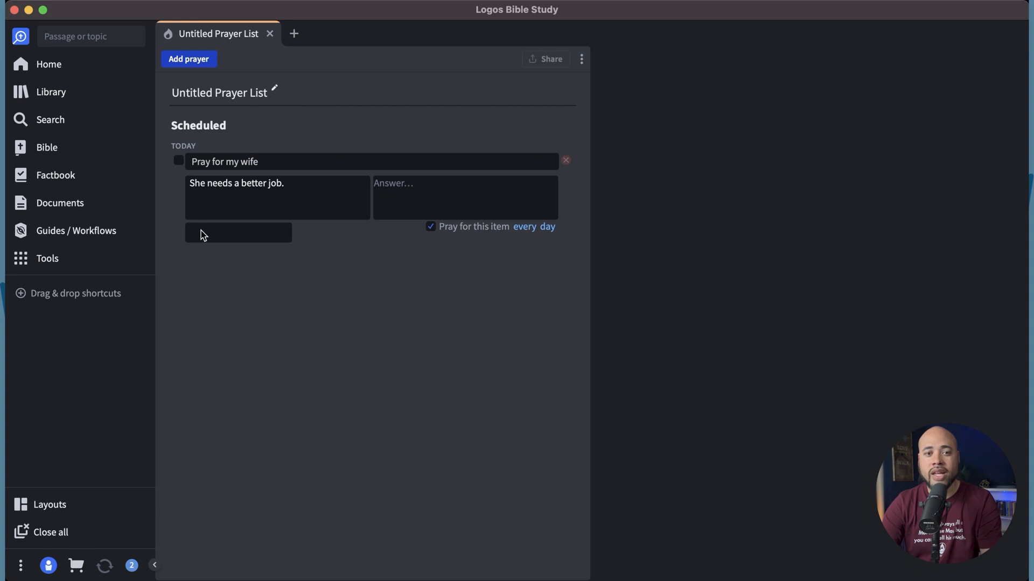
pyautogui.write('Fami')
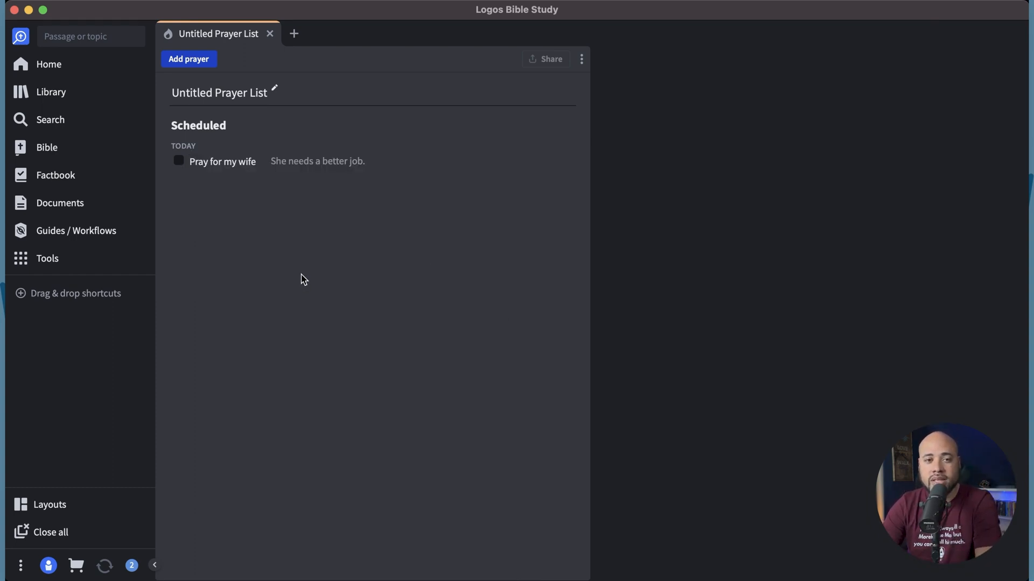
pyautogui.moveTo(206, 165)
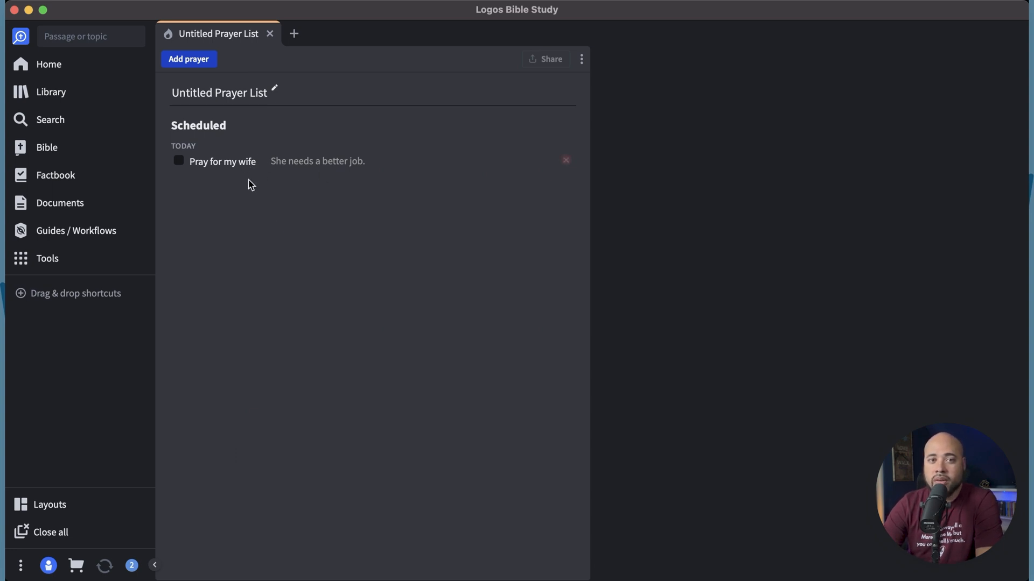
# Step: Rename the prayer list to 'Family Prayer List'
pyautogui.doubleClick(230, 92)
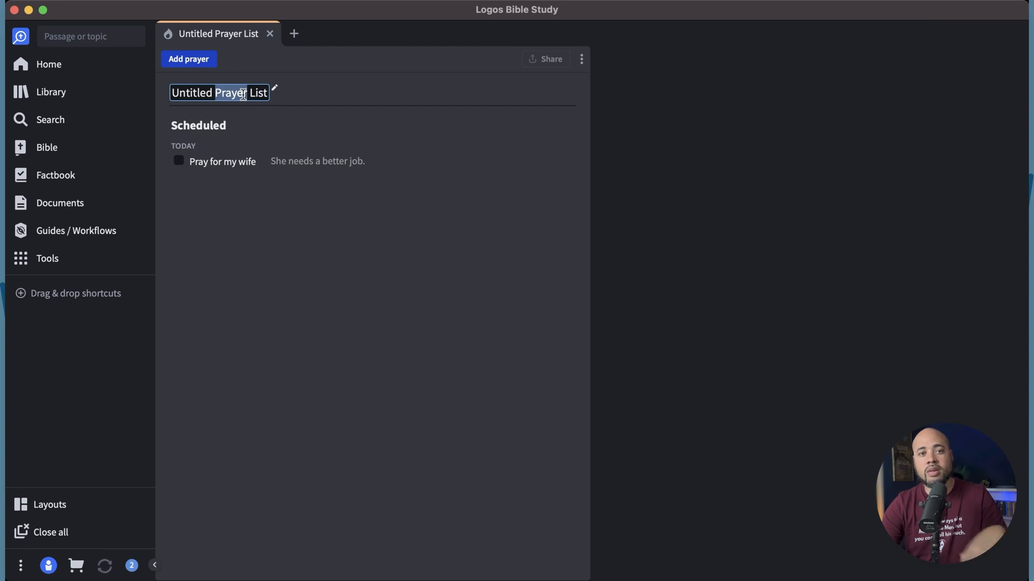
pyautogui.write('Family')
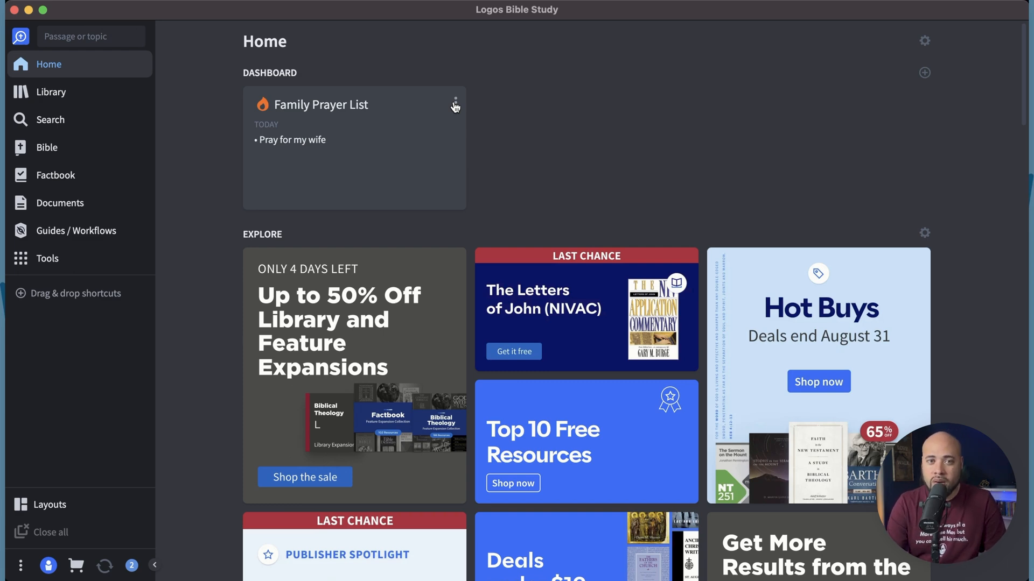
pyautogui.click(454, 104)
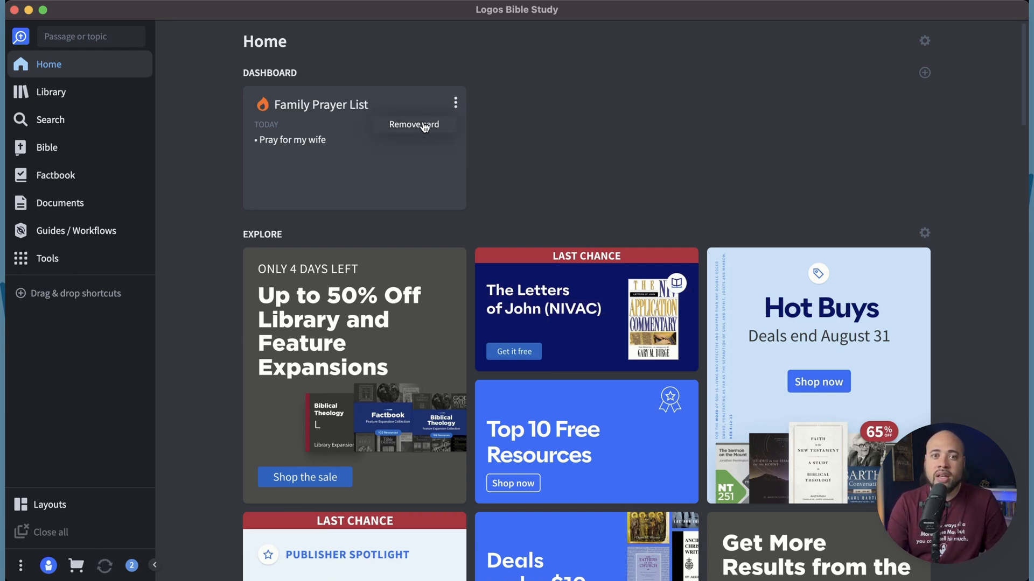
pyautogui.click(414, 124)
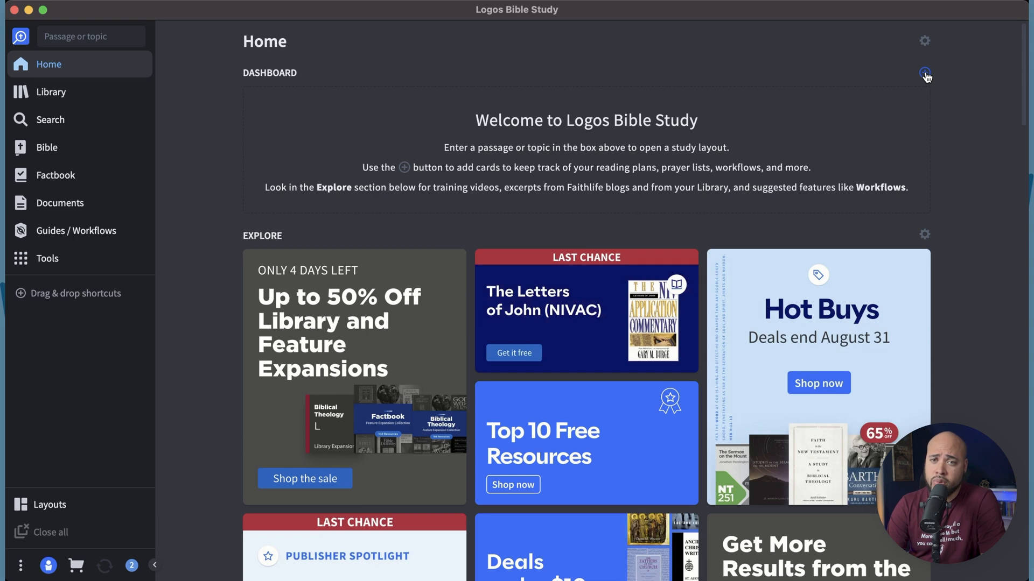
pyautogui.click(924, 73)
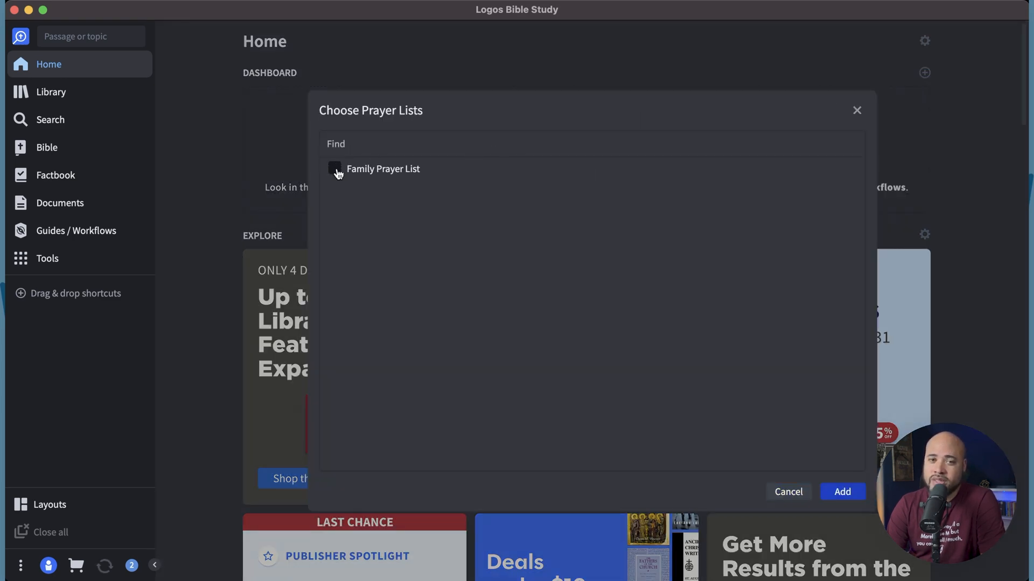
pyautogui.click(335, 169)
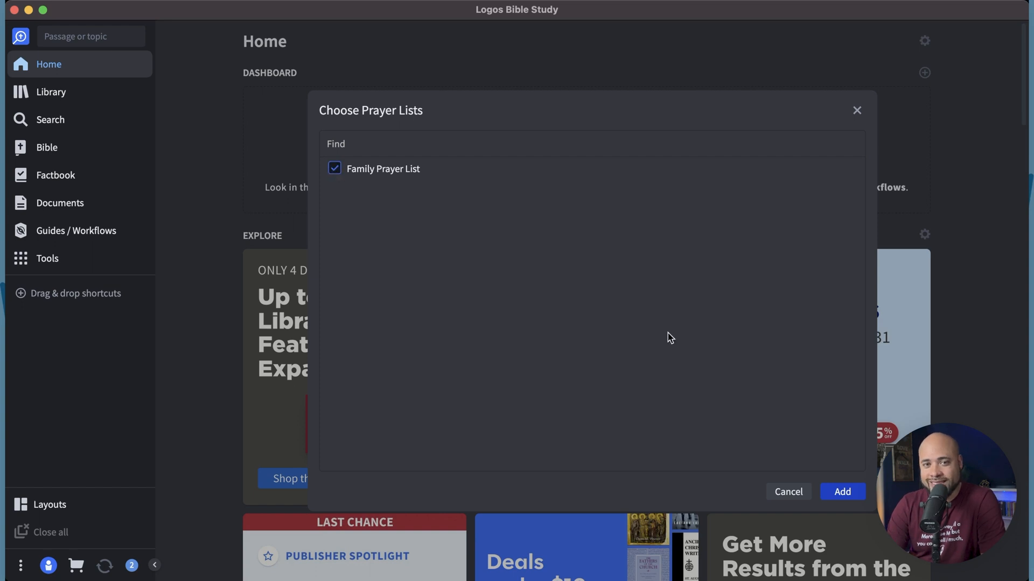
pyautogui.click(842, 492)
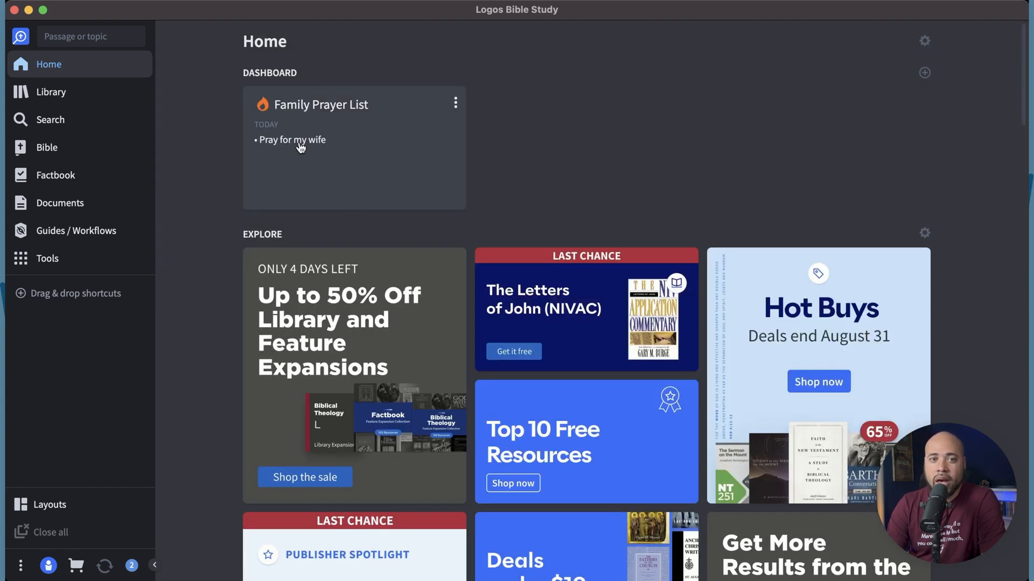
pyautogui.moveTo(293, 144)
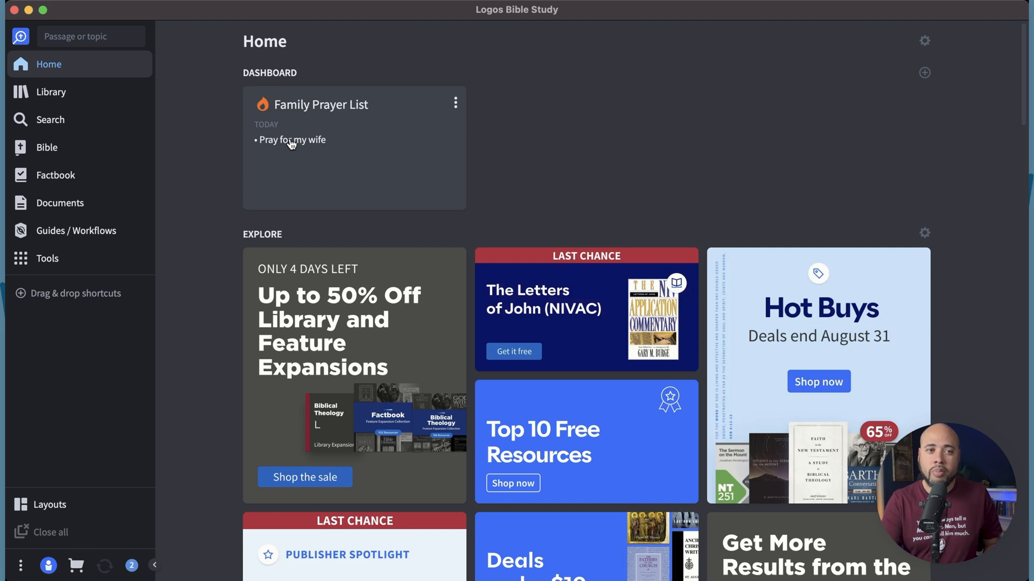
# Step: In the Family Prayer List, check off 'Pray for my wife', view its details, and start a new prayer
pyautogui.click(320, 104)
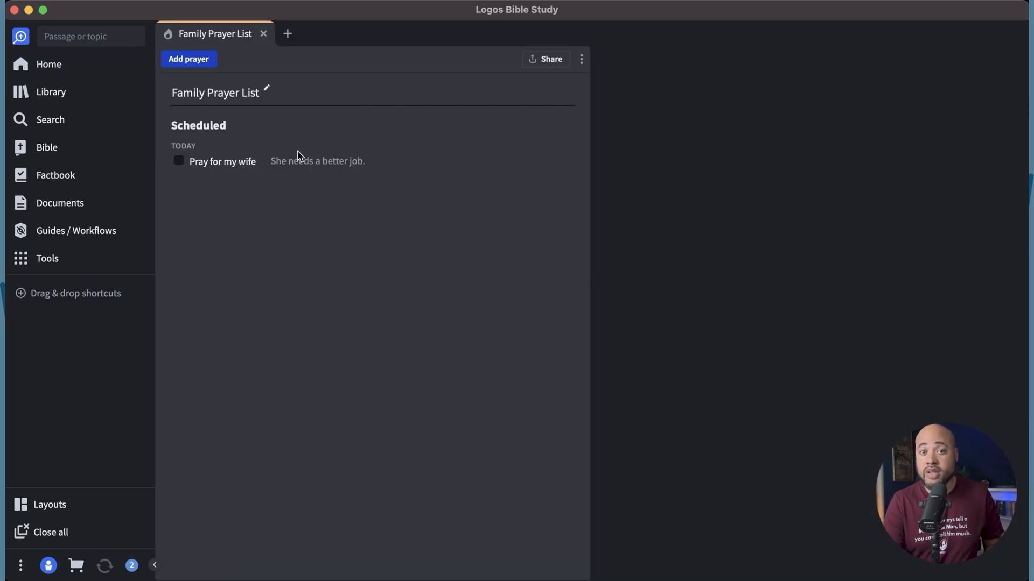
pyautogui.moveTo(185, 165)
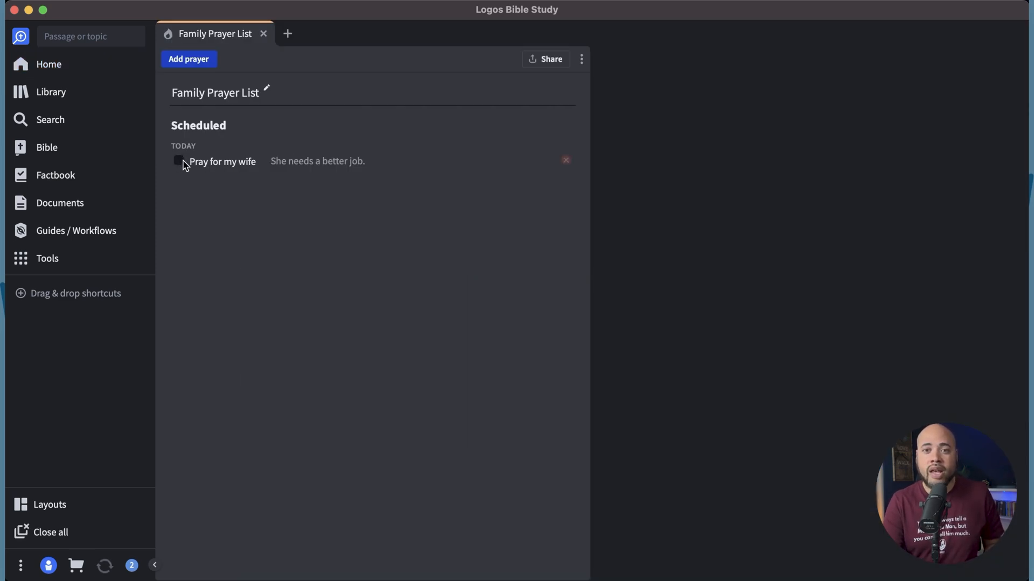
pyautogui.click(178, 161)
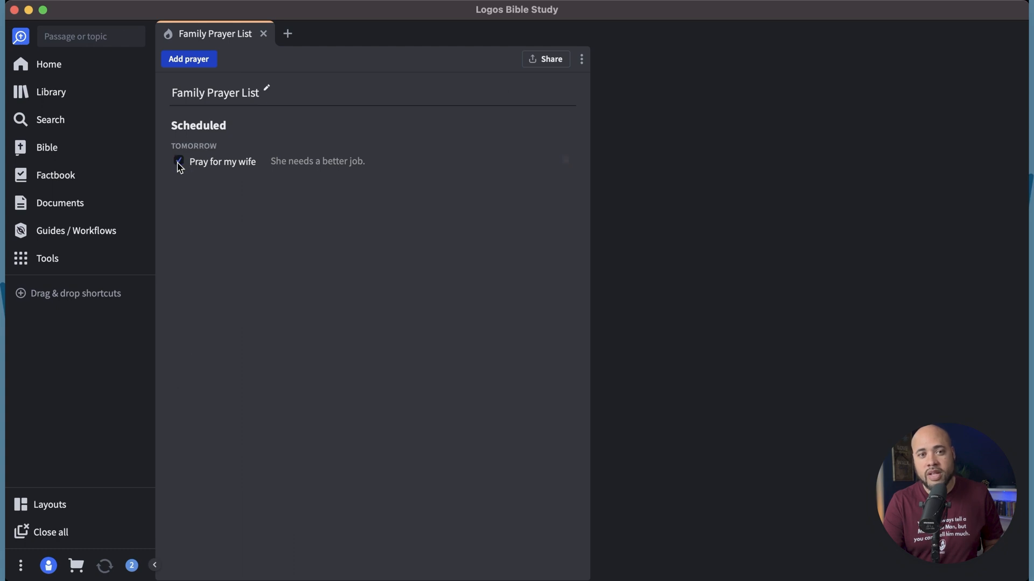
pyautogui.click(178, 161)
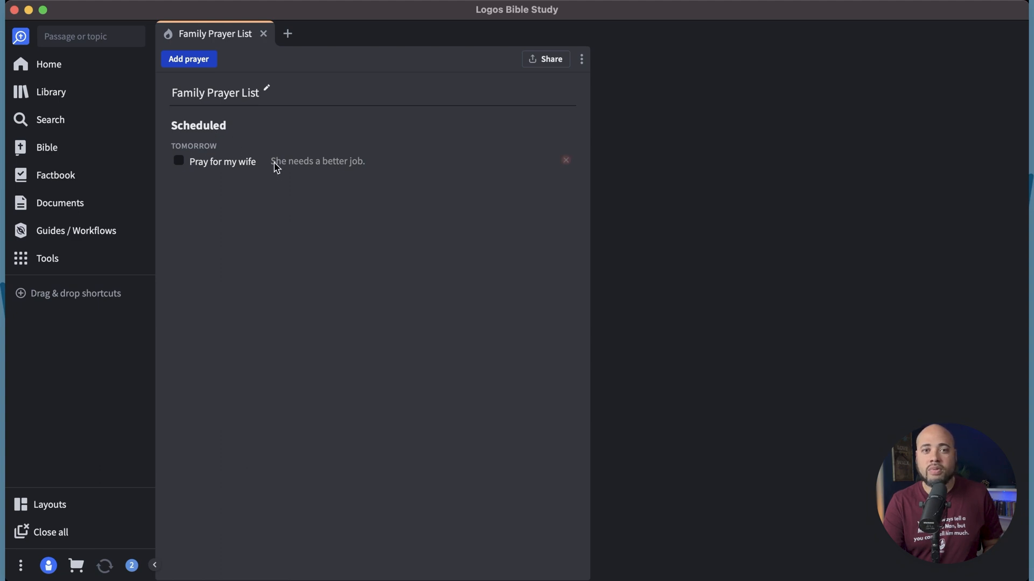
pyautogui.click(222, 161)
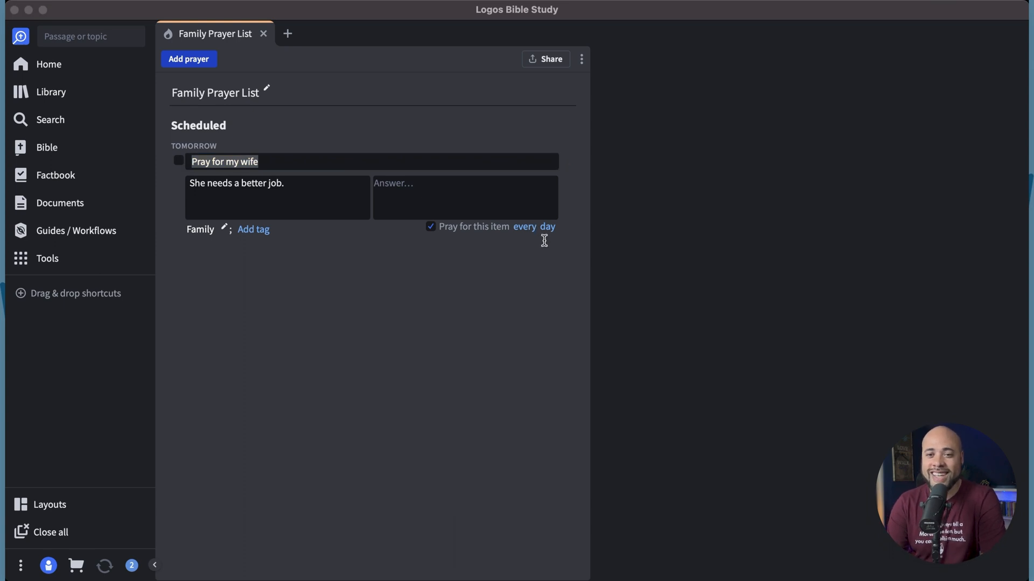
pyautogui.click(524, 226)
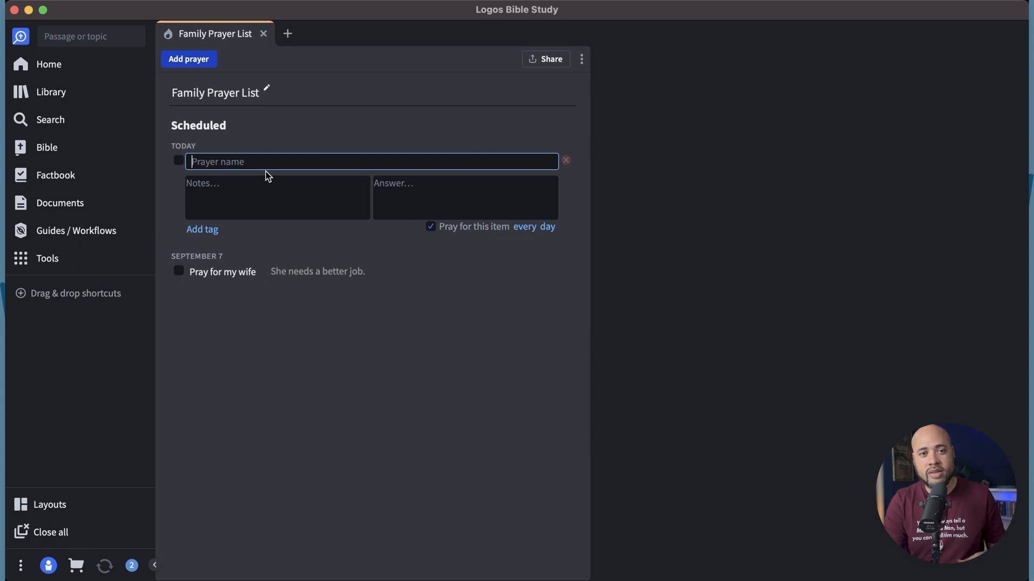
# Step: Add a 'Son' prayer for a great year, repeating every 2 days, tagged Family
pyautogui.write('Son')
pyautogui.click(278, 197)
pyautogui.write('P')
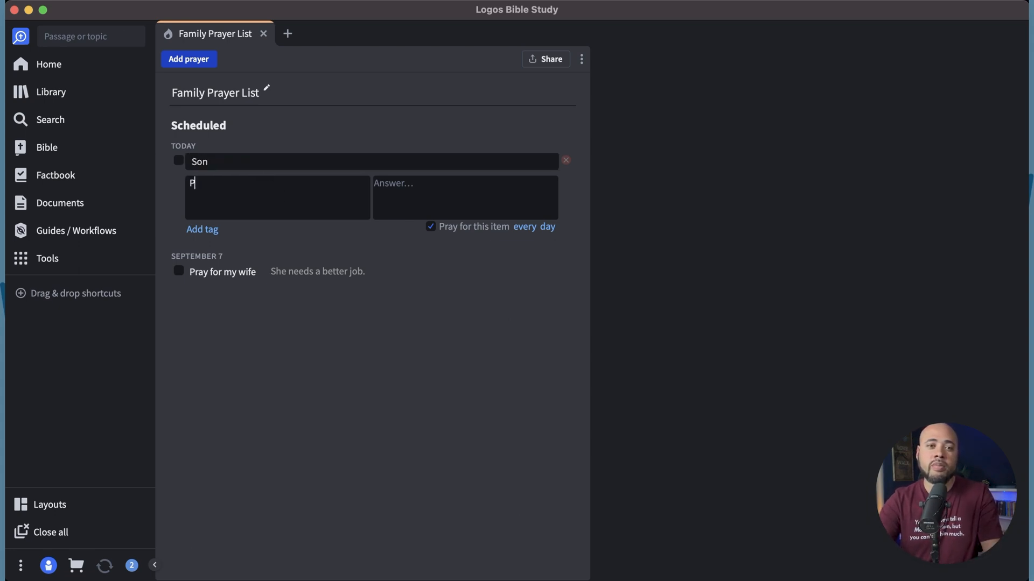
pyautogui.write('ray for a great year at school')
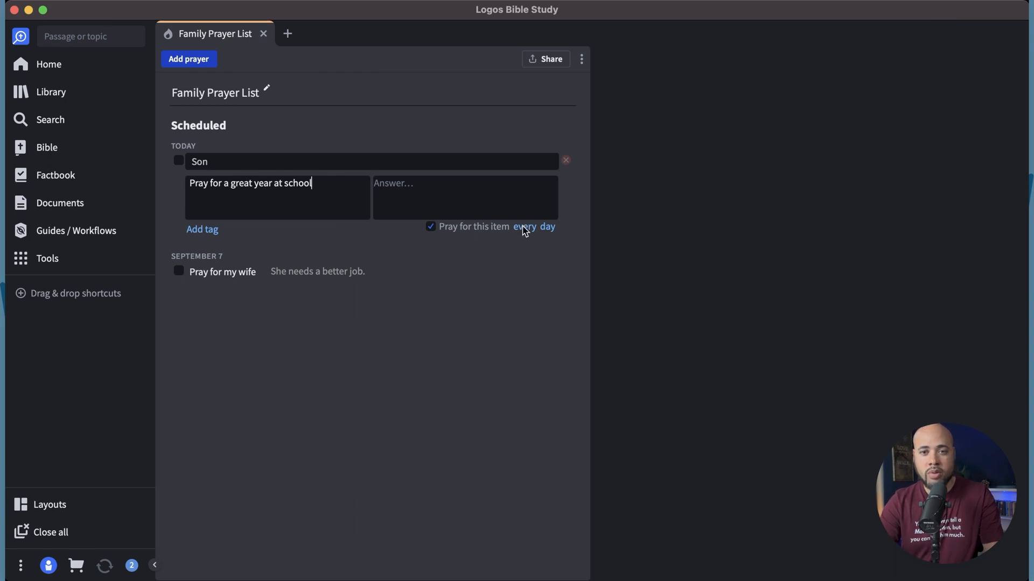
pyautogui.click(525, 226)
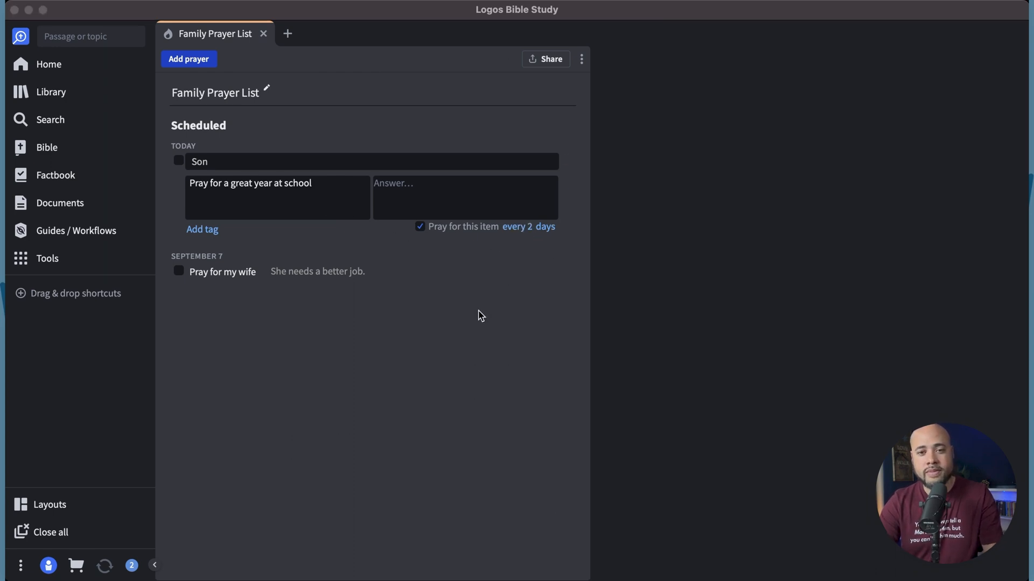
pyautogui.click(257, 196)
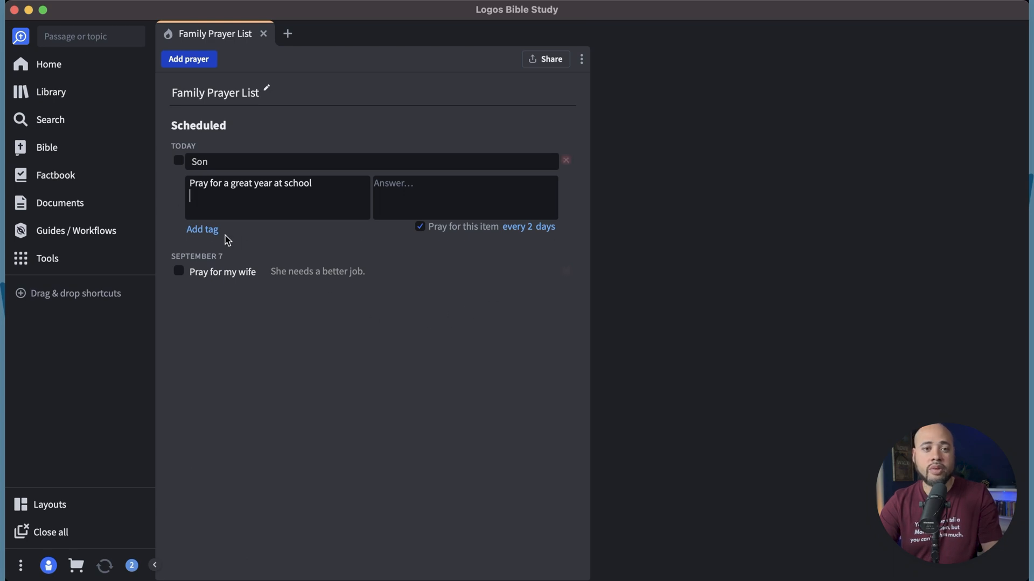
pyautogui.write('FAmil')
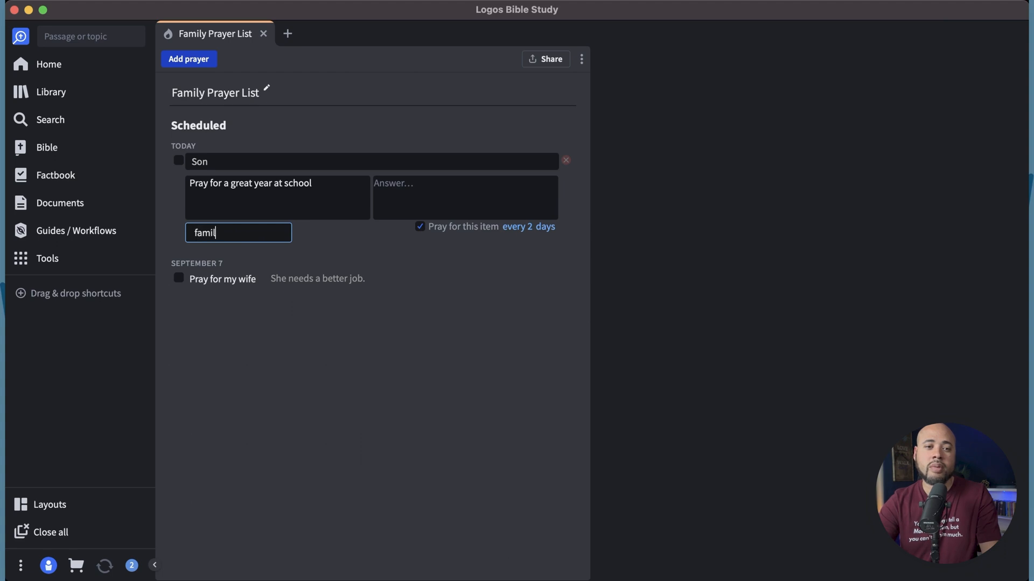
pyautogui.write('Famil')
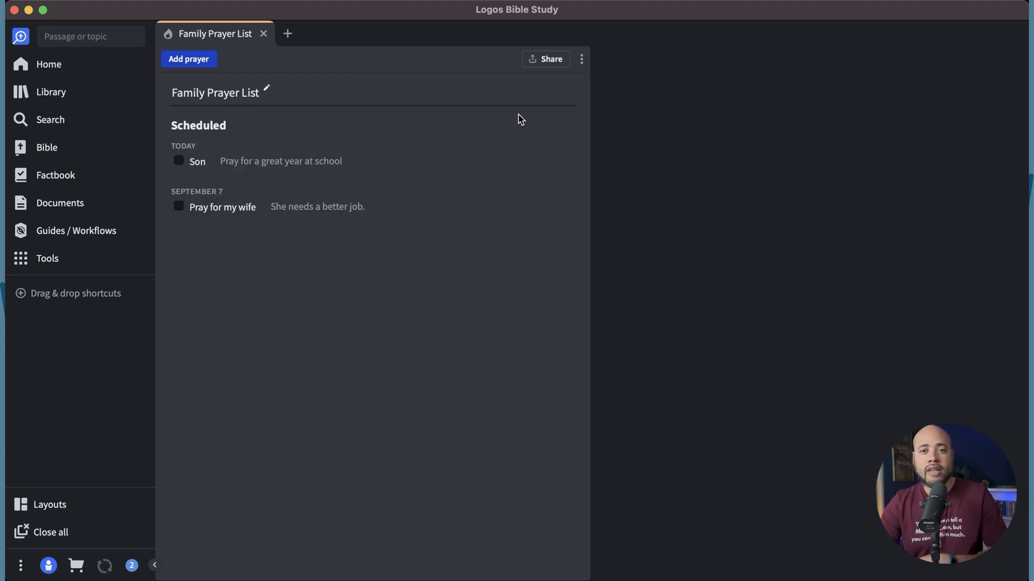
pyautogui.moveTo(366, 248)
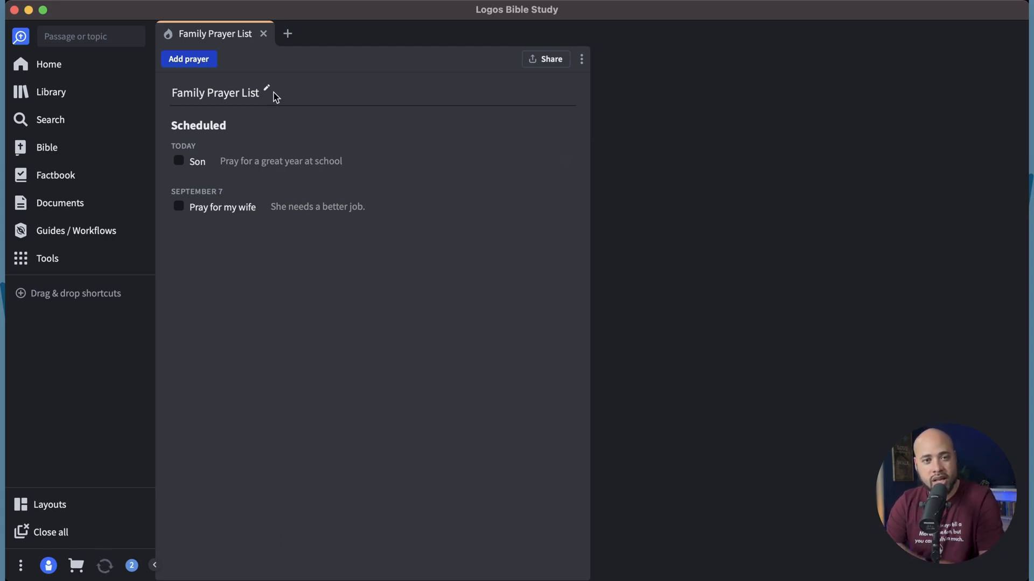
# Step: Mark the Son prayer as prayed today and return to the Home dashboard
pyautogui.click(48, 64)
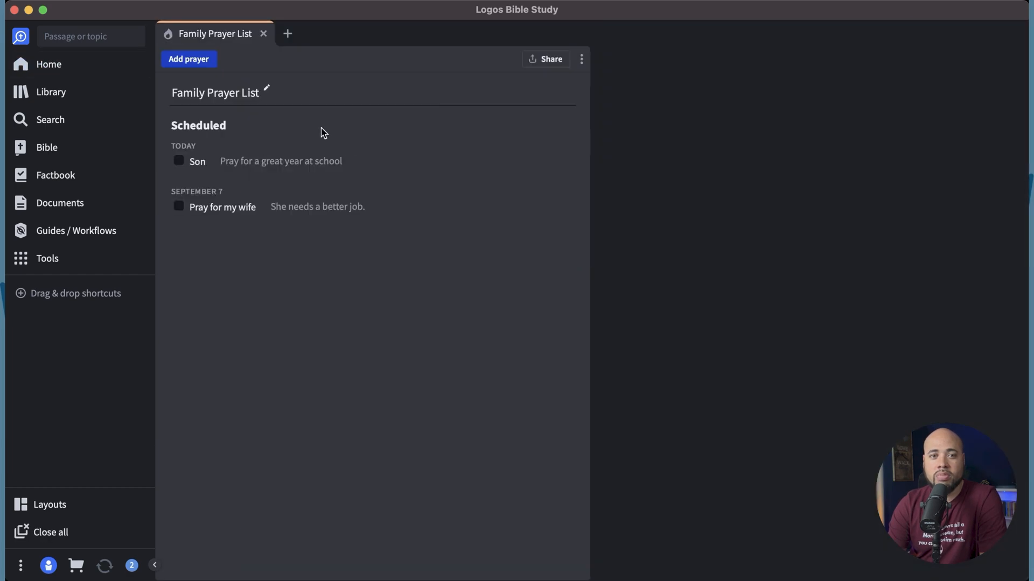
pyautogui.click(179, 161)
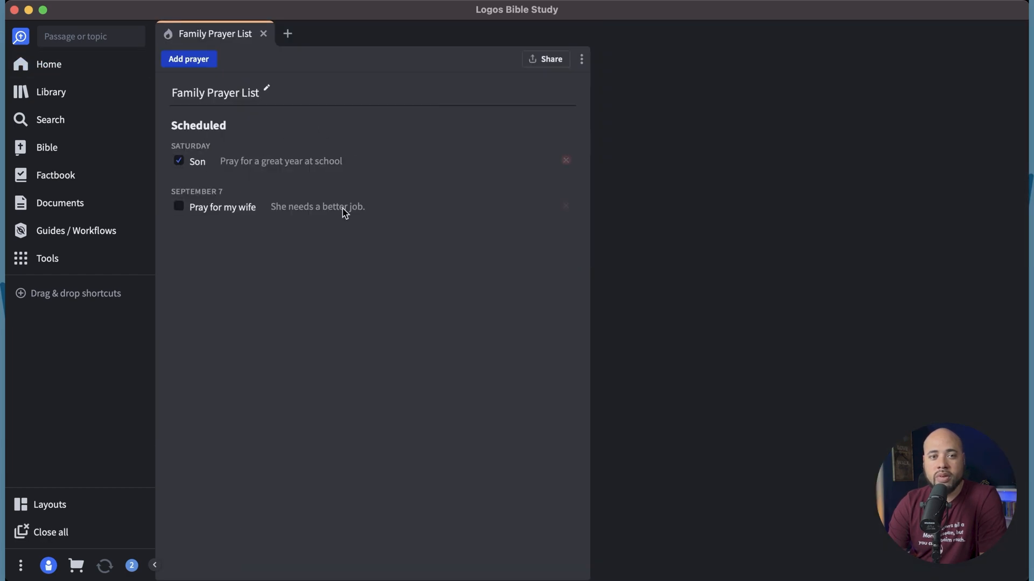
pyautogui.click(178, 161)
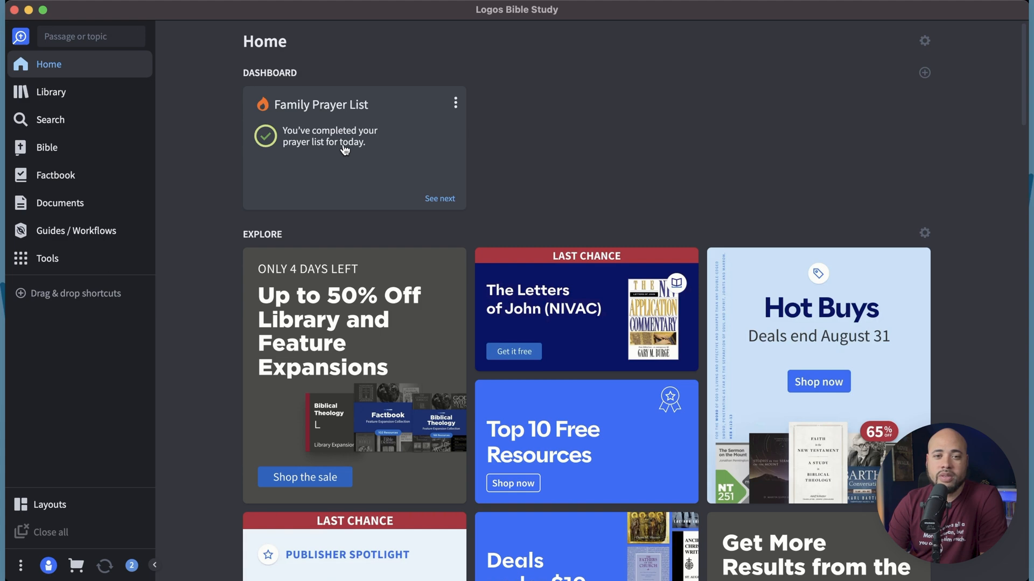
pyautogui.moveTo(264, 135)
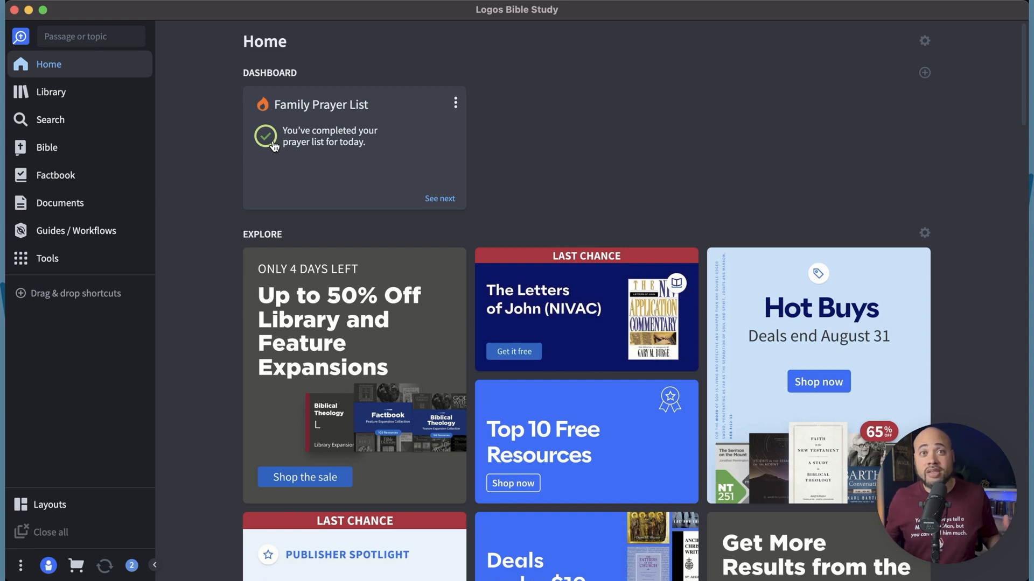
pyautogui.moveTo(328, 117)
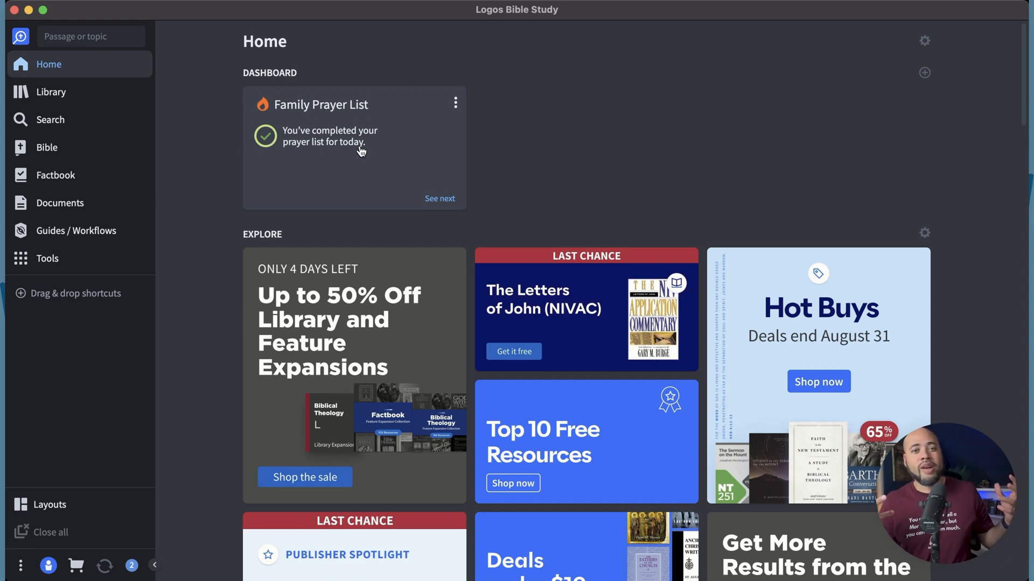
pyautogui.moveTo(259, 110)
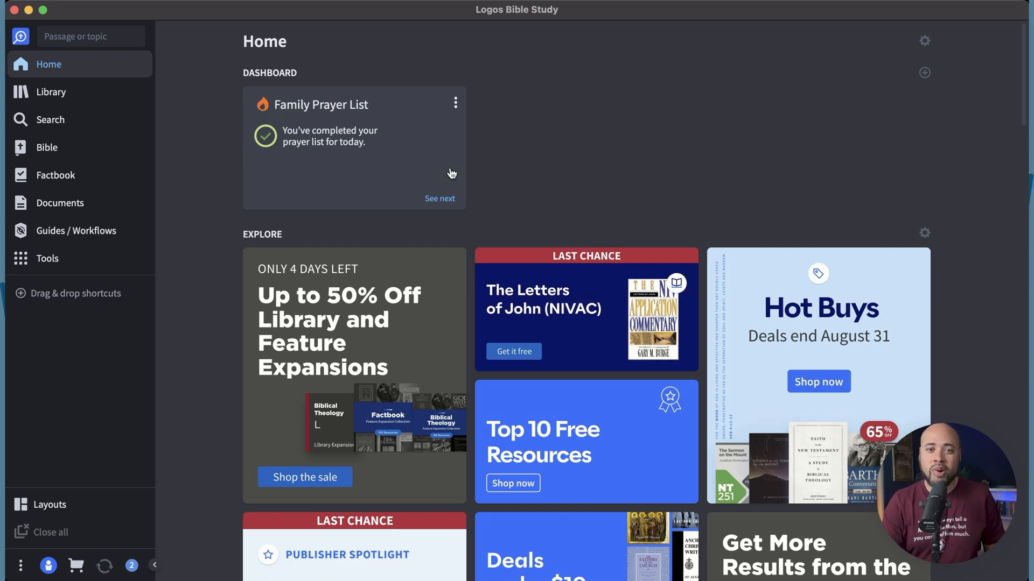
pyautogui.click(439, 199)
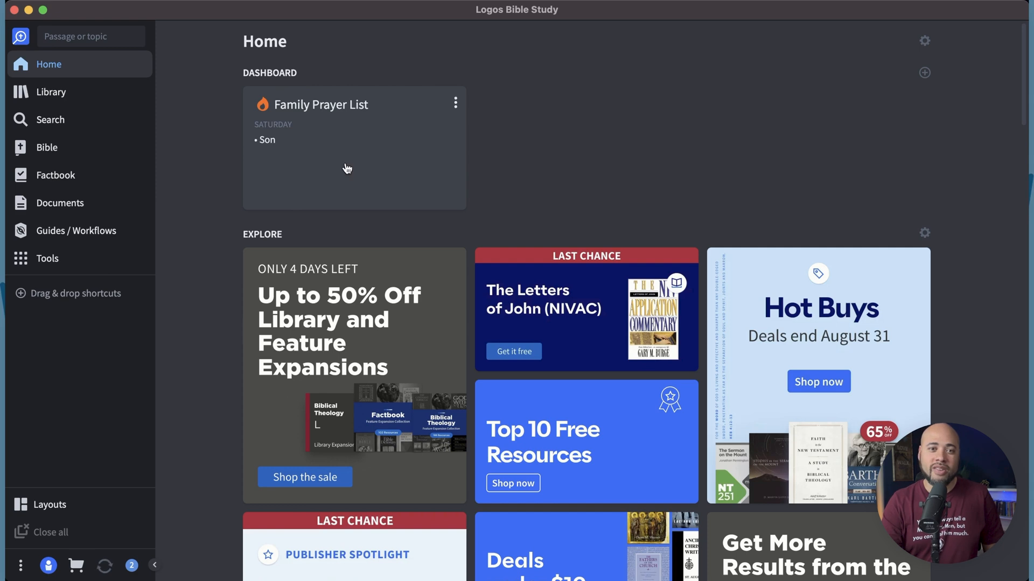
pyautogui.moveTo(491, 106)
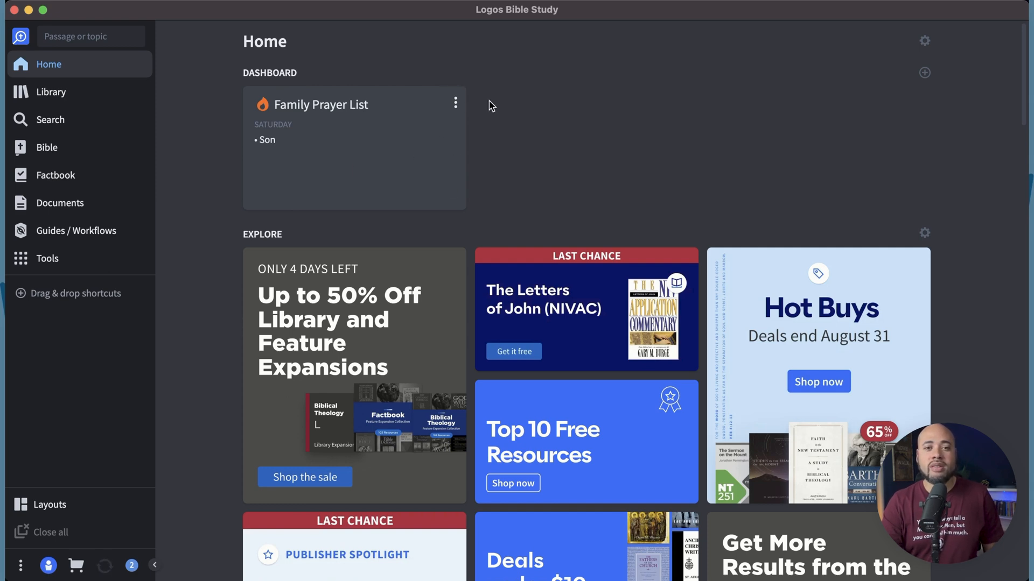
pyautogui.moveTo(277, 130)
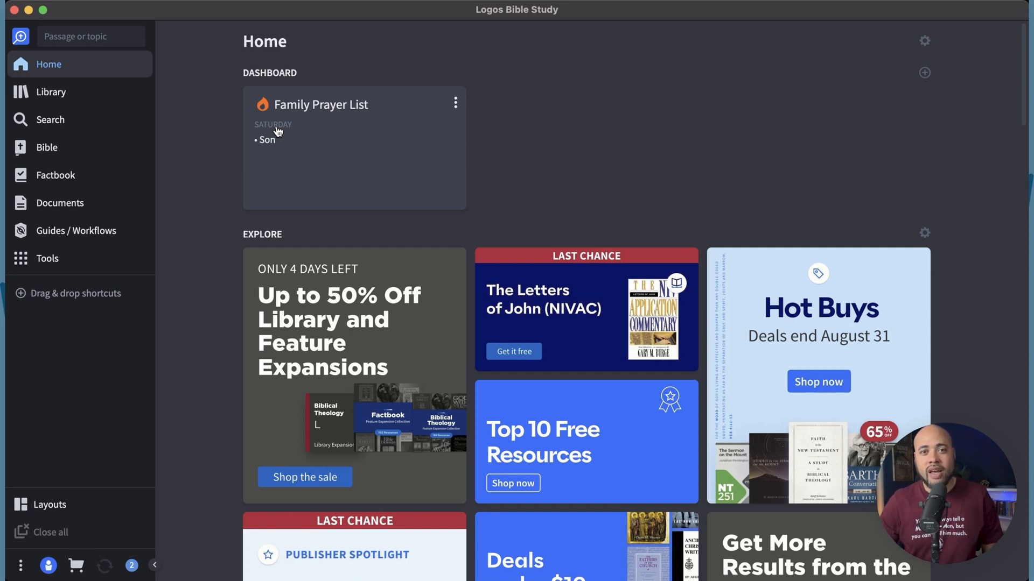
pyautogui.moveTo(881, 91)
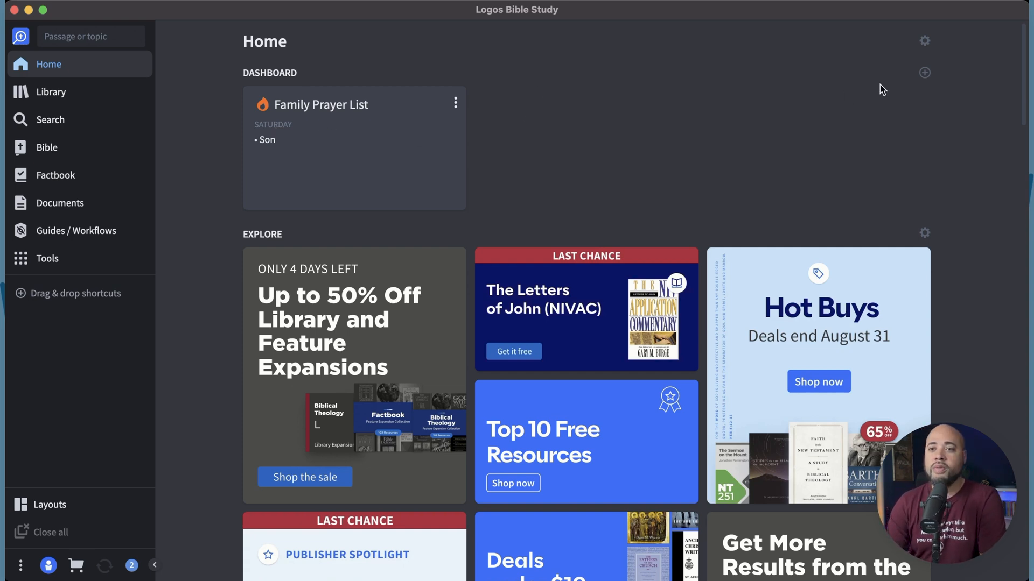
# Step: Add the Morning and Evening daily devotional card to the dashboard
pyautogui.click(924, 73)
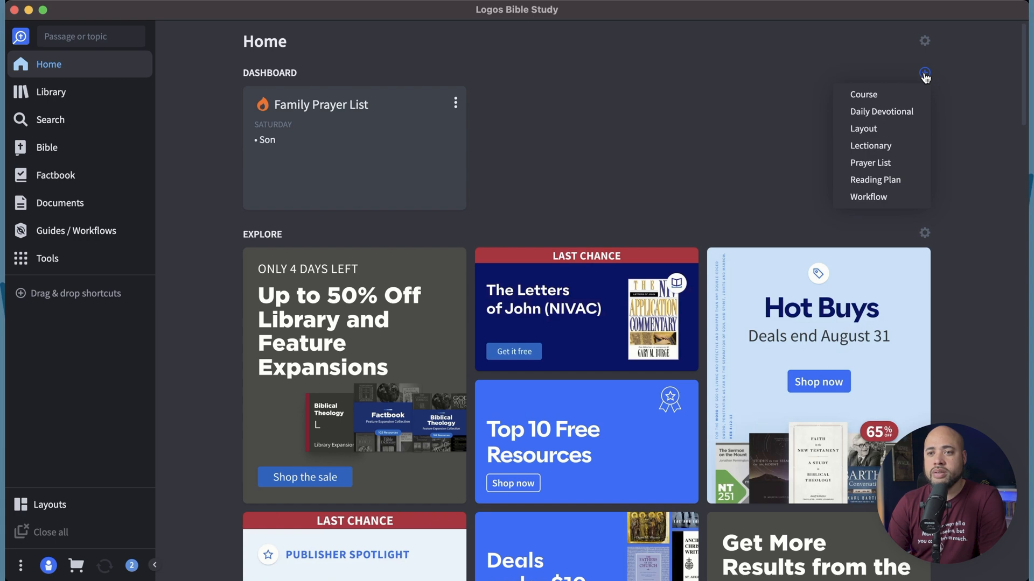
pyautogui.moveTo(881, 112)
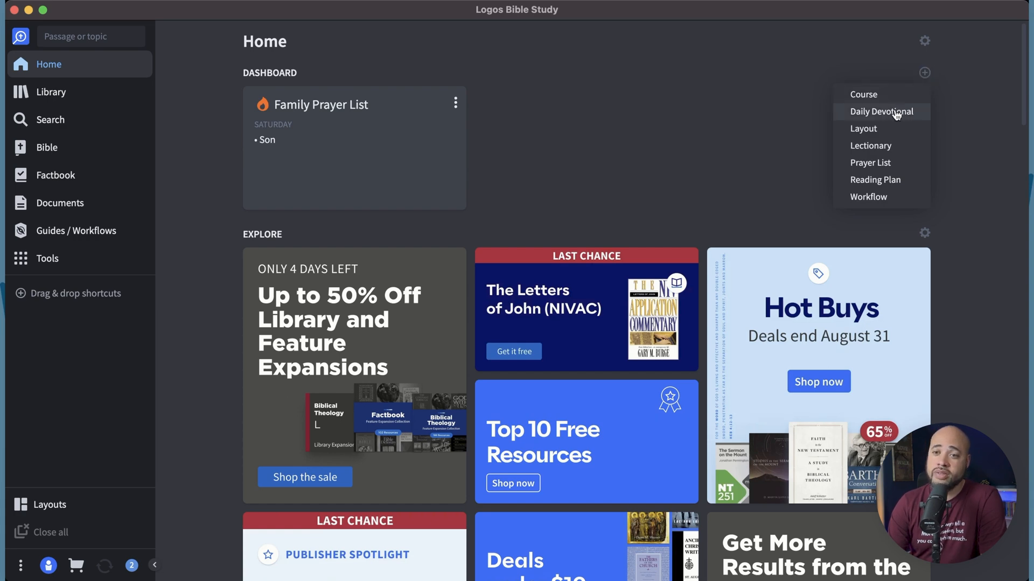
pyautogui.click(880, 112)
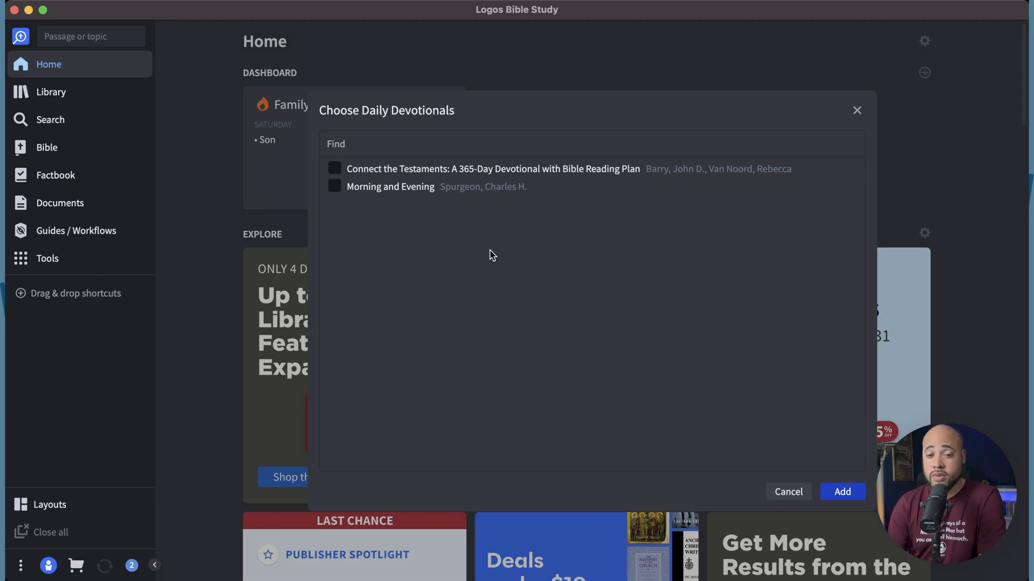
pyautogui.moveTo(465, 199)
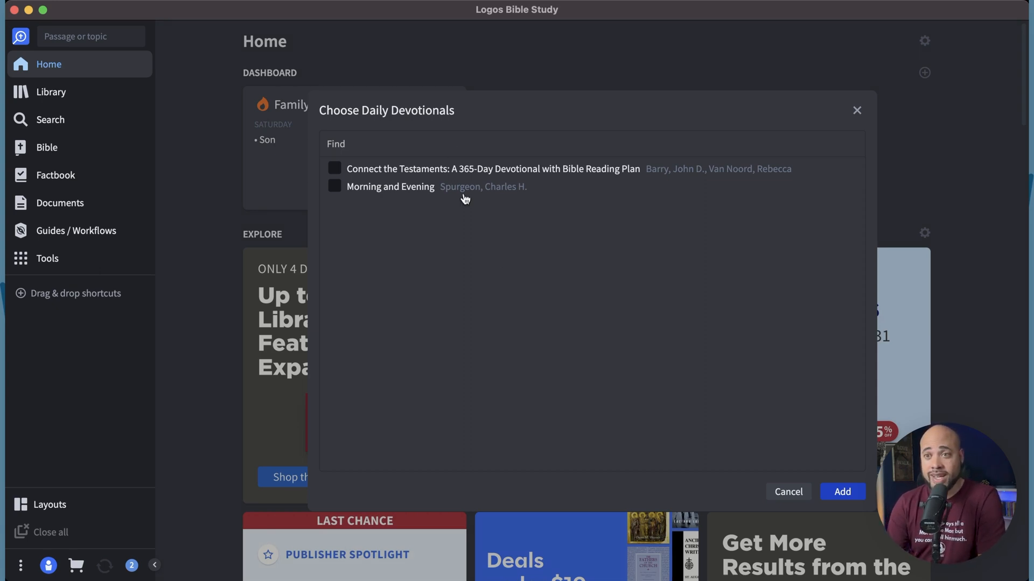
pyautogui.moveTo(446, 187)
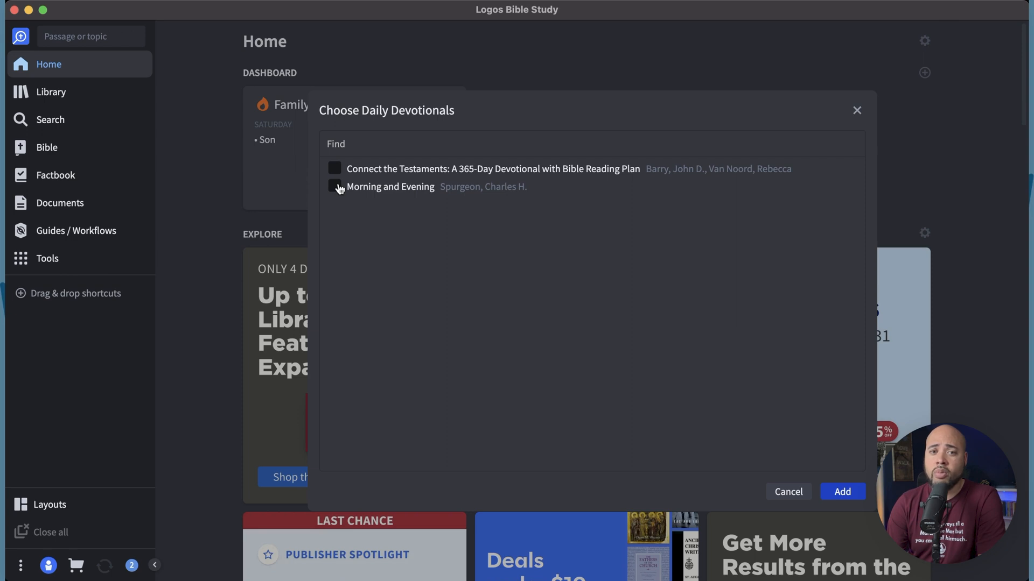
pyautogui.click(334, 187)
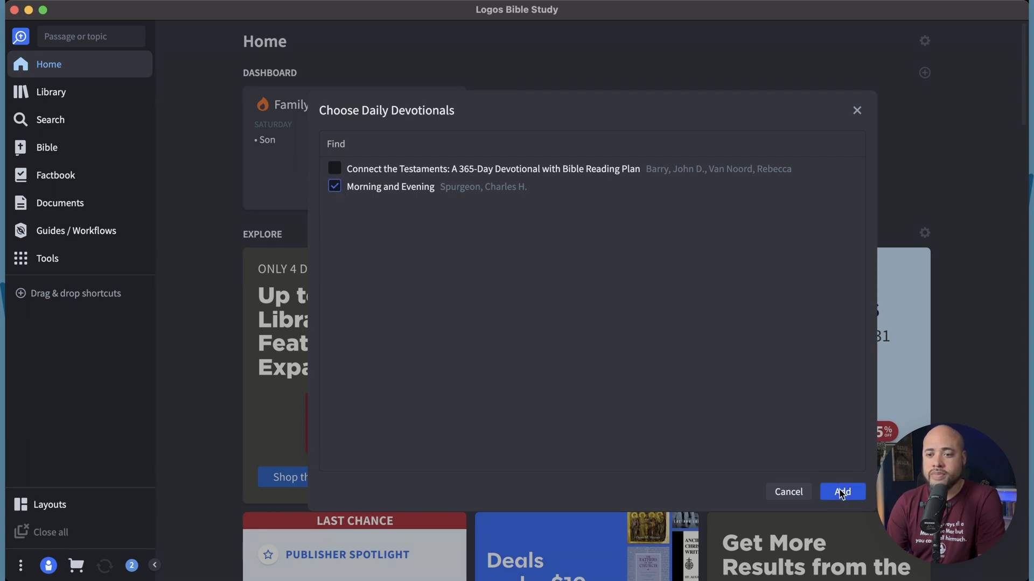
pyautogui.click(842, 492)
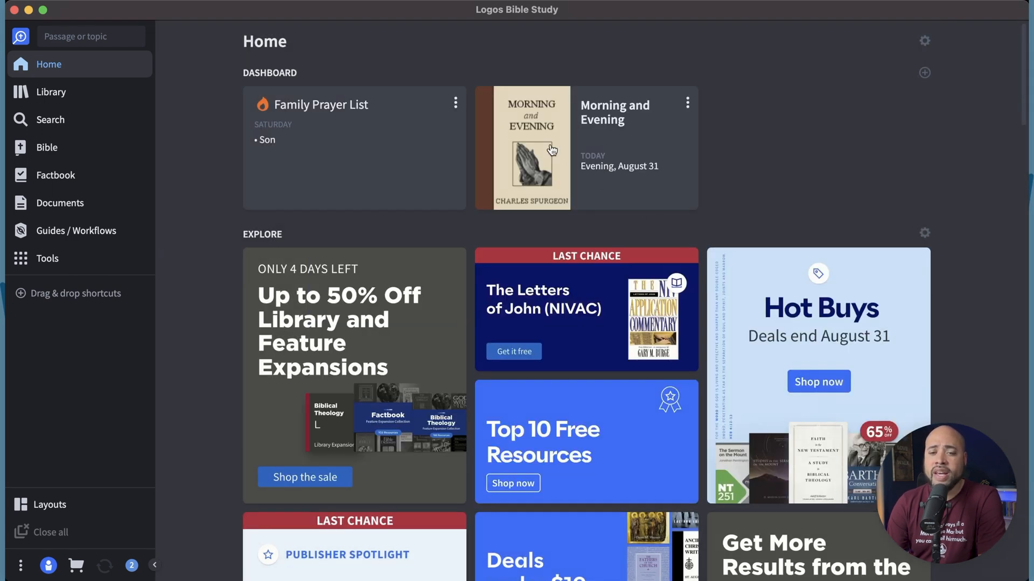
pyautogui.moveTo(313, 154)
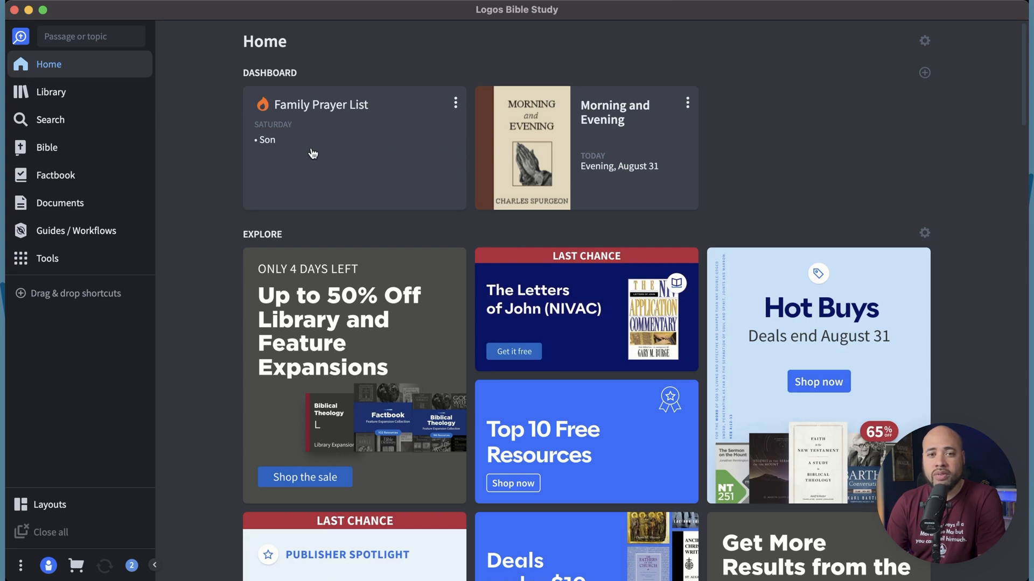
pyautogui.moveTo(631, 167)
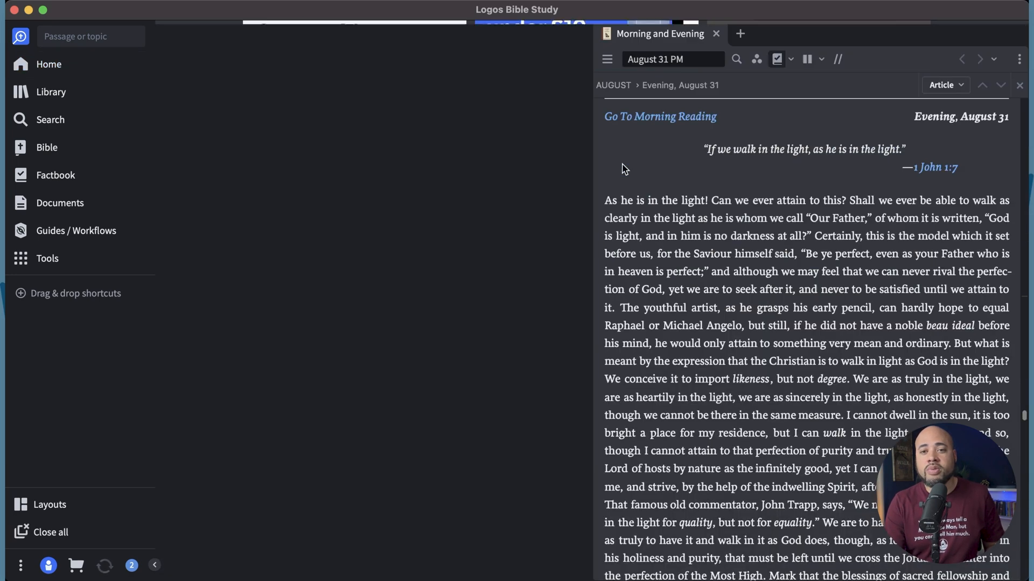
pyautogui.moveTo(717, 205)
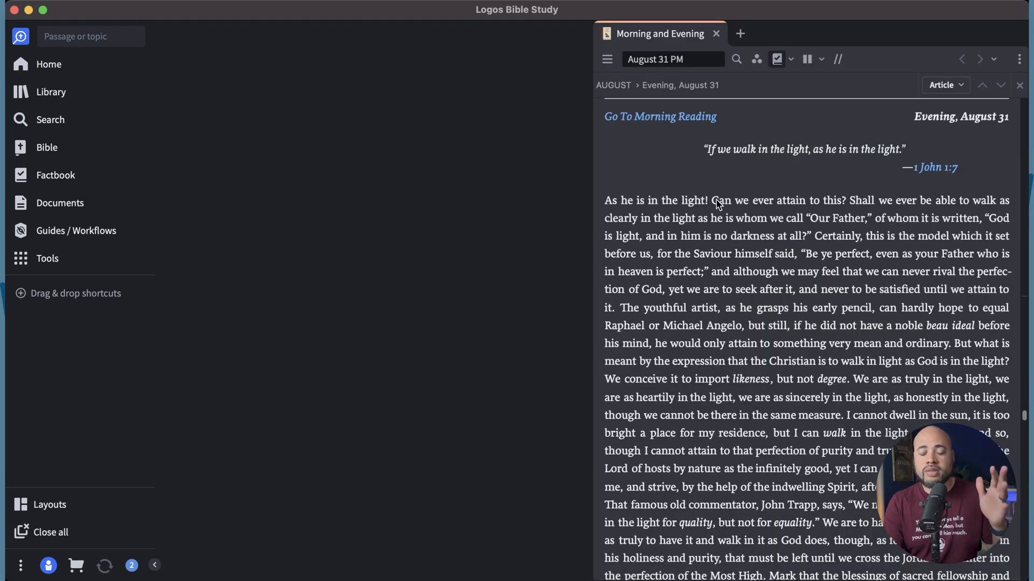
pyautogui.moveTo(722, 206)
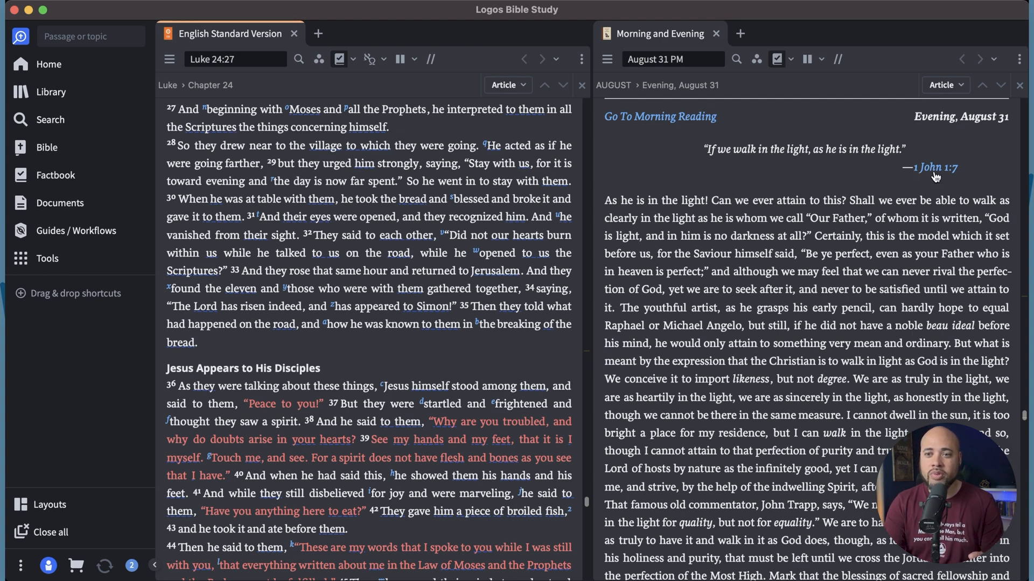
# Step: Follow the devotional's 1 John 1:7 link, then jump the ESV to Psalm 73:24
pyautogui.click(932, 167)
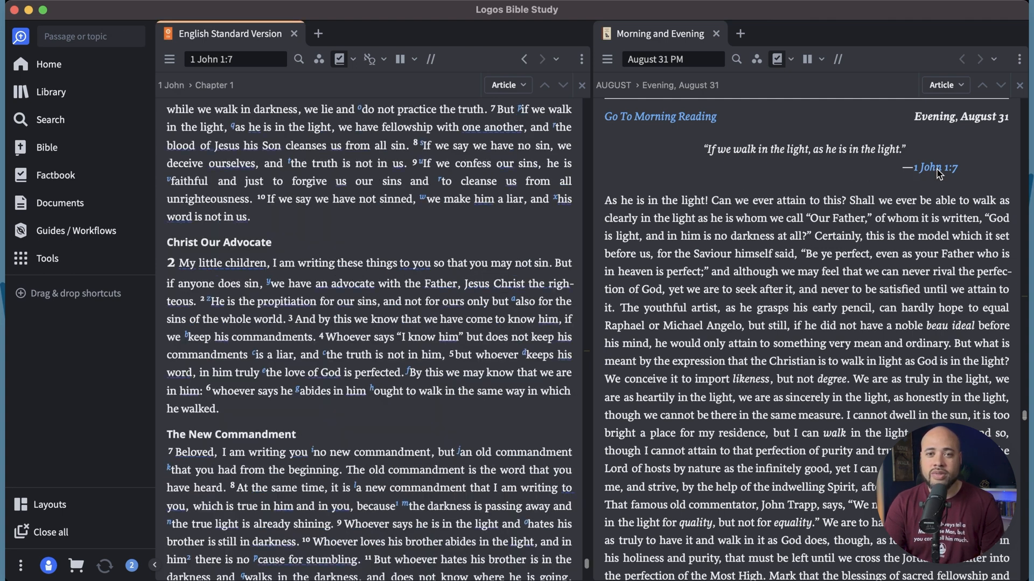
pyautogui.moveTo(417, 228)
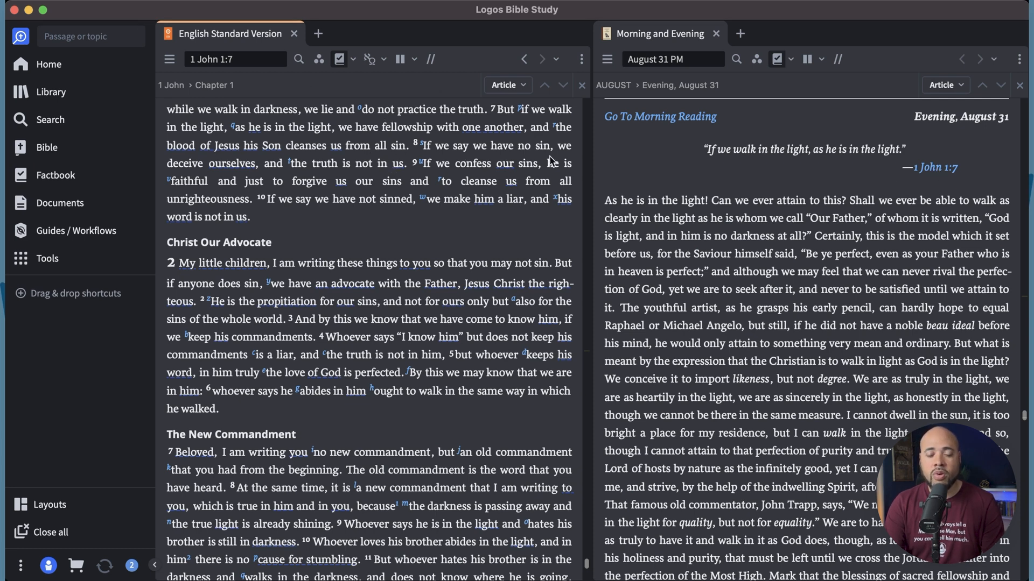
pyautogui.scroll(-3)
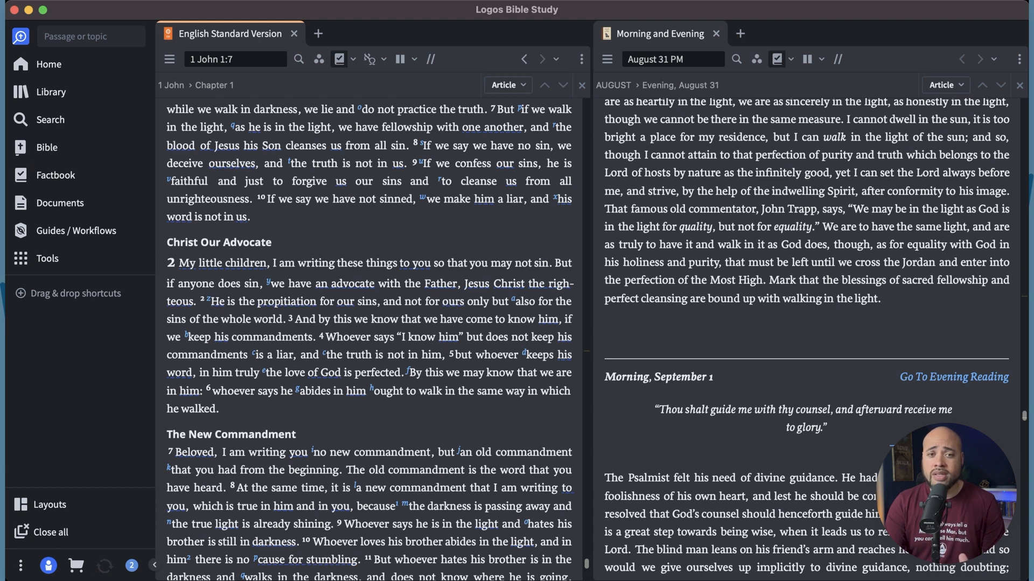
pyautogui.write('Psalm 73:24')
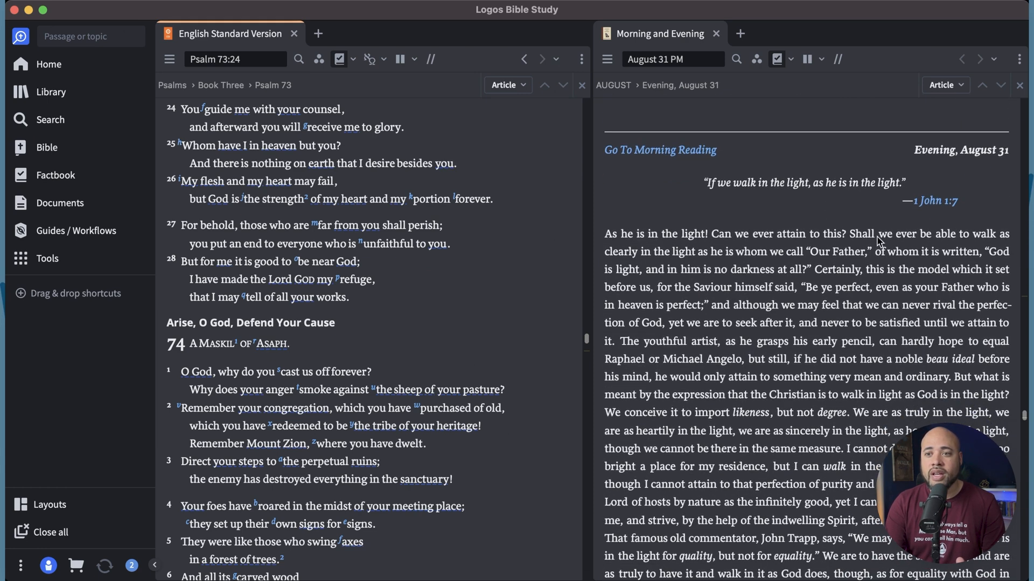
pyautogui.moveTo(778, 358)
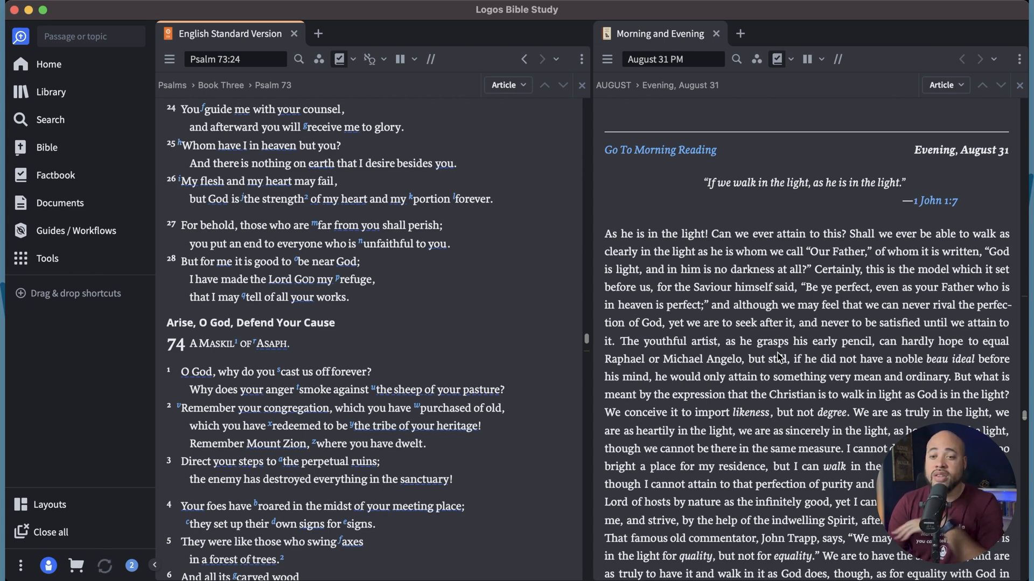
pyautogui.moveTo(723, 296)
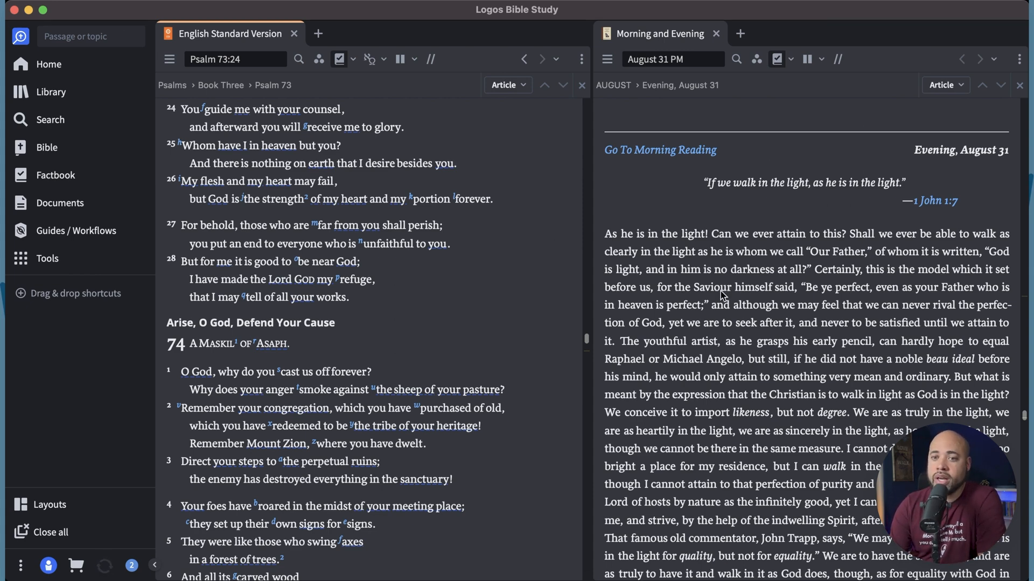
# Step: Briefly select a passage of the evening reading, then return to the Home dashboard
pyautogui.moveTo(661, 233); pyautogui.dragTo(718, 269)
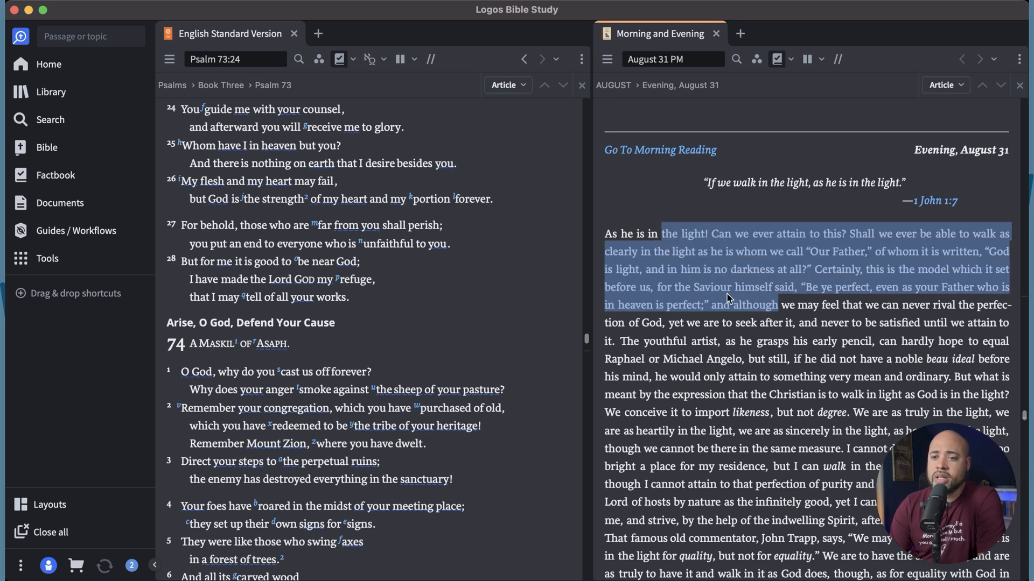
pyautogui.click(646, 224)
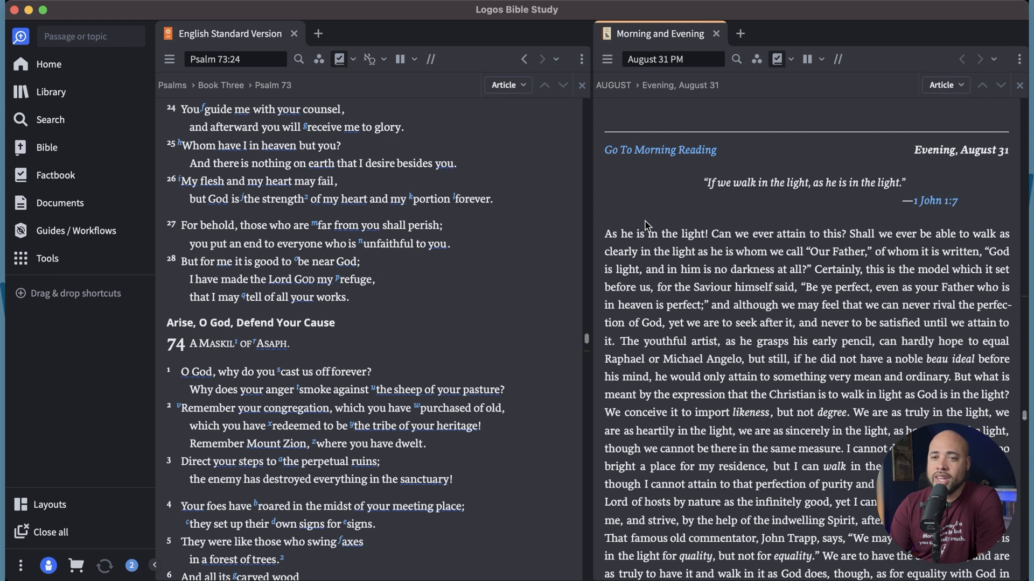
pyautogui.moveTo(74, 59)
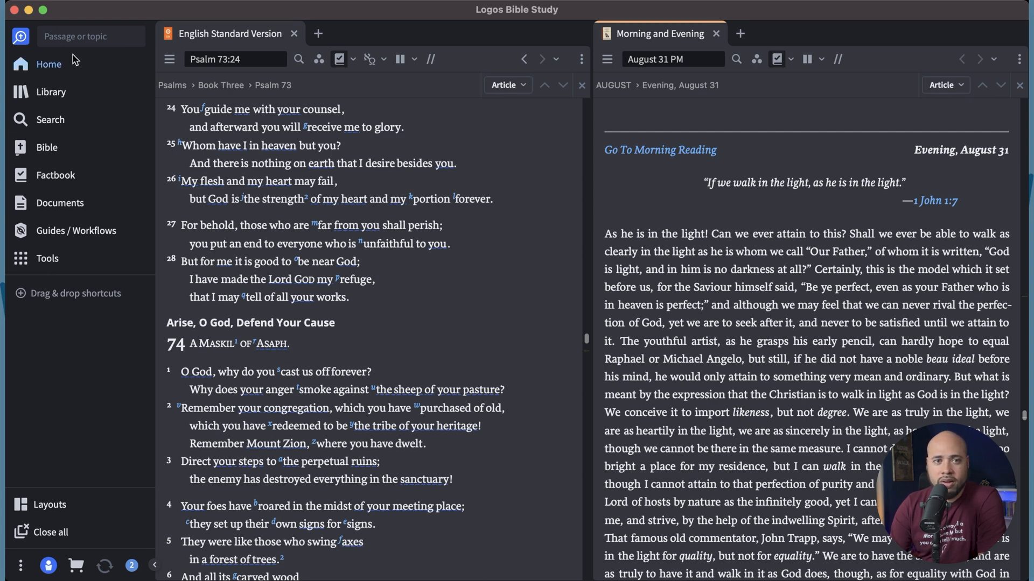
pyautogui.click(48, 64)
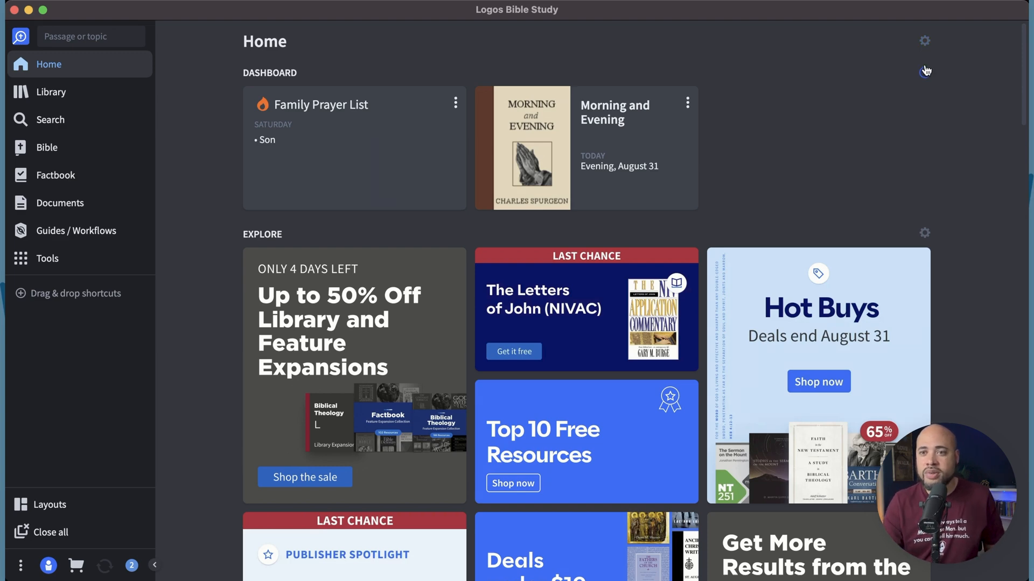
# Step: Add the 7 Days on Covenant reading plan card and open today's Genesis 8:20–9:17 reading
pyautogui.click(924, 72)
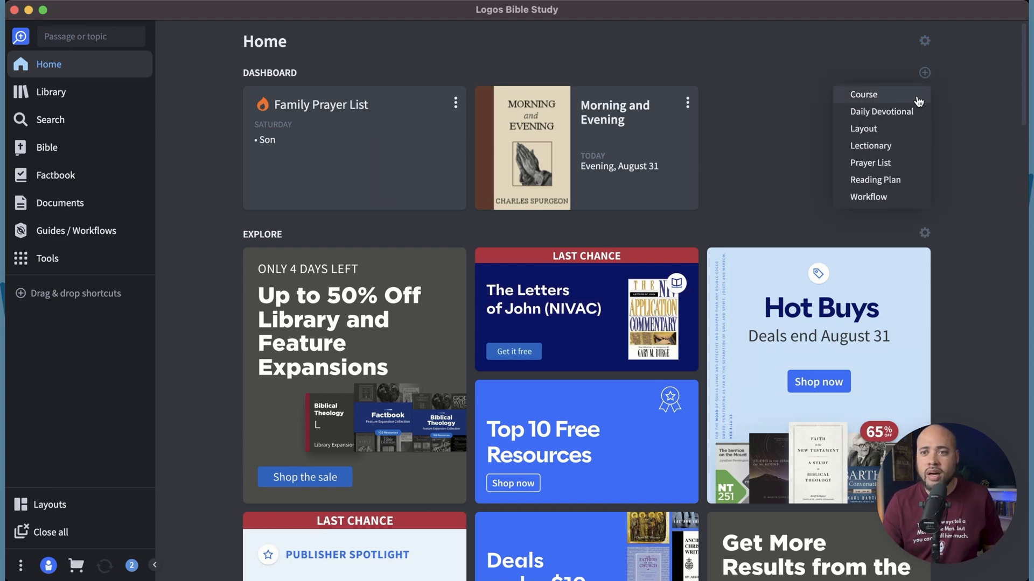
pyautogui.moveTo(875, 179)
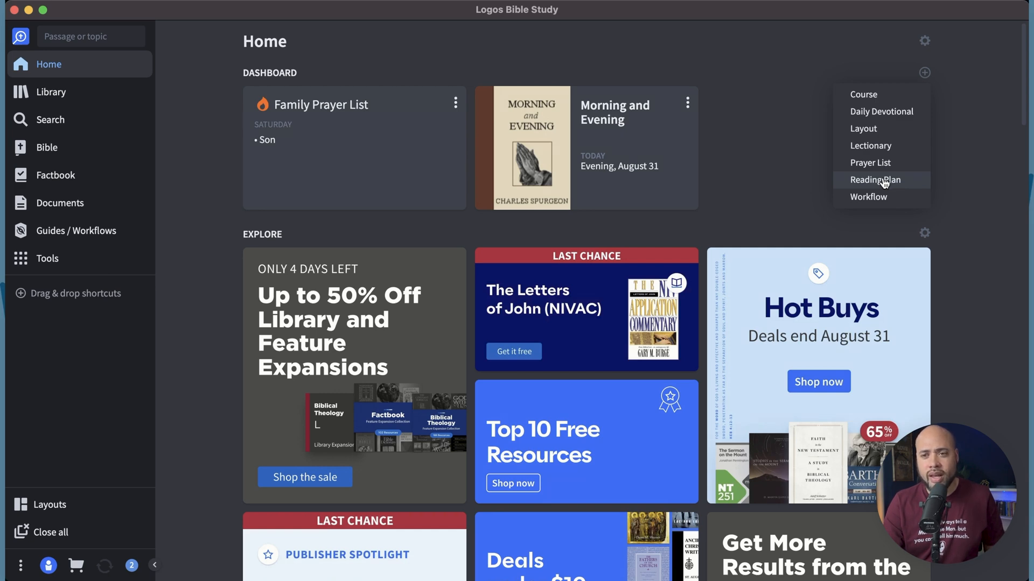
pyautogui.click(876, 179)
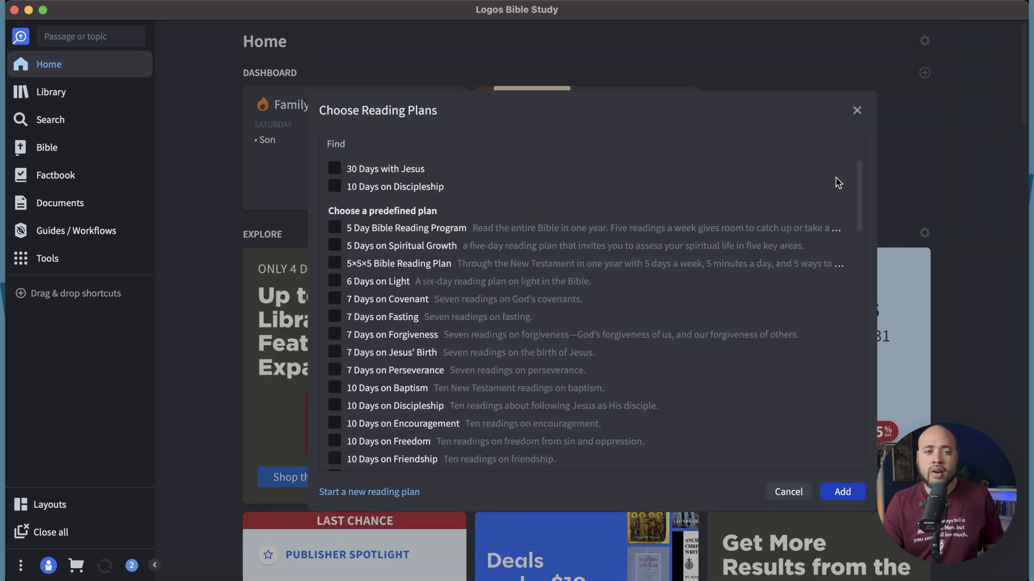
pyautogui.moveTo(532, 335)
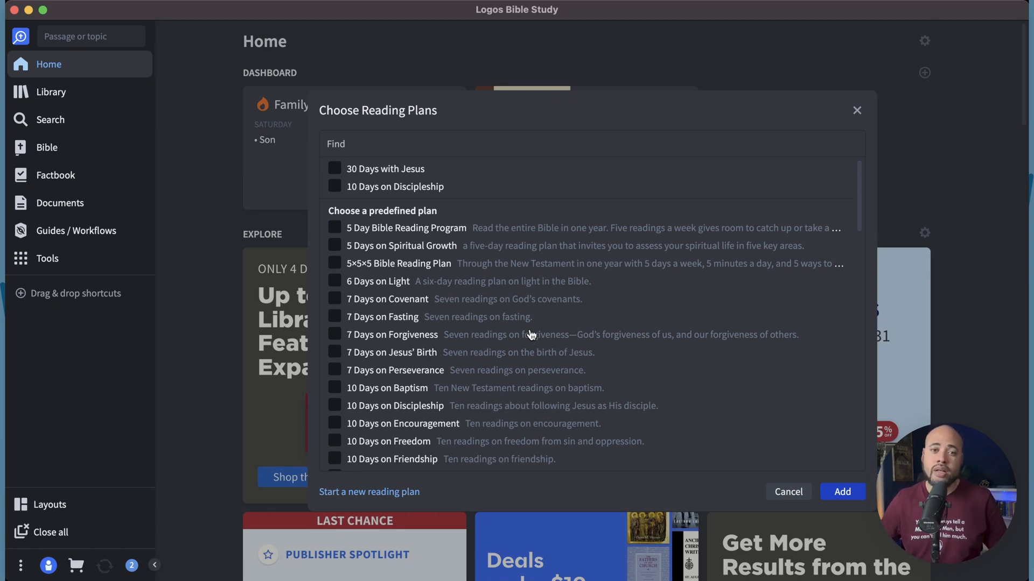
pyautogui.click(335, 299)
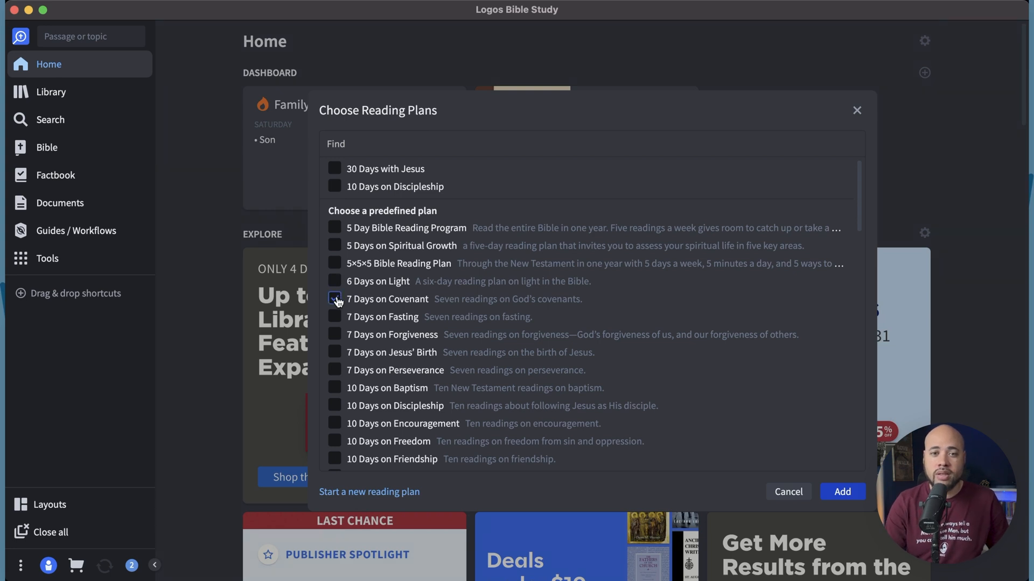
pyautogui.click(334, 299)
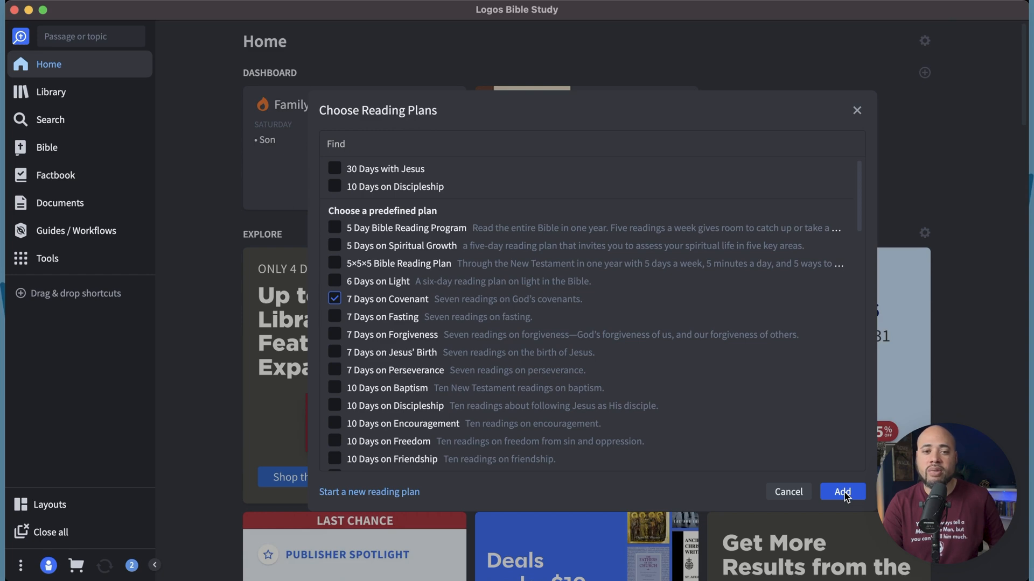
pyautogui.click(842, 491)
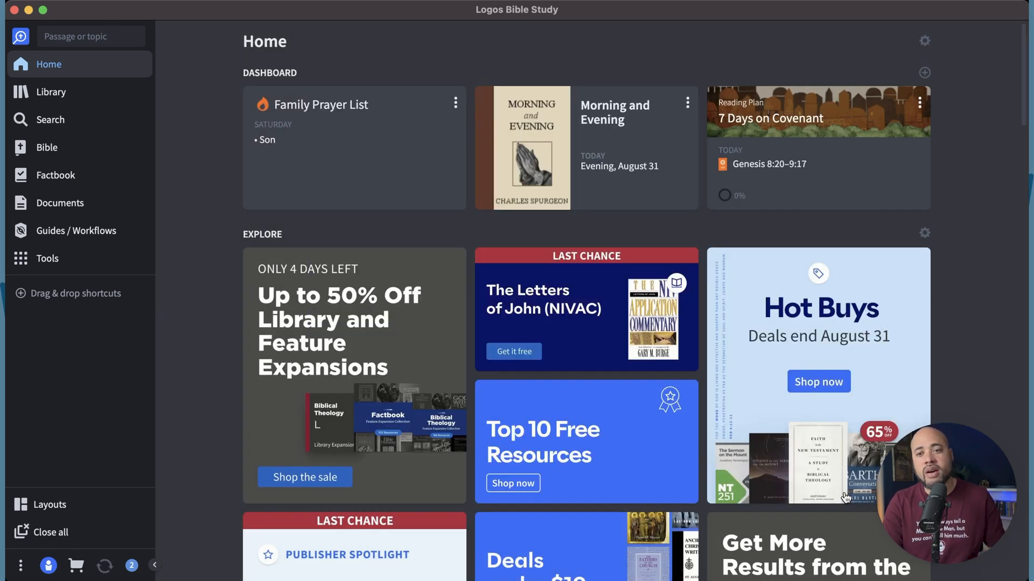
pyautogui.moveTo(794, 138)
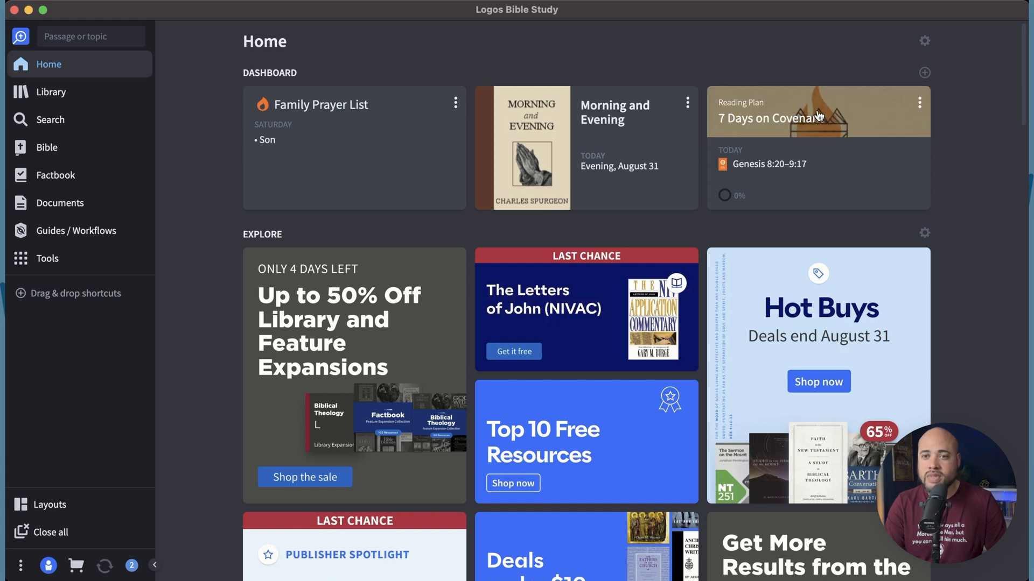
pyautogui.moveTo(828, 129)
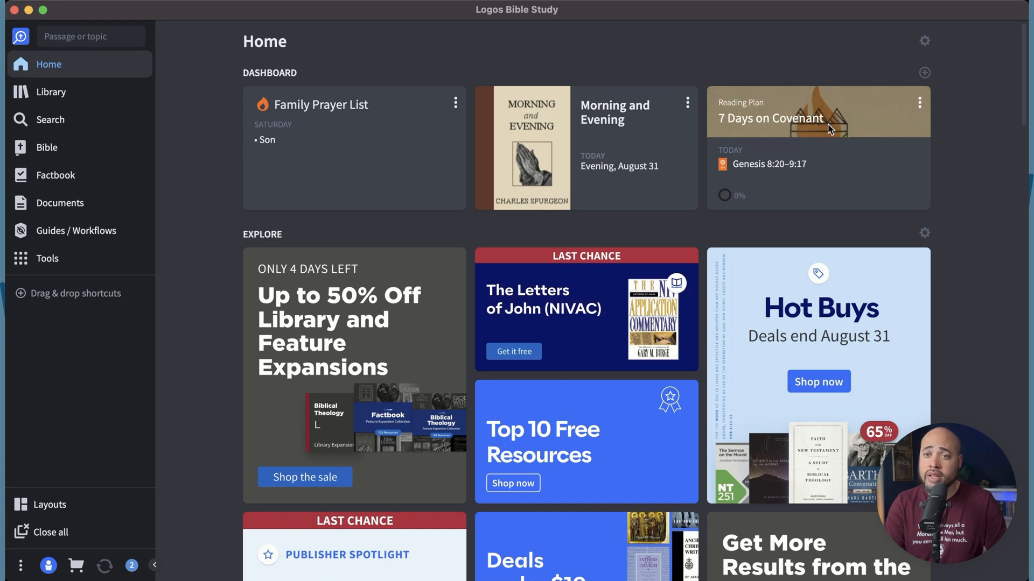
pyautogui.click(768, 118)
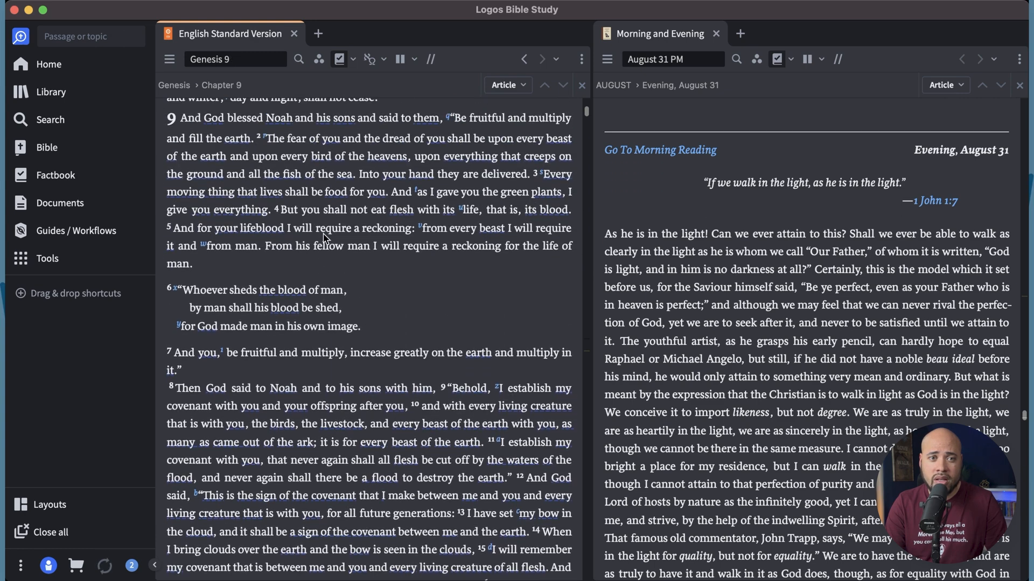
# Step: Browse the ESV reading, return to Genesis 8:20–9:17, and close the Morning and Evening devotional
pyautogui.scroll(-3)
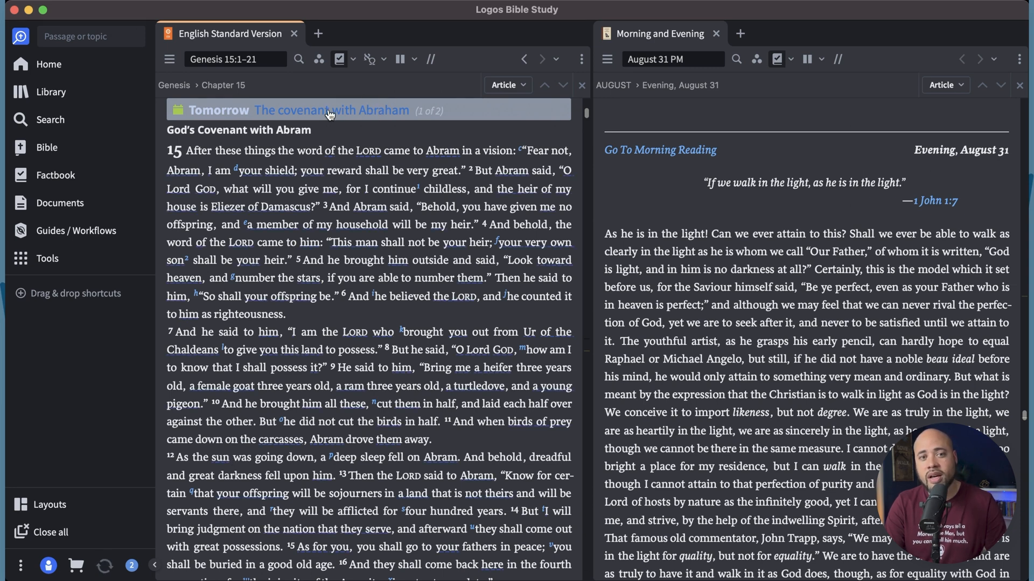
pyautogui.moveTo(423, 43)
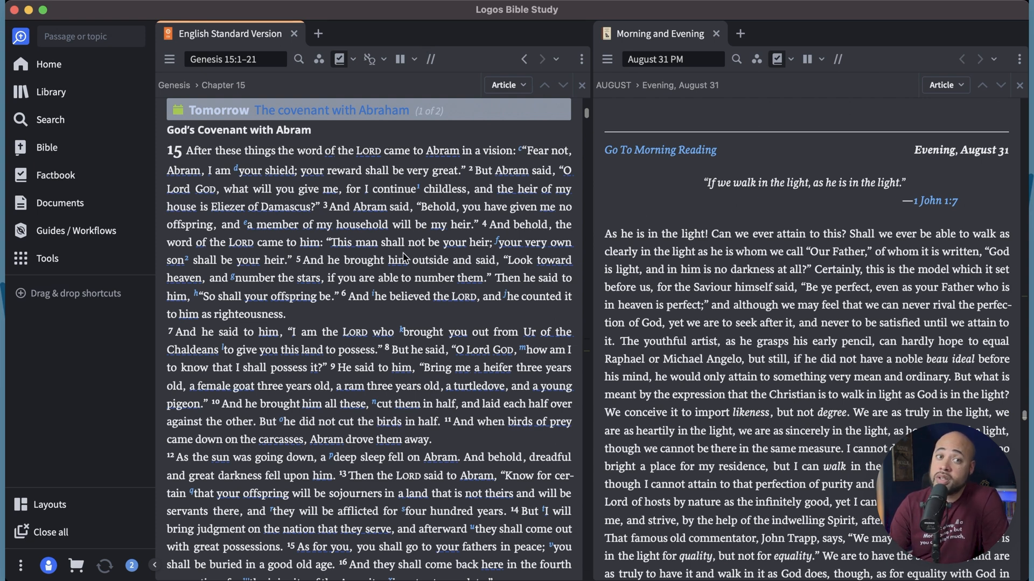
pyautogui.moveTo(512, 324)
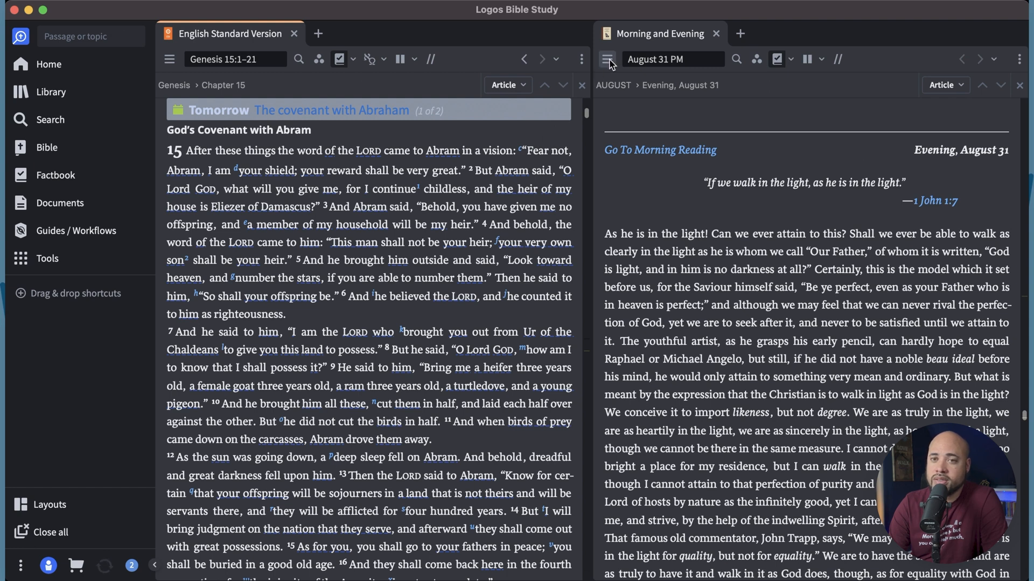
pyautogui.moveTo(692, 39)
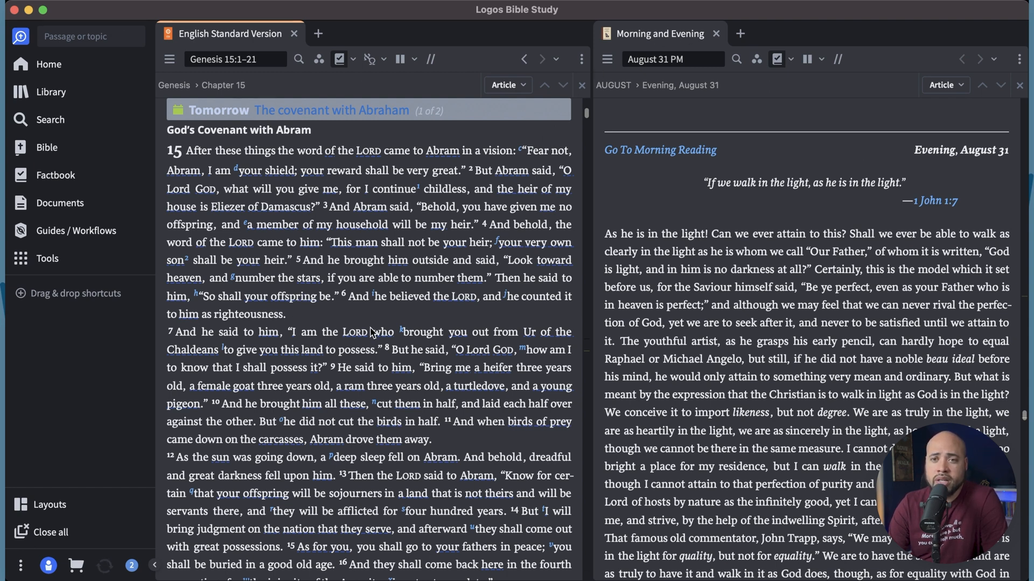
pyautogui.click(48, 64)
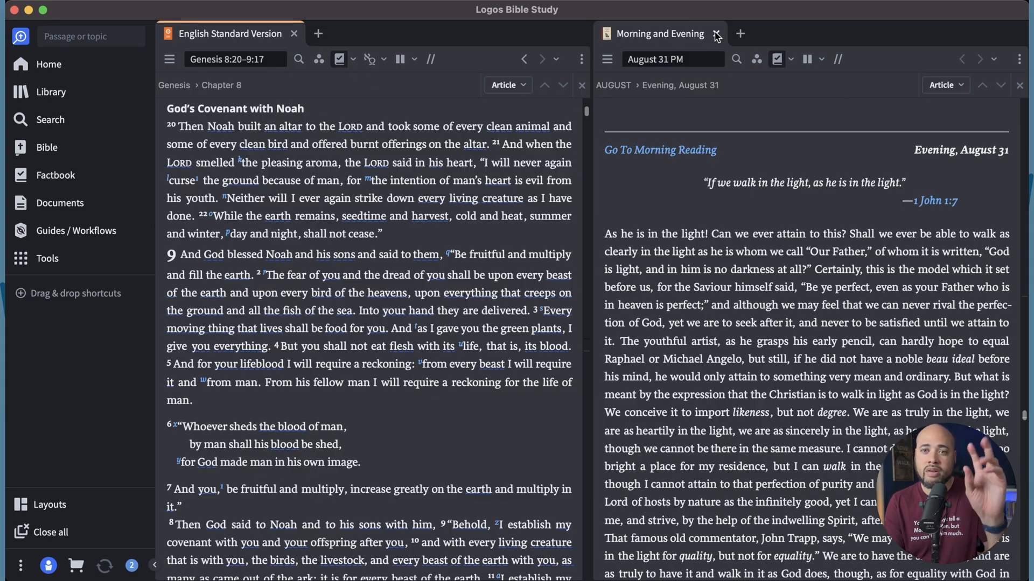
pyautogui.click(716, 34)
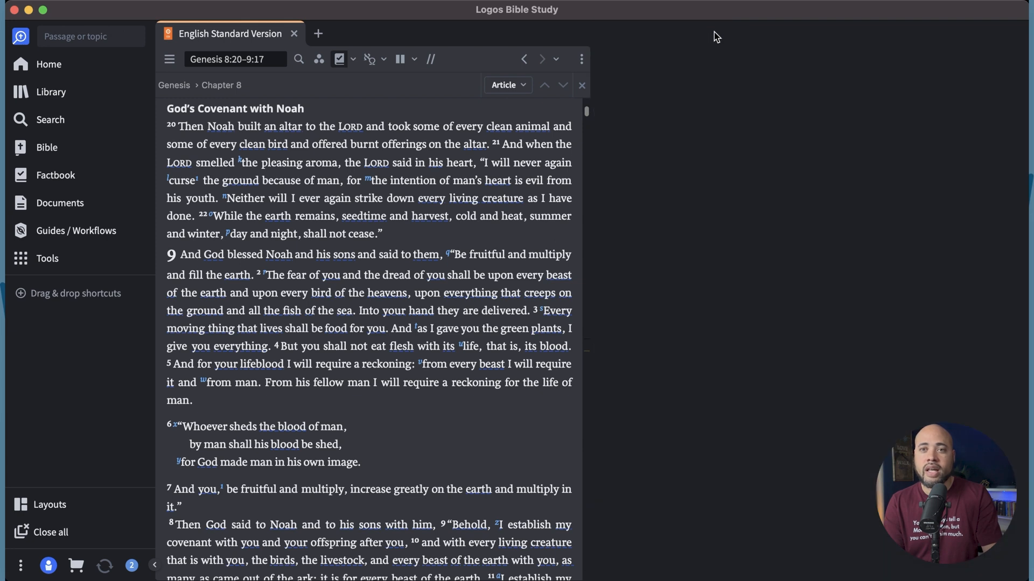
pyautogui.moveTo(508, 206)
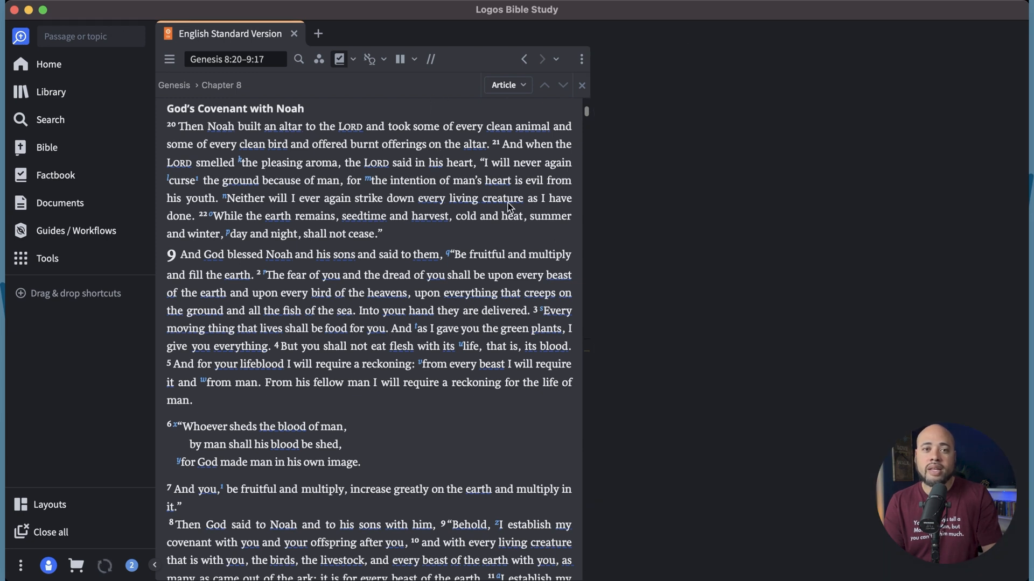
pyautogui.moveTo(529, 156)
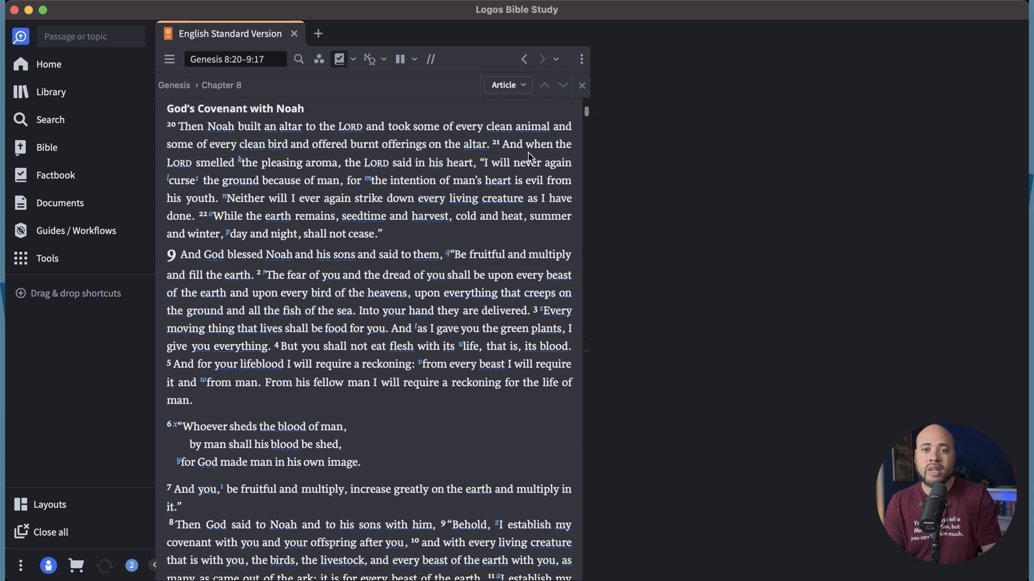
pyautogui.moveTo(587, 174)
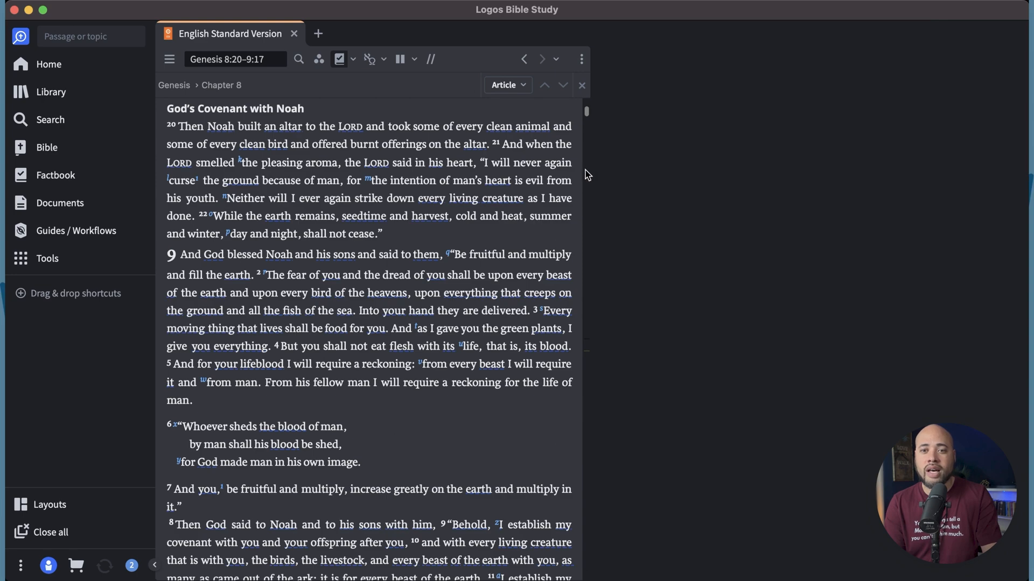
pyautogui.moveTo(588, 168)
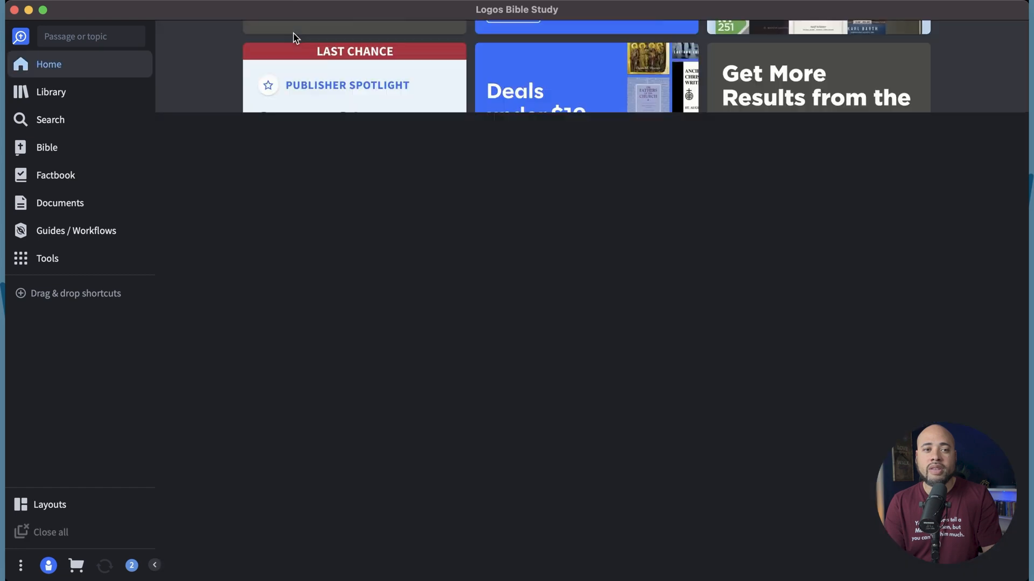
# Step: Close the English Standard Version panel, leaving the workspace empty
pyautogui.click(47, 147)
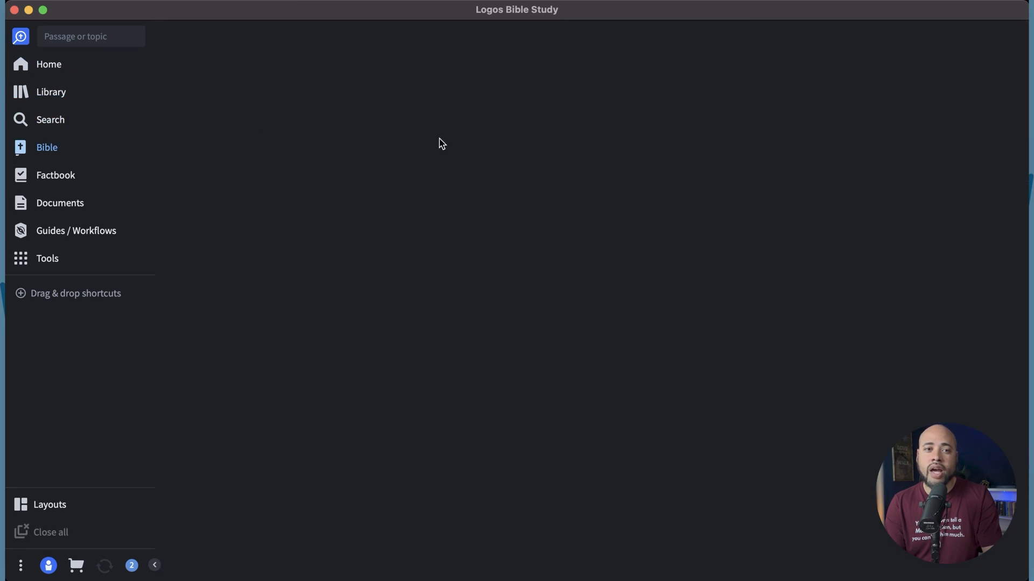
pyautogui.moveTo(348, 152)
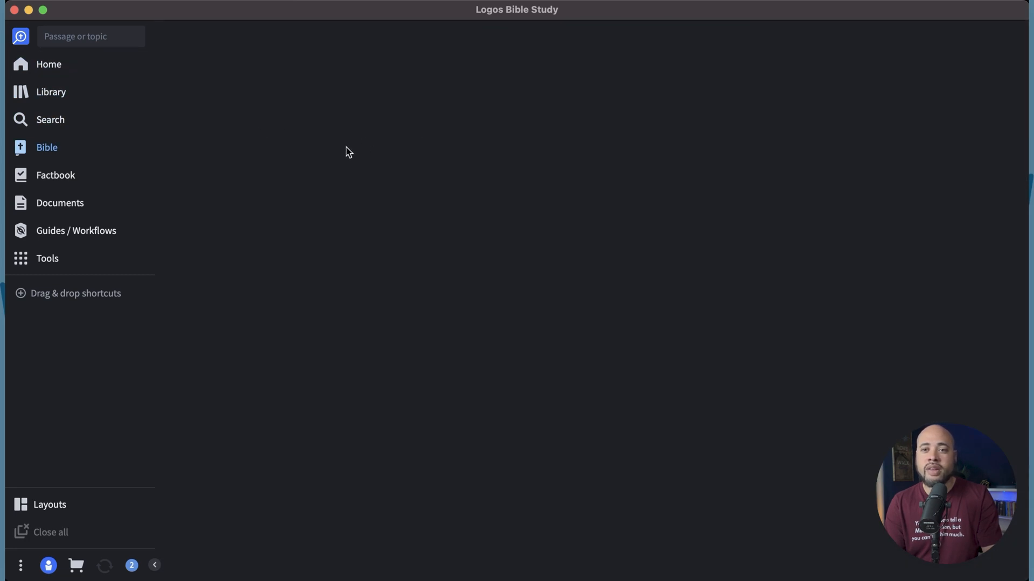
pyautogui.moveTo(502, 164)
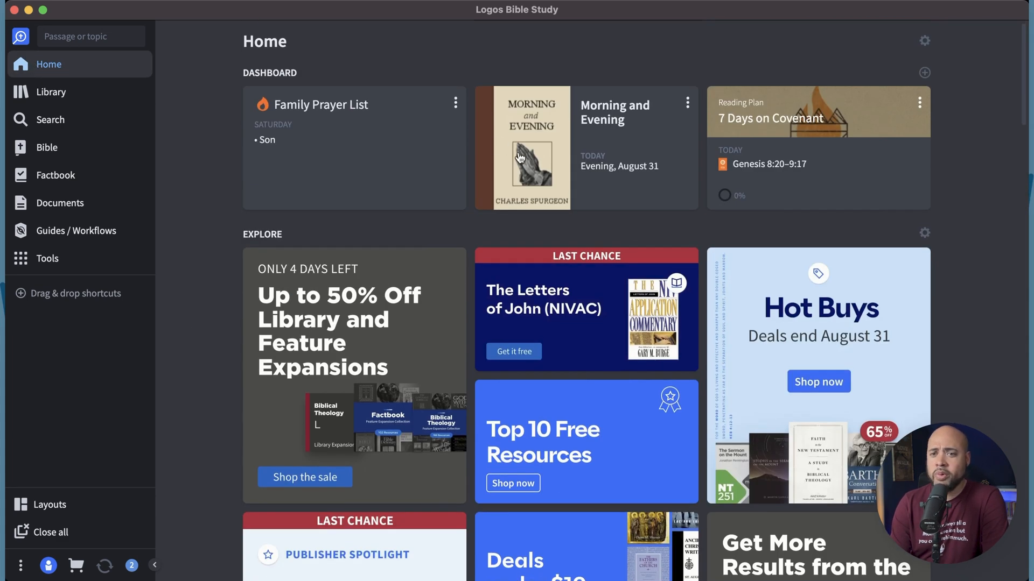
pyautogui.moveTo(500, 350)
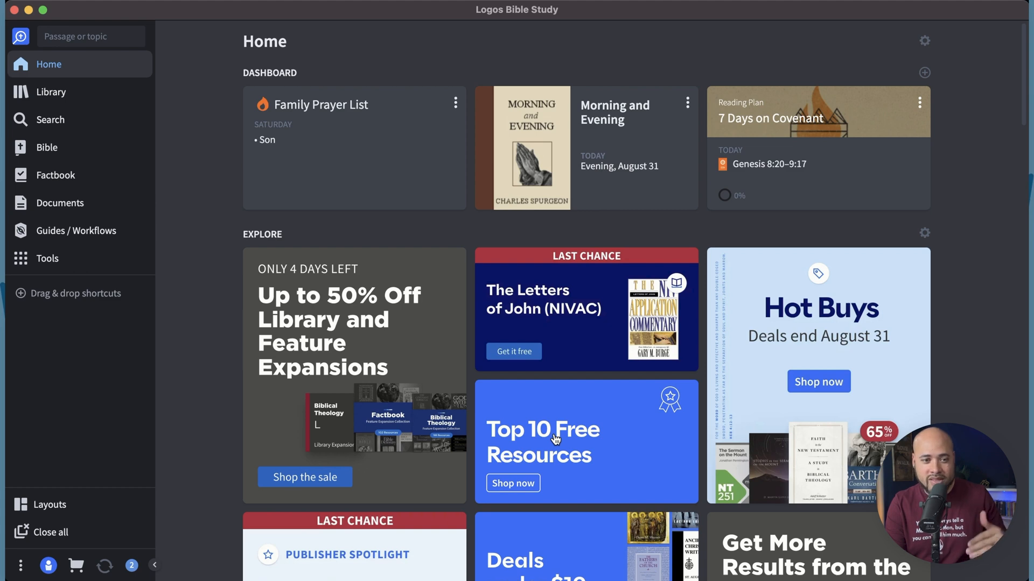
pyautogui.moveTo(412, 239)
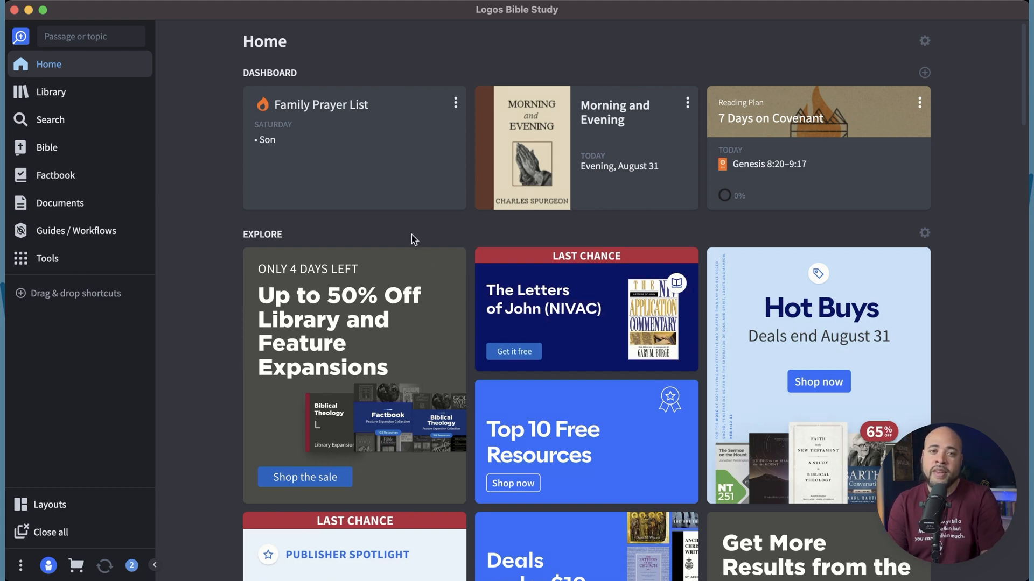
pyautogui.moveTo(544, 152)
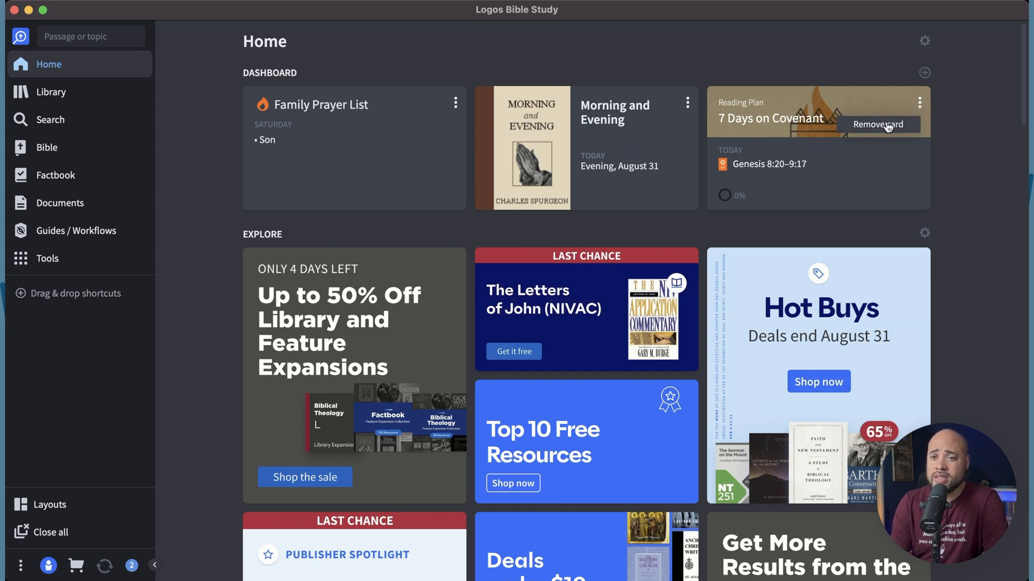
# Step: Add the 30 Days with Jesus reading plan card and catch up on its overdue readings
pyautogui.click(924, 72)
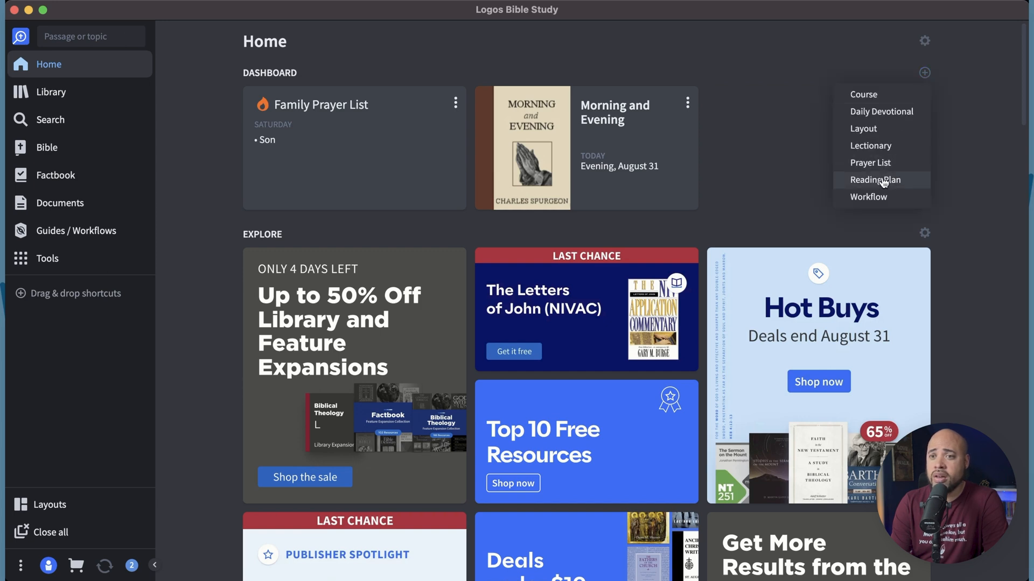
pyautogui.click(876, 179)
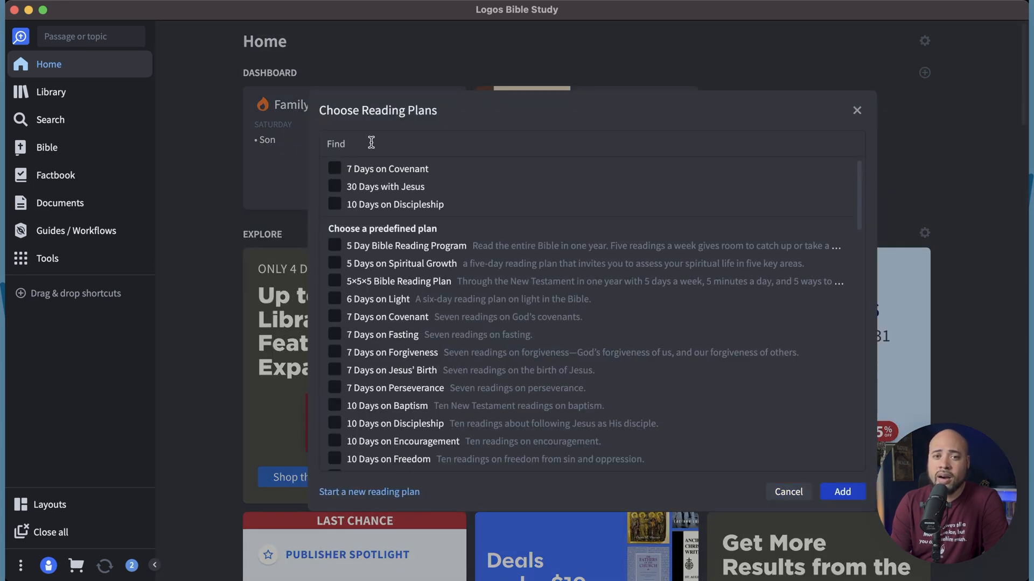
pyautogui.click(335, 187)
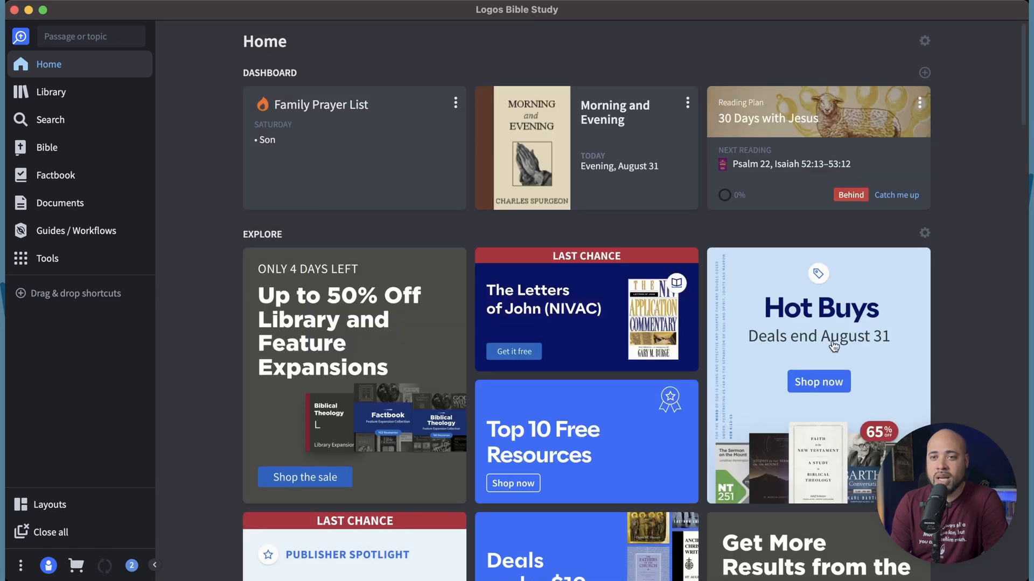
pyautogui.moveTo(852, 208)
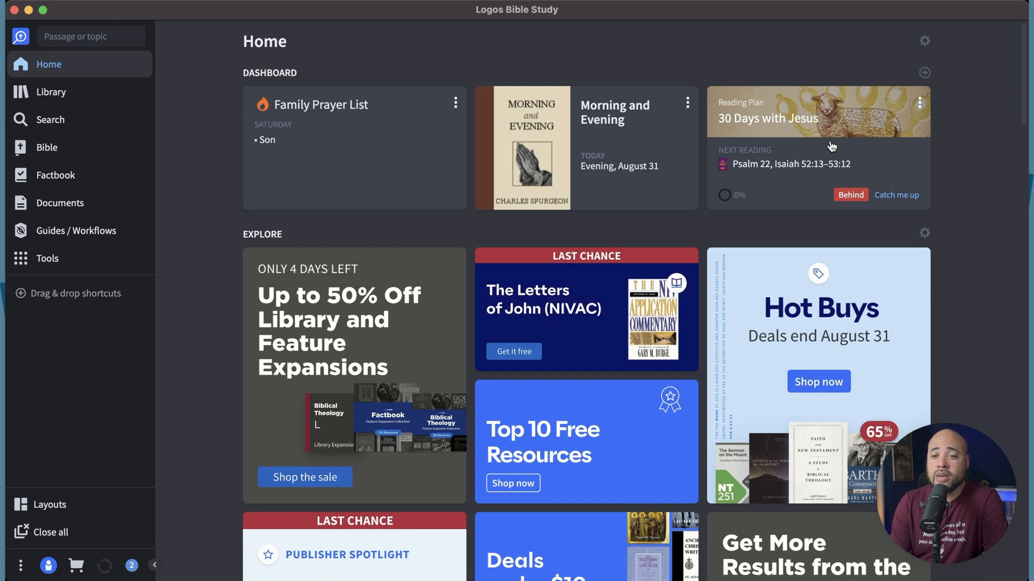
pyautogui.moveTo(842, 179)
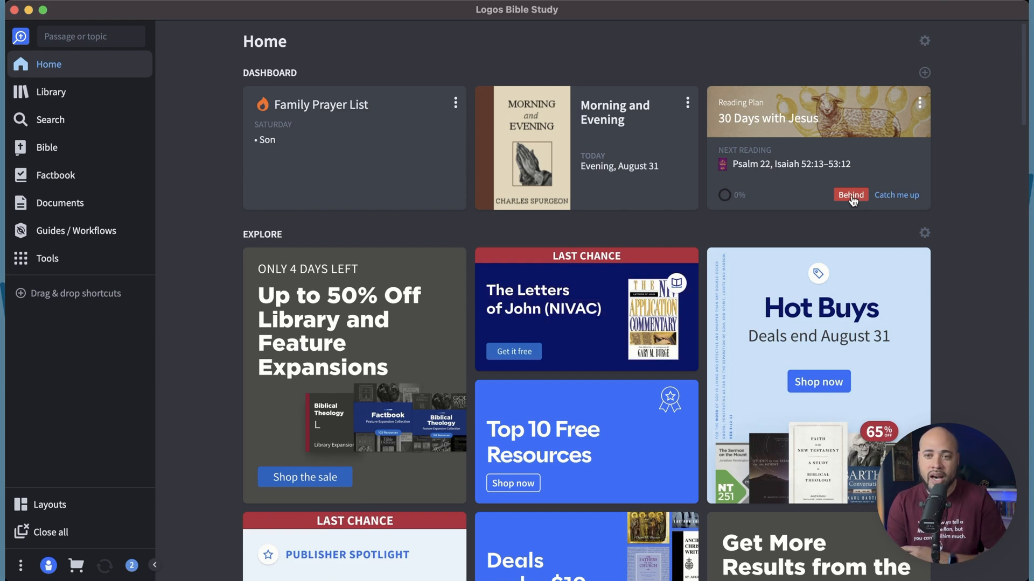
pyautogui.moveTo(896, 194)
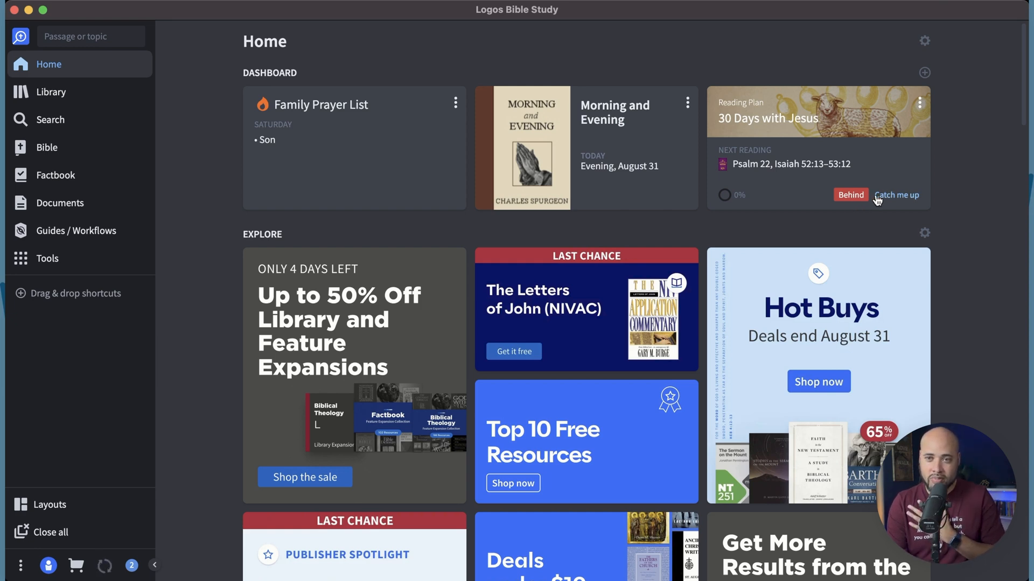
pyautogui.moveTo(894, 200)
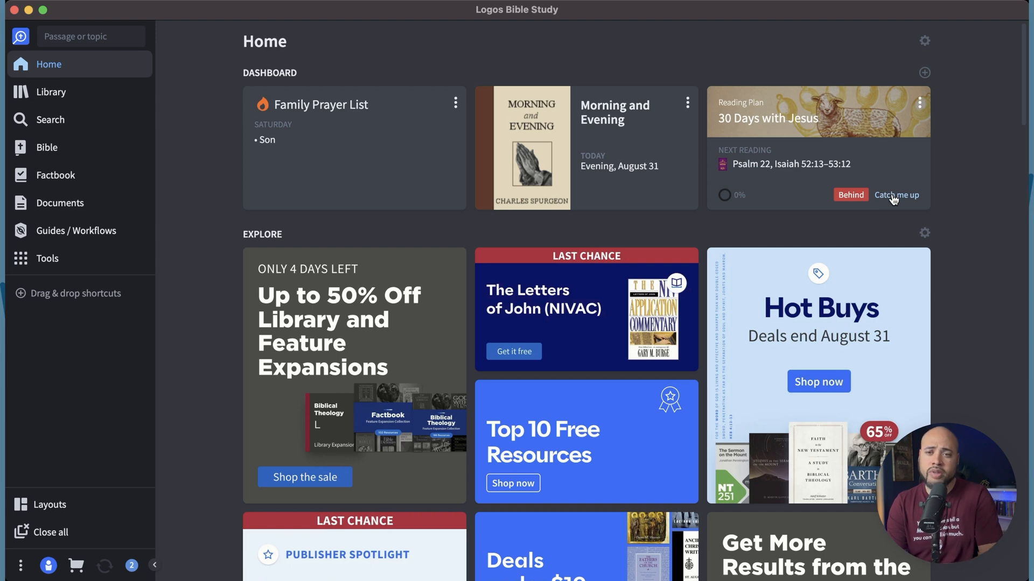
pyautogui.click(895, 194)
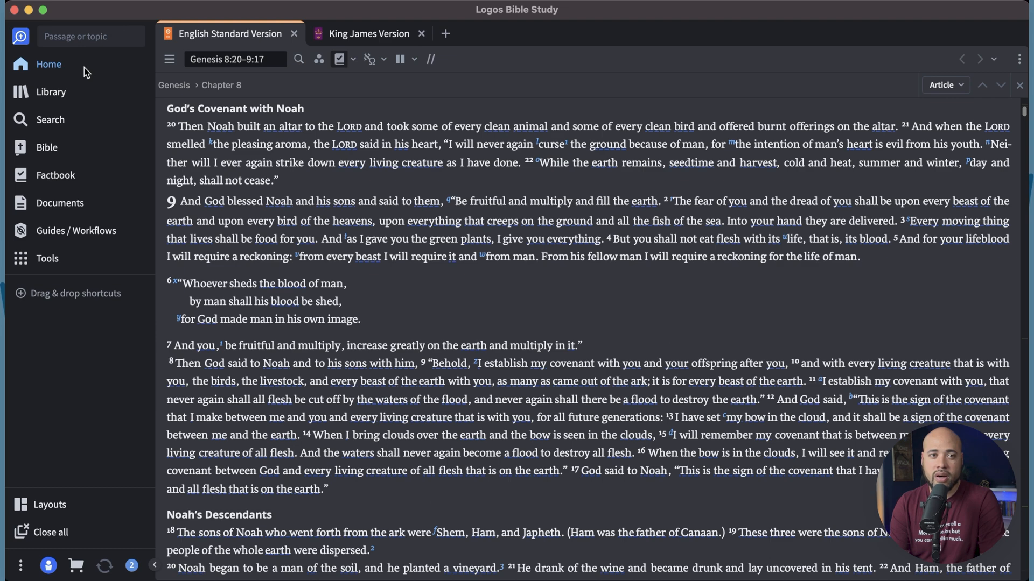
# Step: Return to the Home dashboard from the sidebar
pyautogui.click(48, 64)
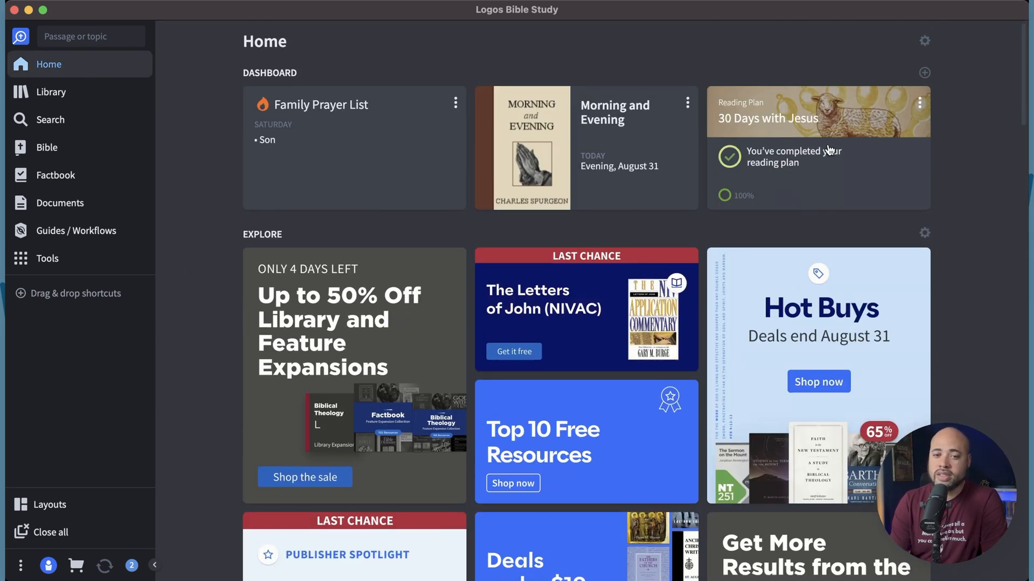
pyautogui.moveTo(876, 141)
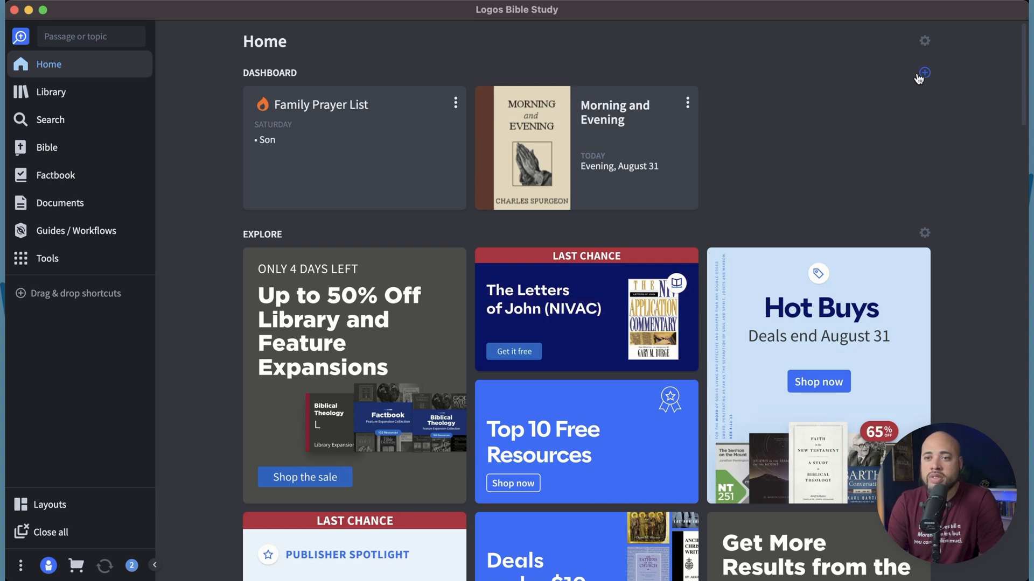
# Step: Add the 10 Days on Hospitality reading plan to the dashboard and return Home
pyautogui.click(924, 73)
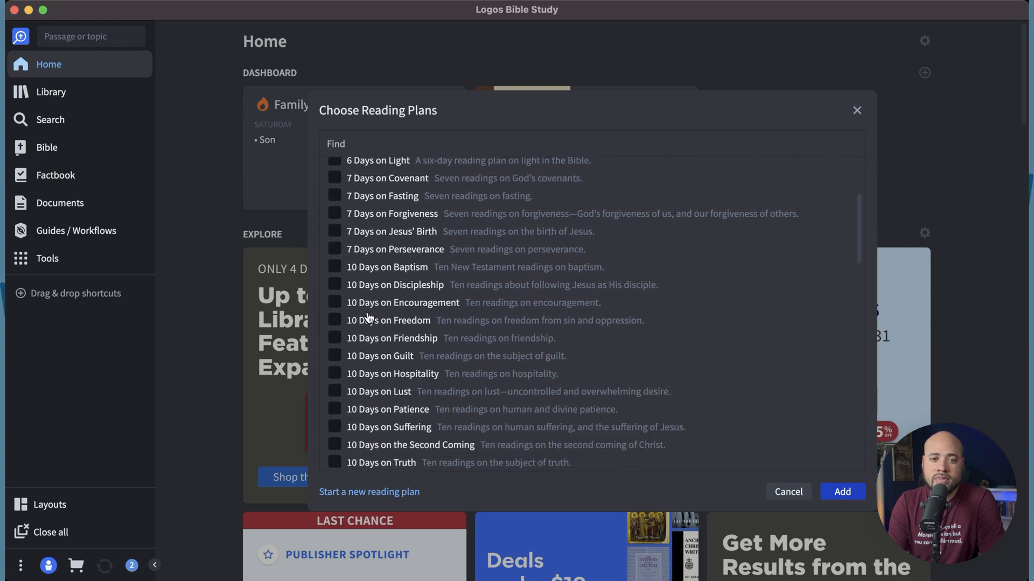
pyautogui.scroll(-3)
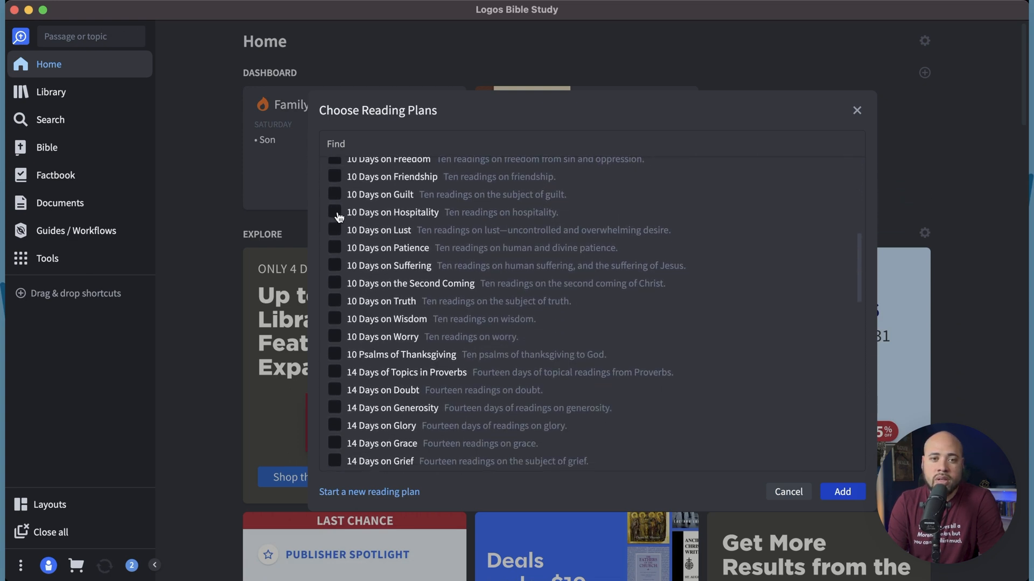
pyautogui.click(335, 212)
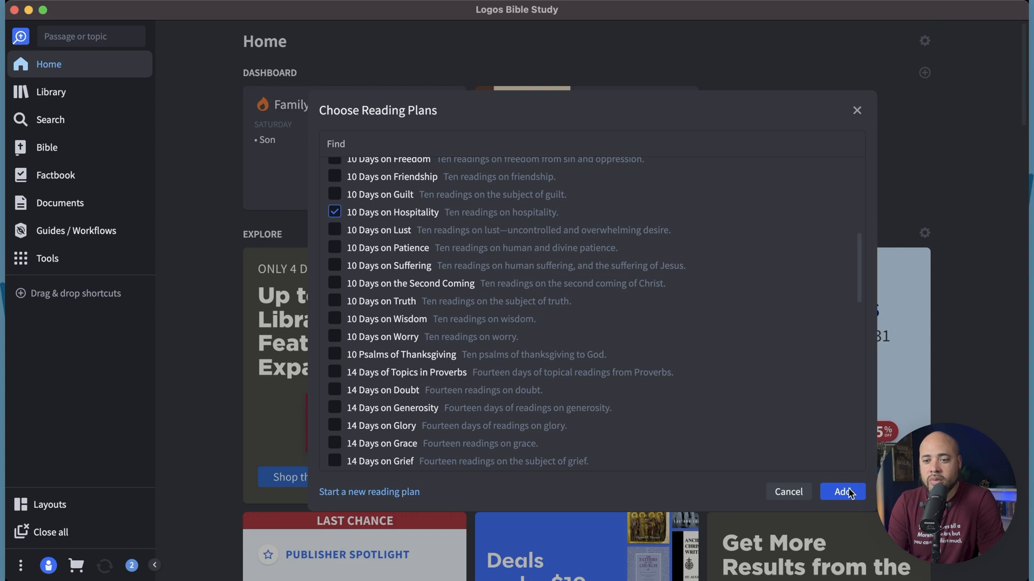
pyautogui.click(843, 492)
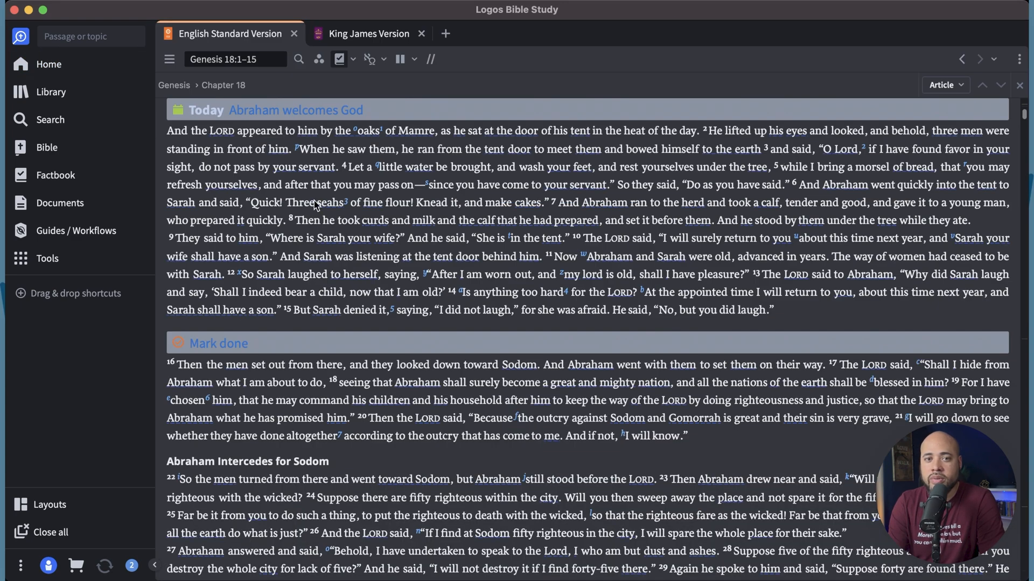
pyautogui.moveTo(294, 122)
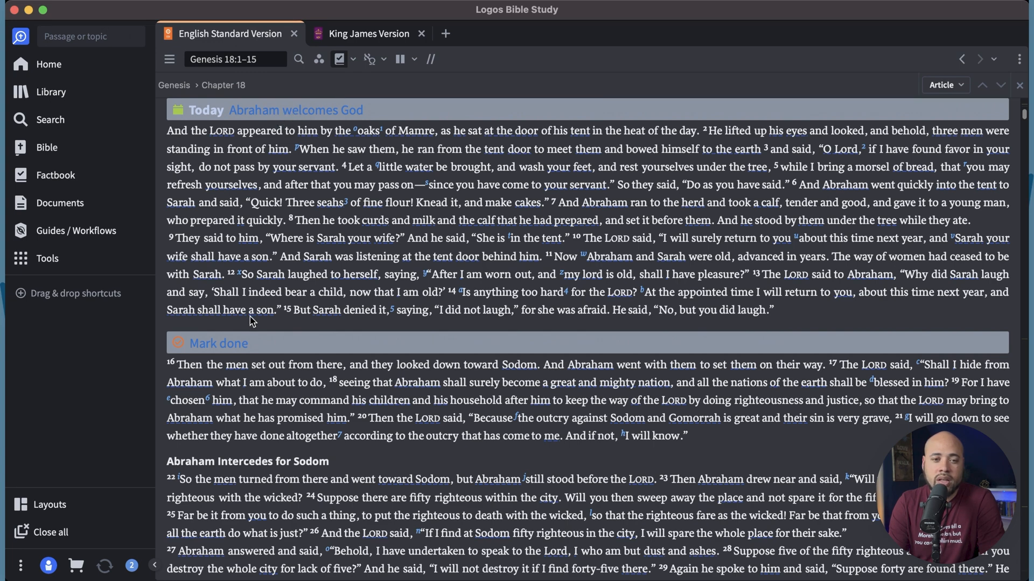
pyautogui.moveTo(235, 347)
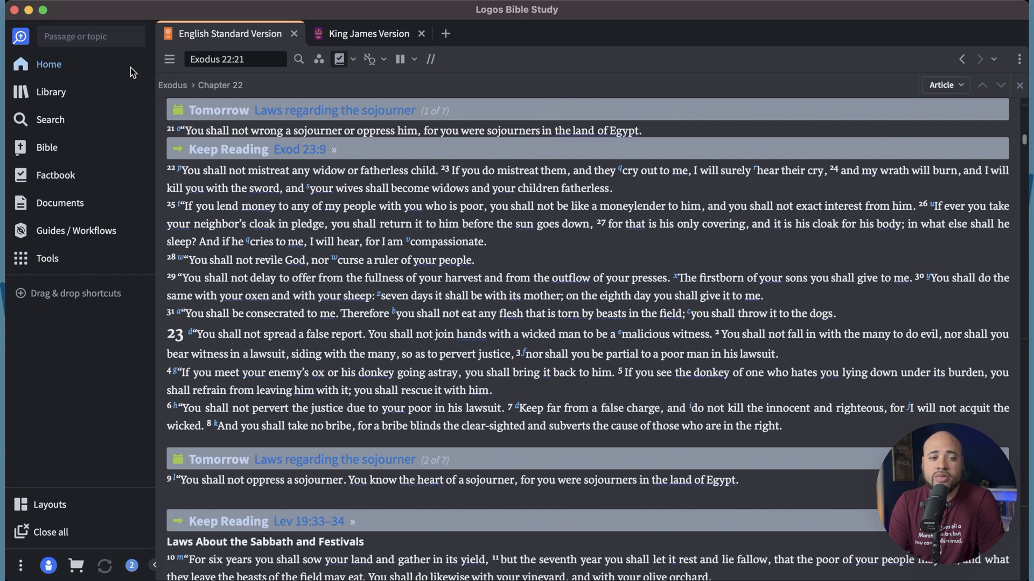
pyautogui.click(48, 64)
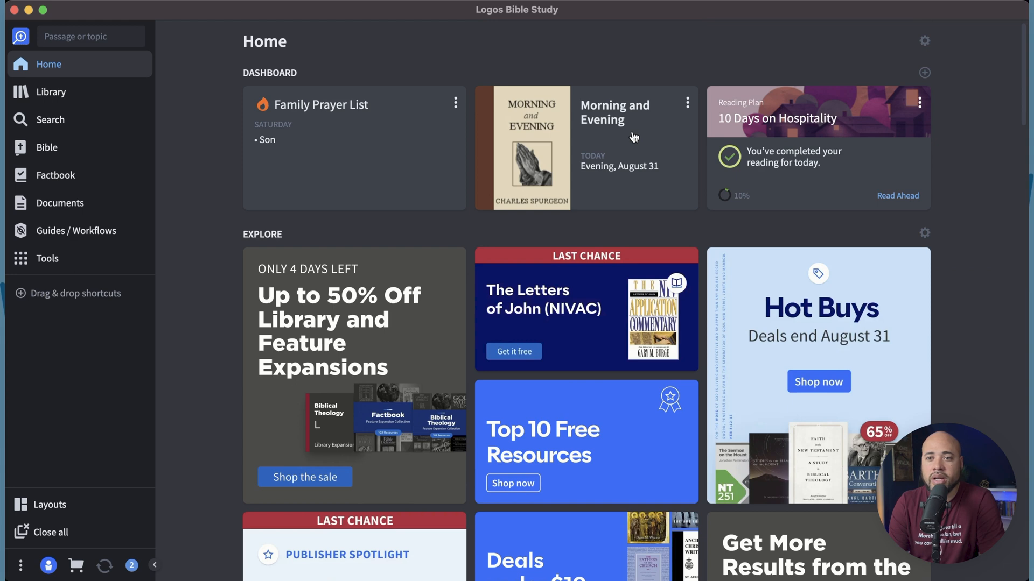
pyautogui.moveTo(745, 162)
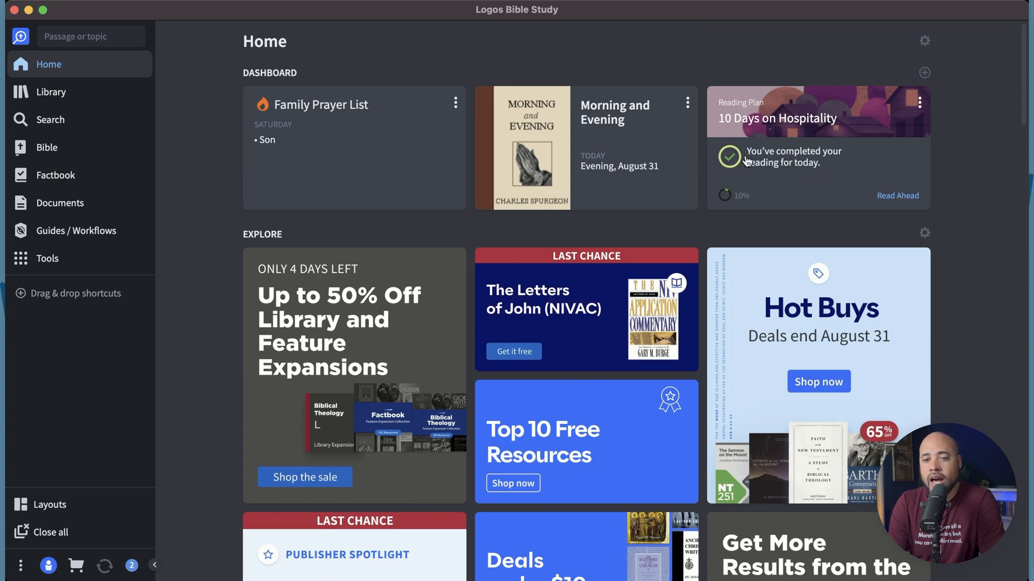
pyautogui.moveTo(757, 150)
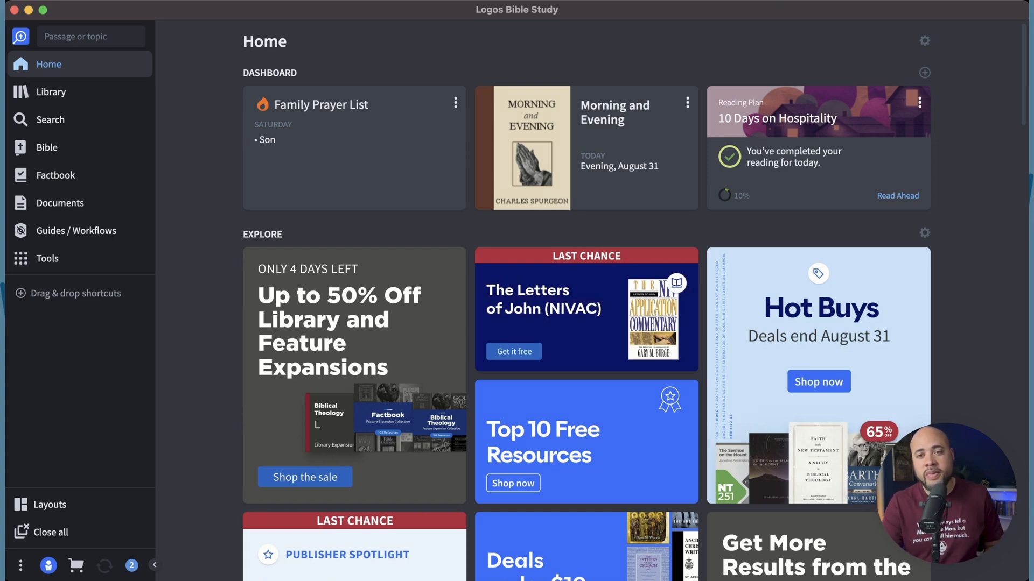
pyautogui.moveTo(258, 182)
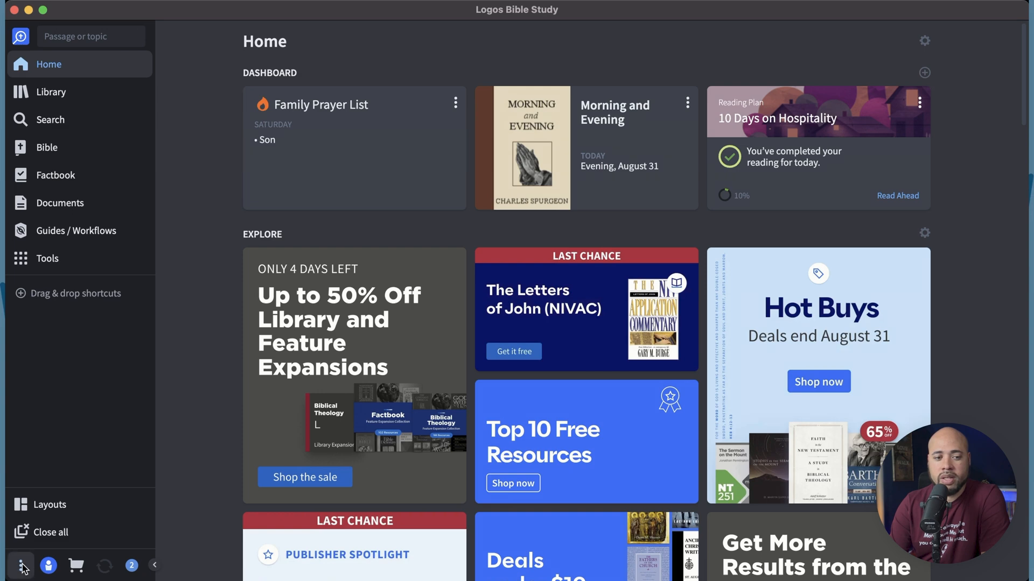
pyautogui.moveTo(132, 391)
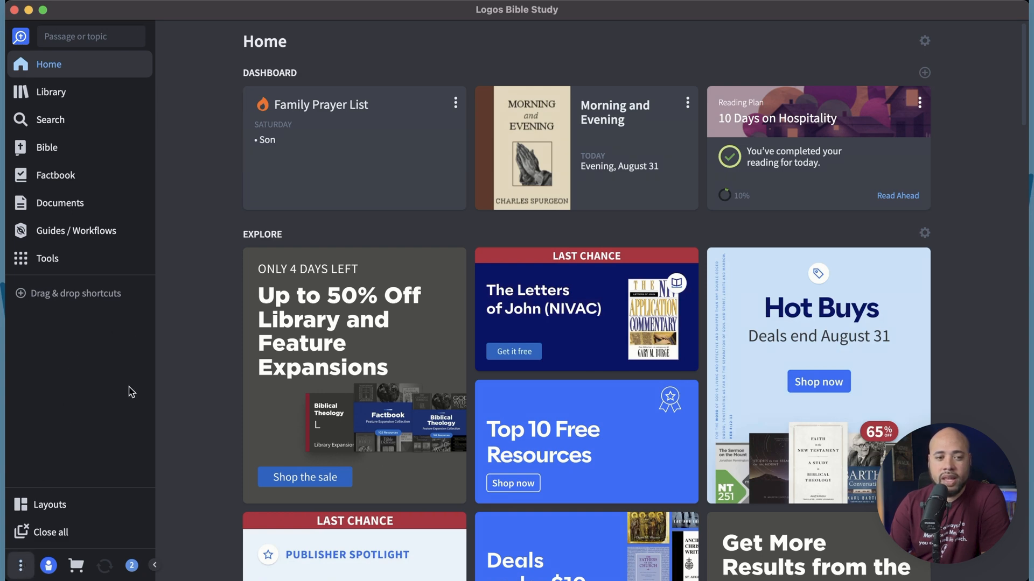
pyautogui.moveTo(199, 418)
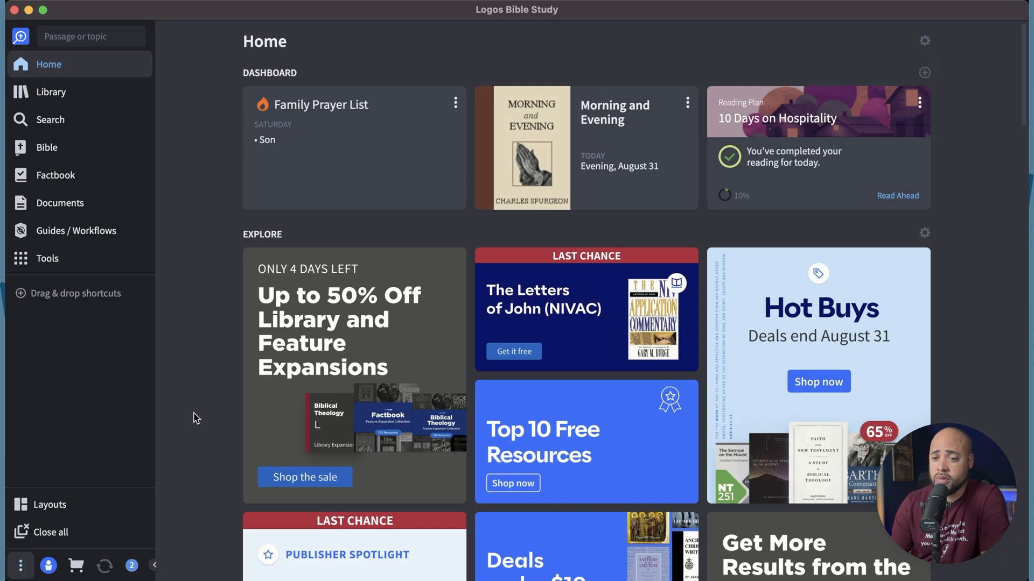
pyautogui.moveTo(194, 443)
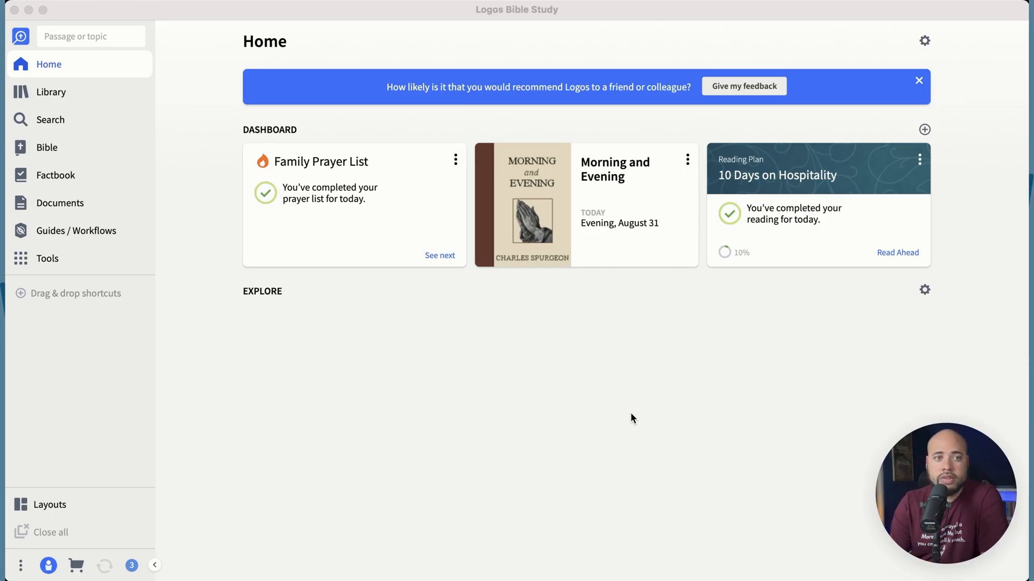
pyautogui.moveTo(103, 118)
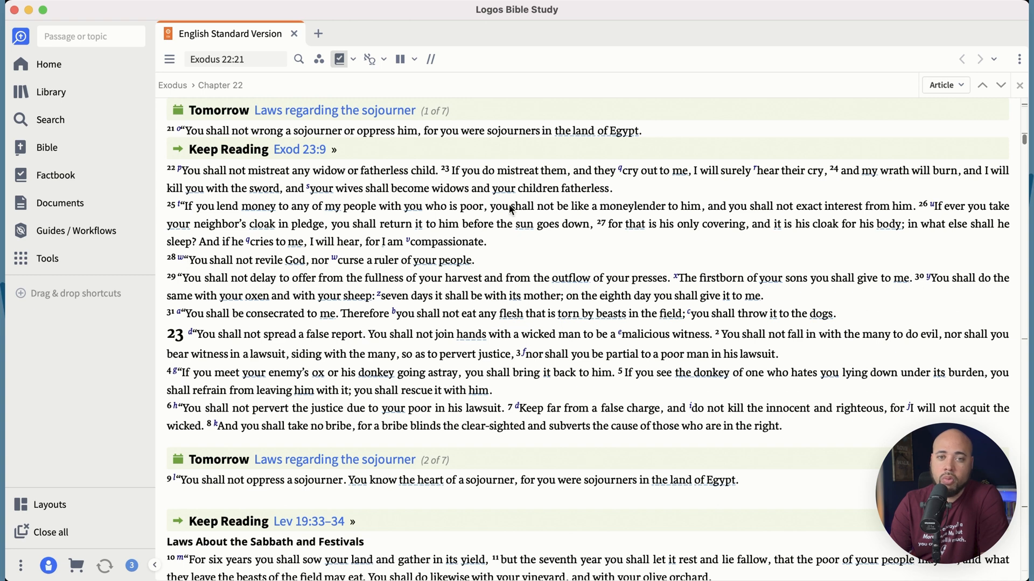
pyautogui.moveTo(587, 263)
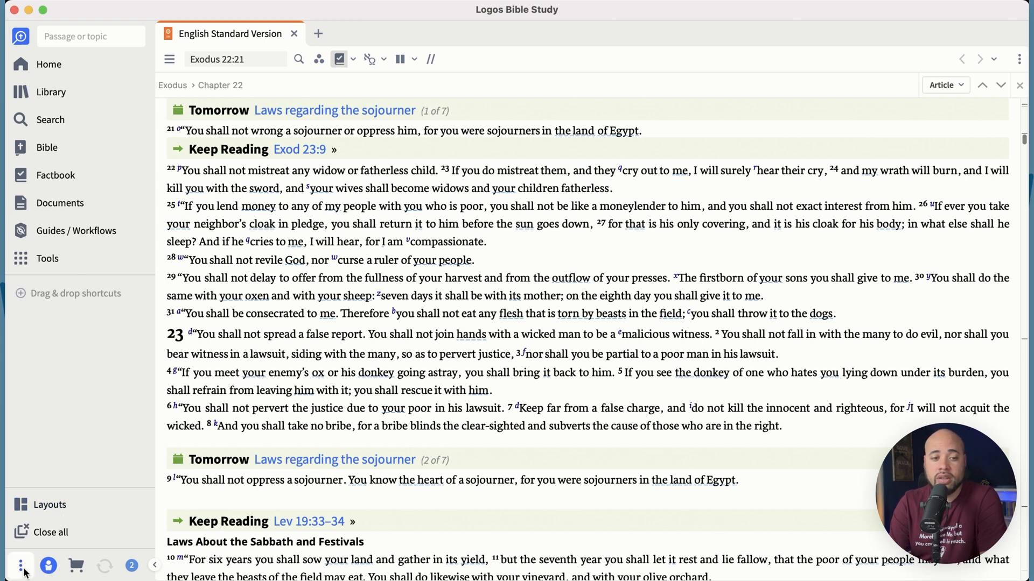
pyautogui.moveTo(84, 419)
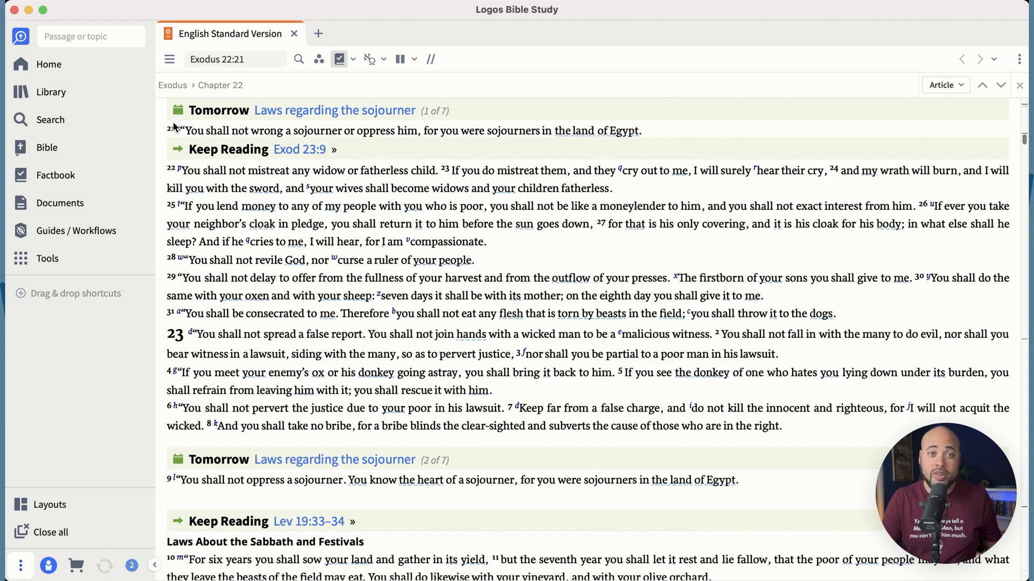
# Step: Close the open ESV Exodus reading so the workspace is empty
pyautogui.click(49, 64)
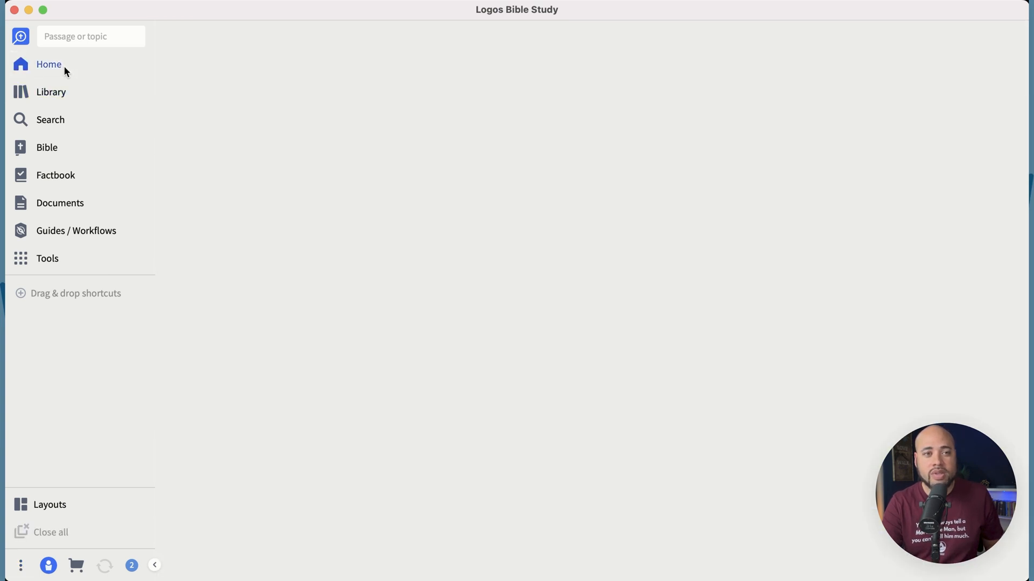
# Step: Show the Home dashboard with the prayer list, devotional and Hospitality cards
pyautogui.click(47, 64)
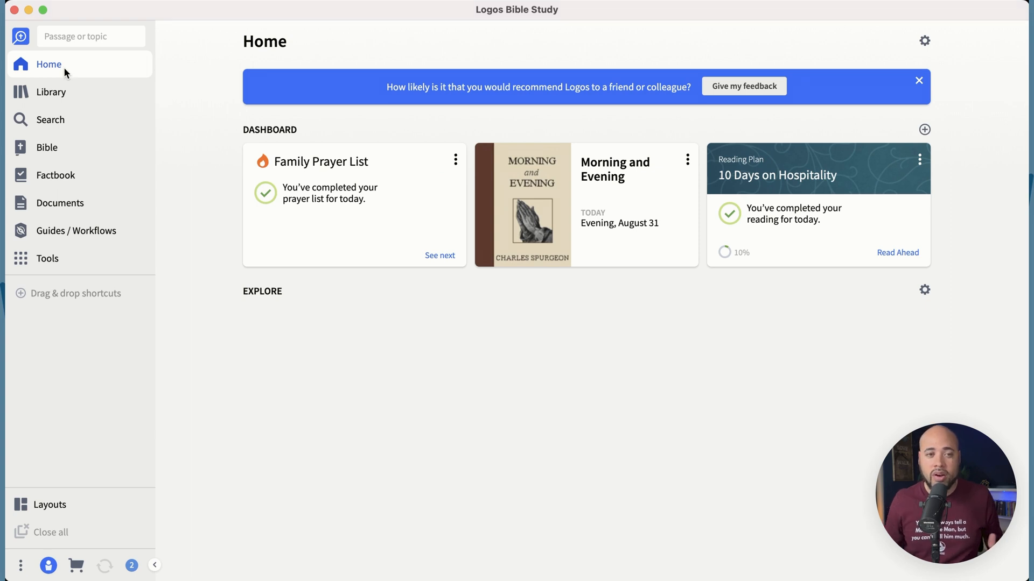
pyautogui.moveTo(74, 294)
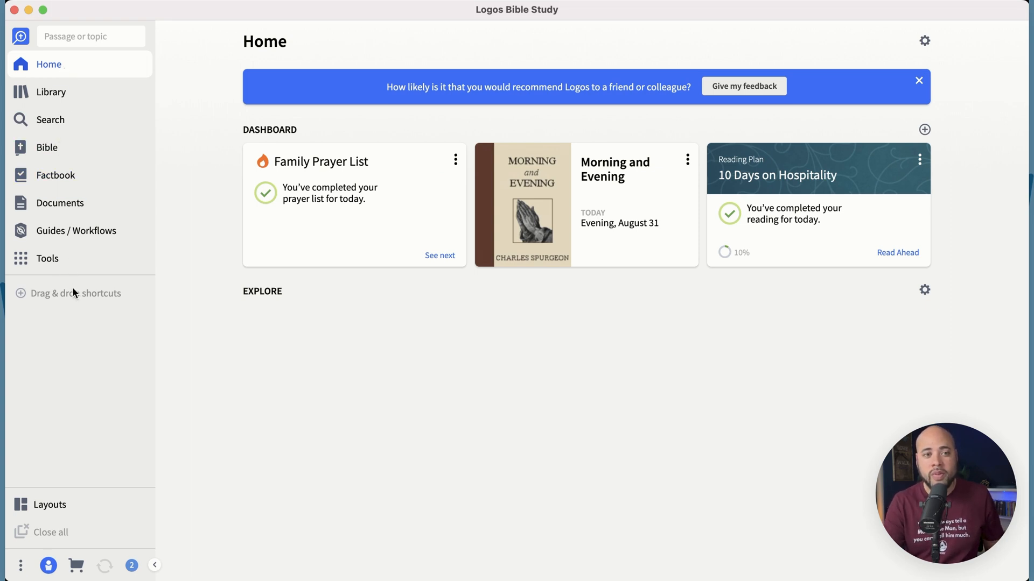
pyautogui.moveTo(95, 307)
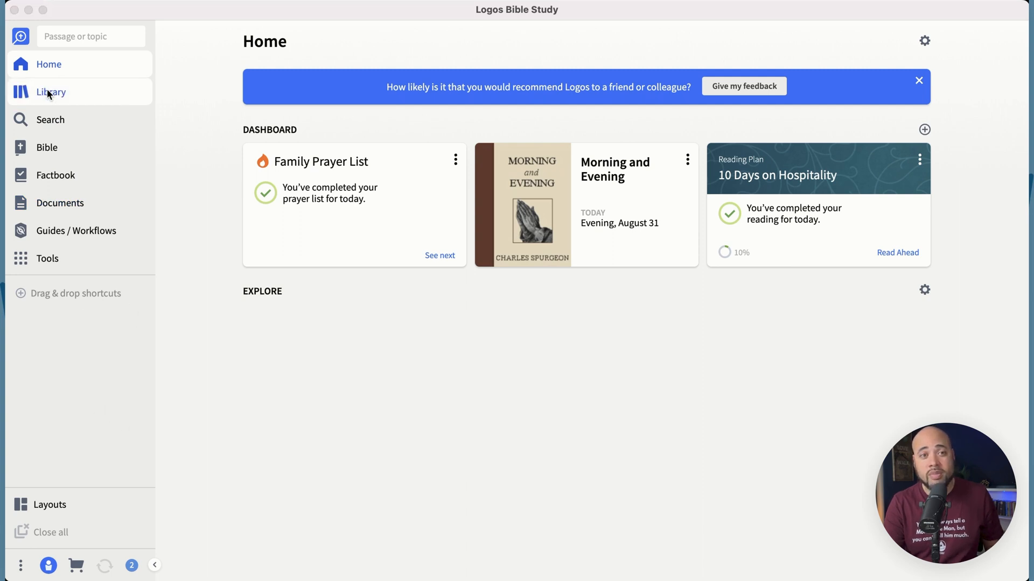
pyautogui.moveTo(184, 100)
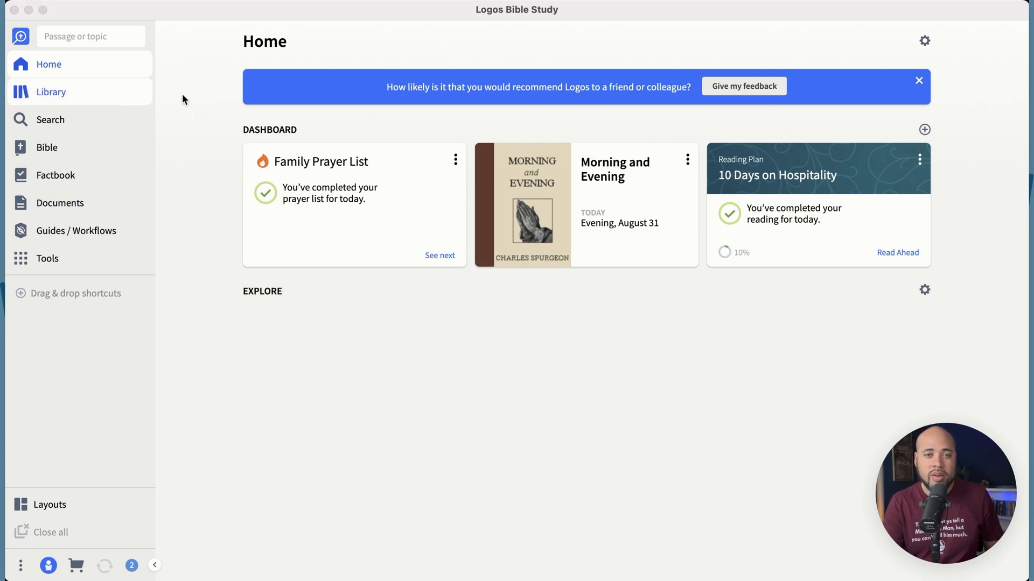
pyautogui.moveTo(259, 90)
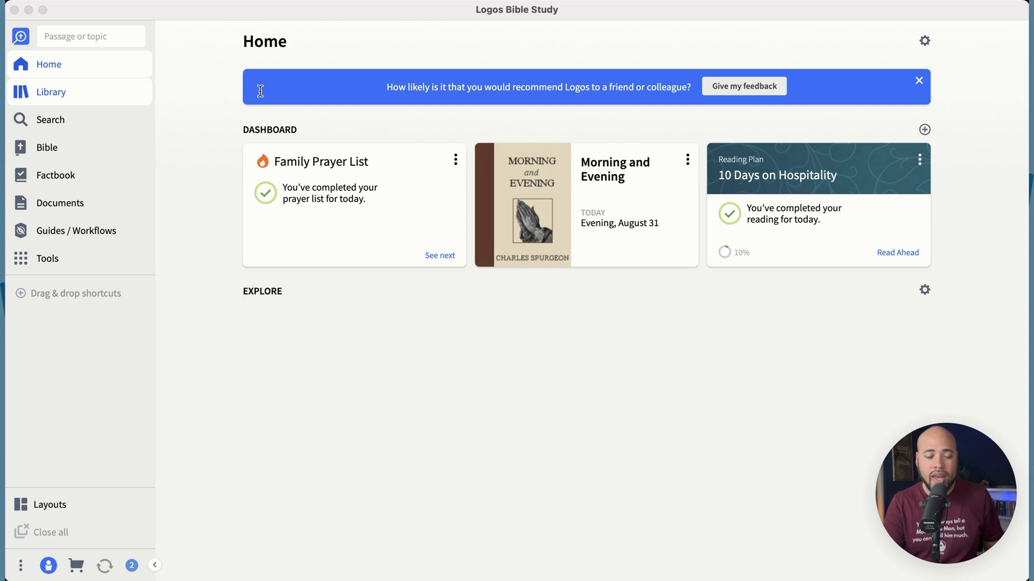